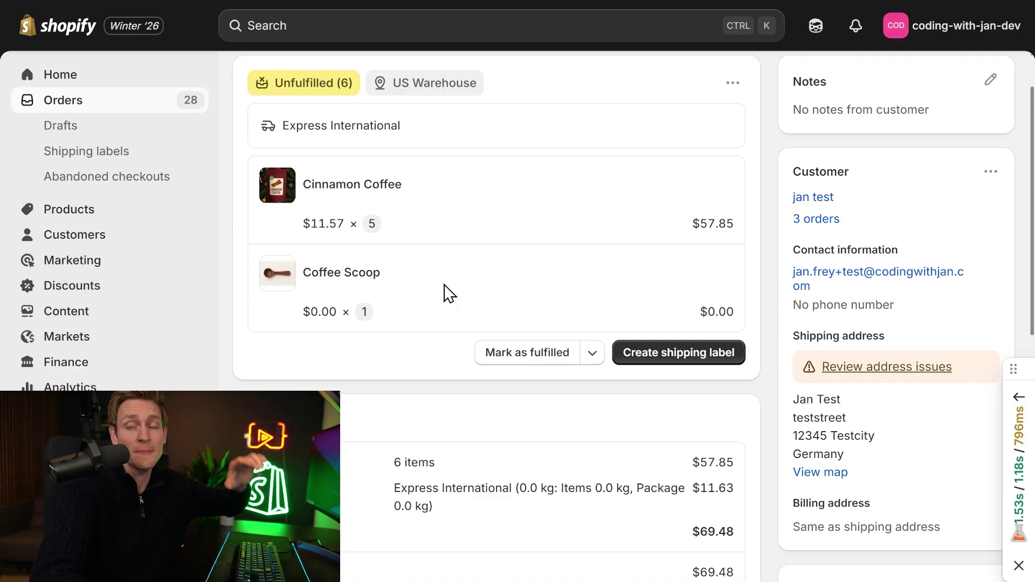
{"action": "mouse_move", "coordinate": [430, 232]}
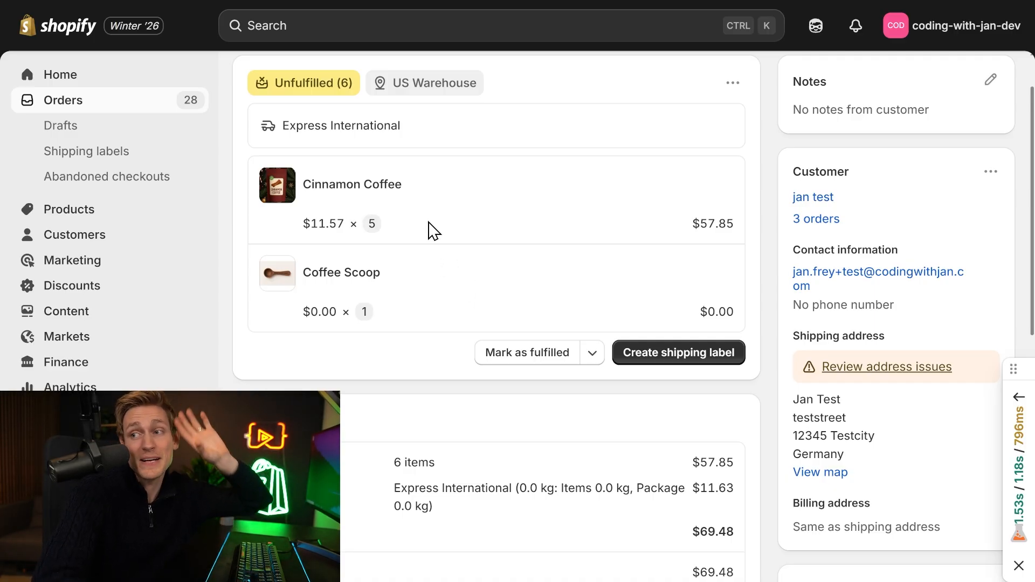
{"action": "mouse_move", "coordinate": [303, 264]}
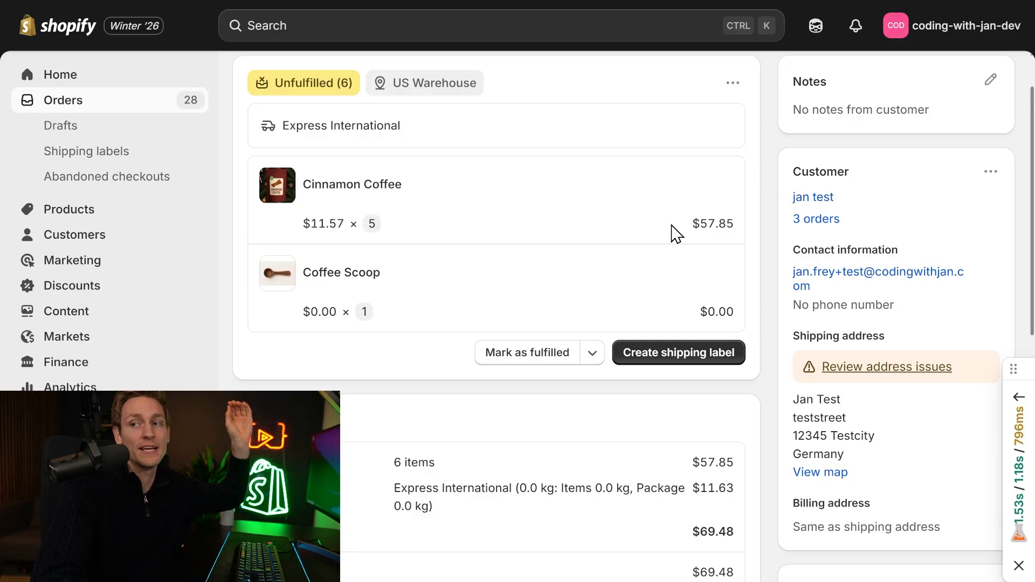
Select the Coffee Scoop product page's address in the browser bar for editing
{"action": "double_click", "coordinate": [712, 223]}
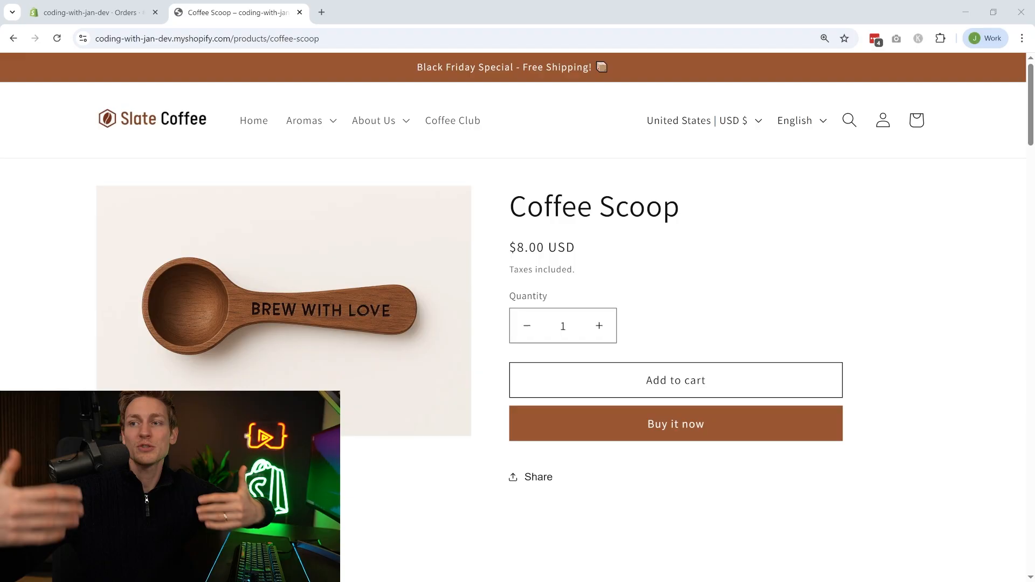
{"action": "mouse_move", "coordinate": [489, 273]}
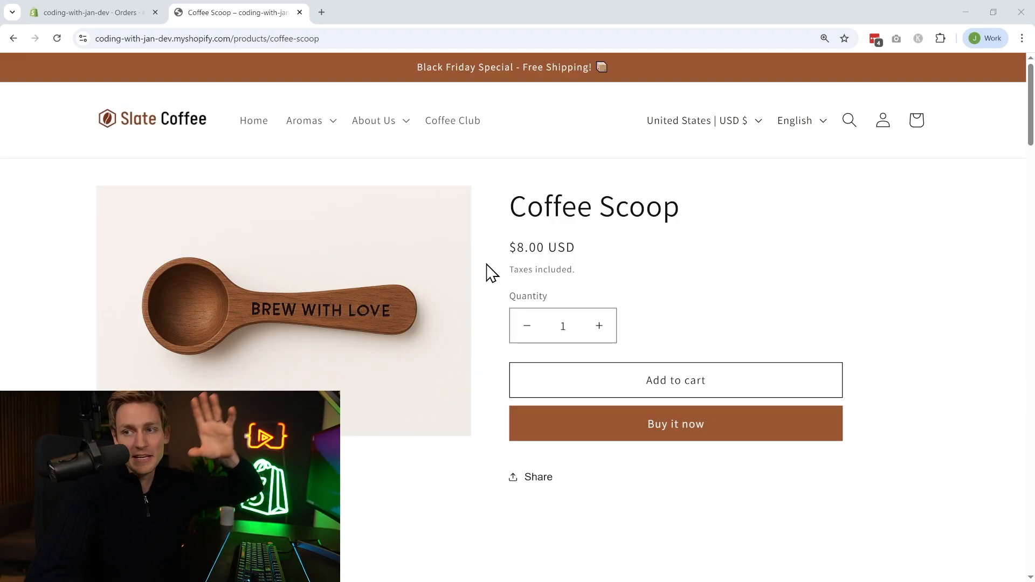
{"action": "mouse_move", "coordinate": [731, 214]}
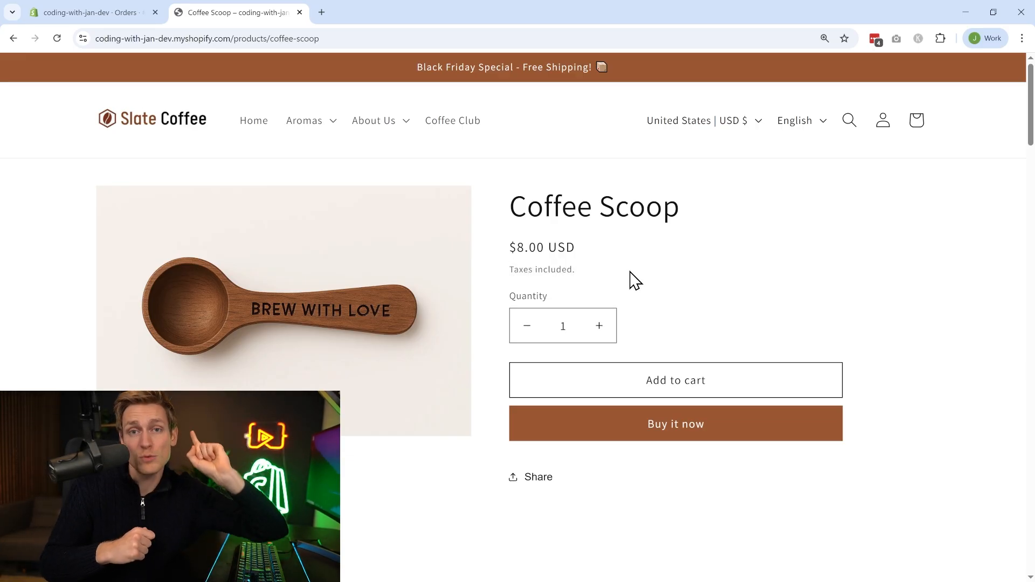
{"action": "mouse_move", "coordinate": [604, 259]}
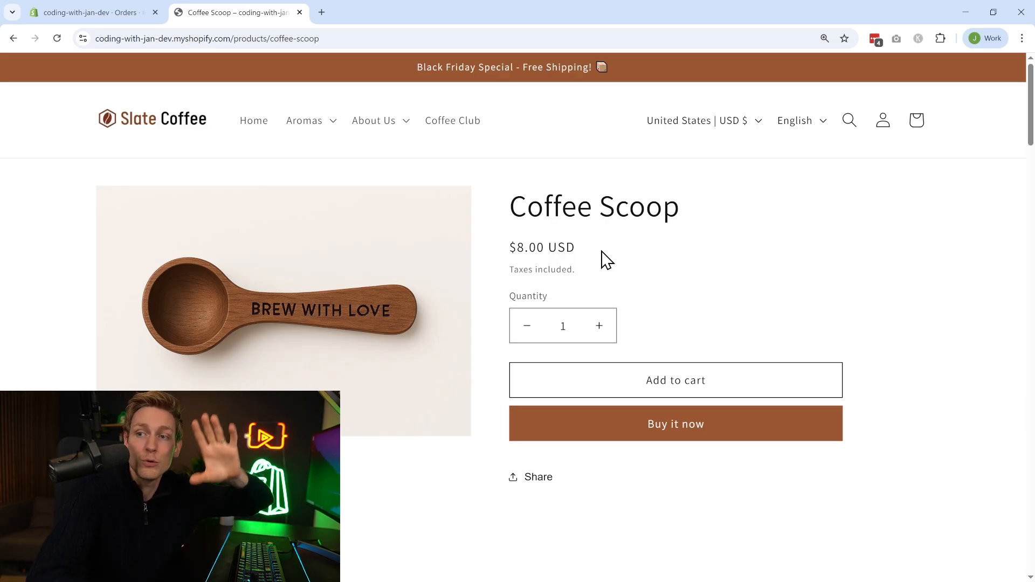
{"action": "mouse_move", "coordinate": [304, 119]}
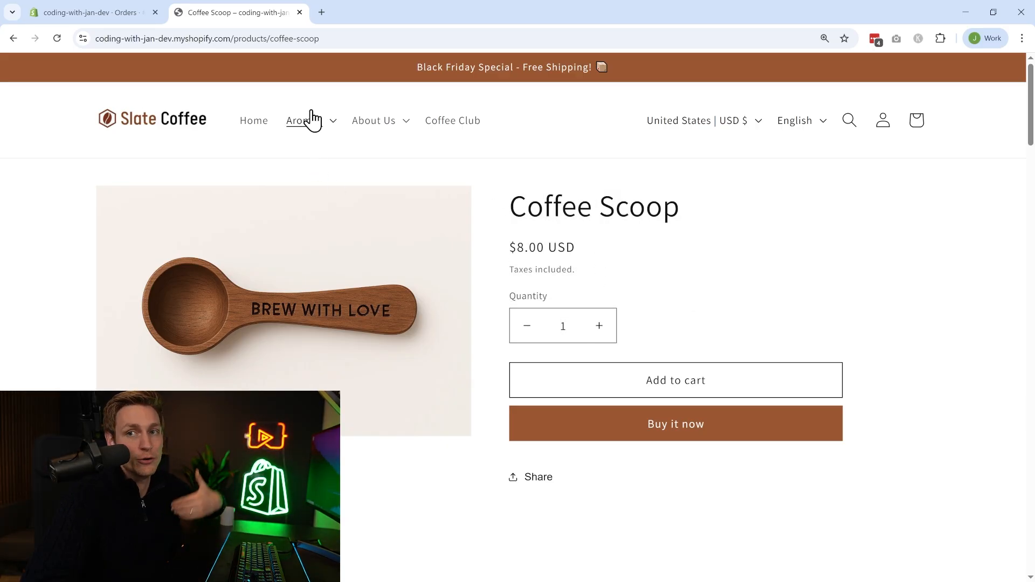
{"action": "left_click", "coordinate": [214, 39]}
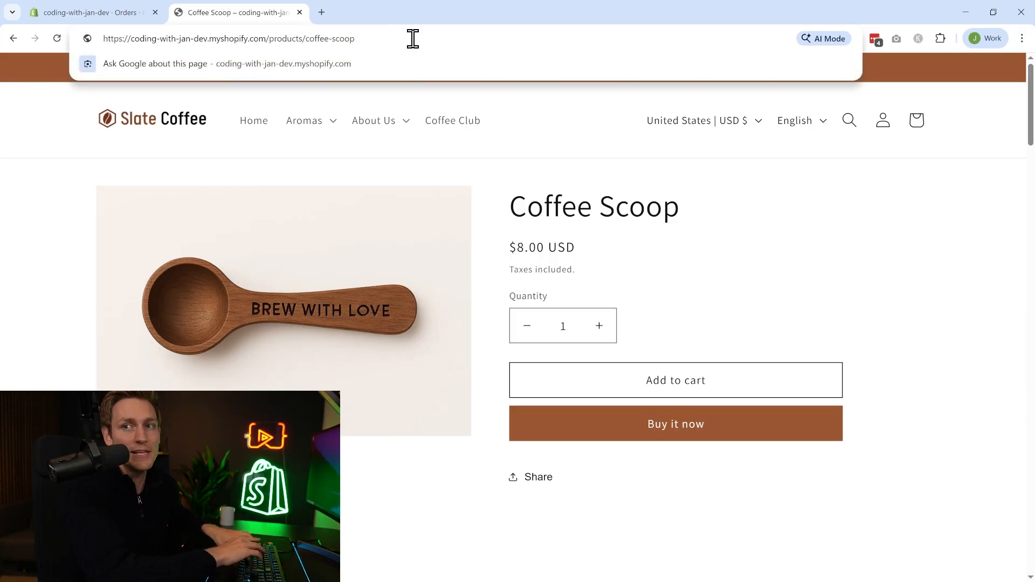
Load the Coffee Scoop product's raw JSON by appending .js to its URL
{"action": "type", "text": ".js"}
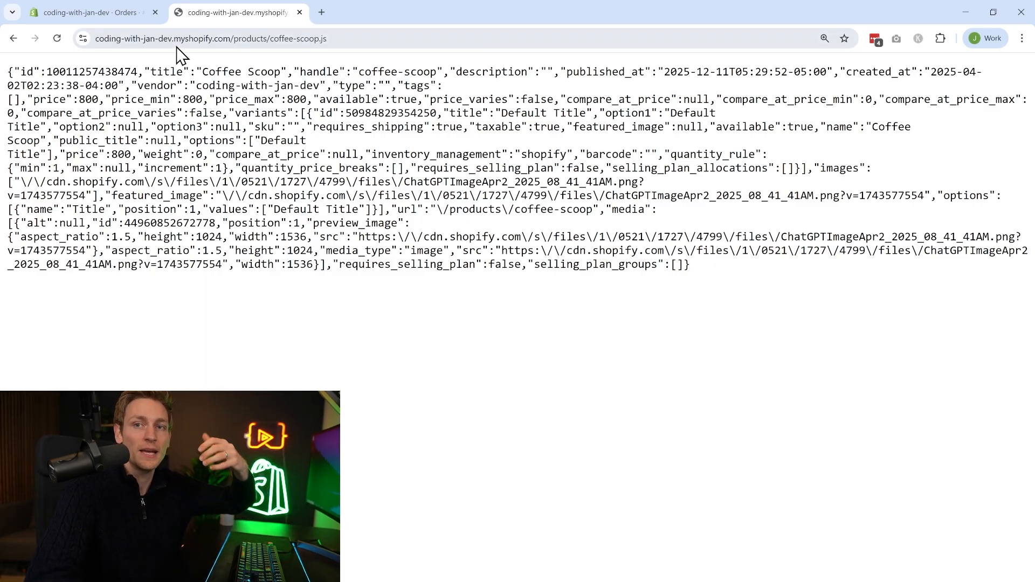
{"action": "double_click", "coordinate": [72, 71]}
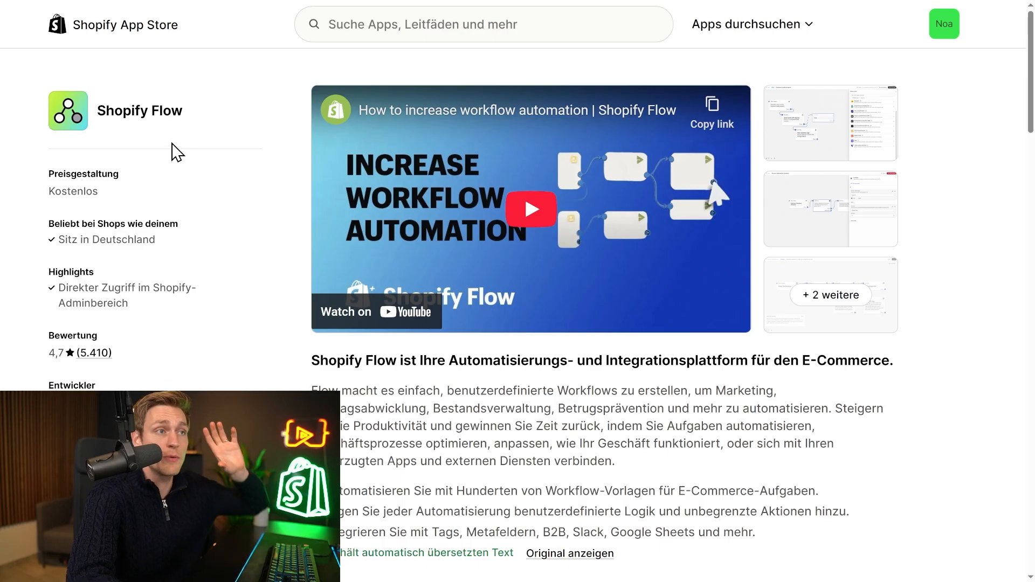
Launch the Shopify Flow app from its App Store listing into the admin Workflows list
{"action": "double_click", "coordinate": [139, 110]}
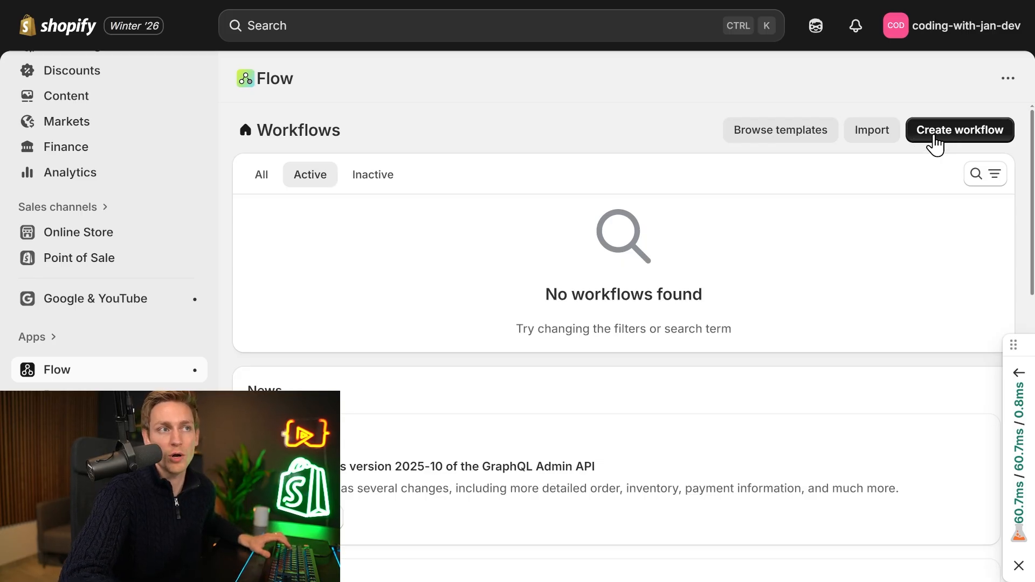
Create a new workflow and choose 'Order created' as its trigger
{"action": "left_click", "coordinate": [959, 129]}
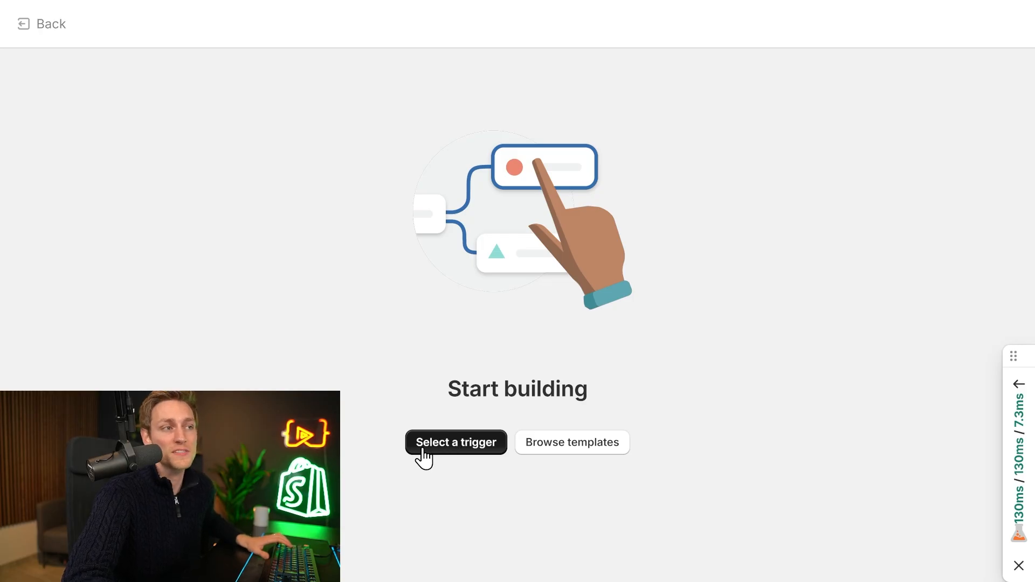
{"action": "left_click", "coordinate": [455, 441]}
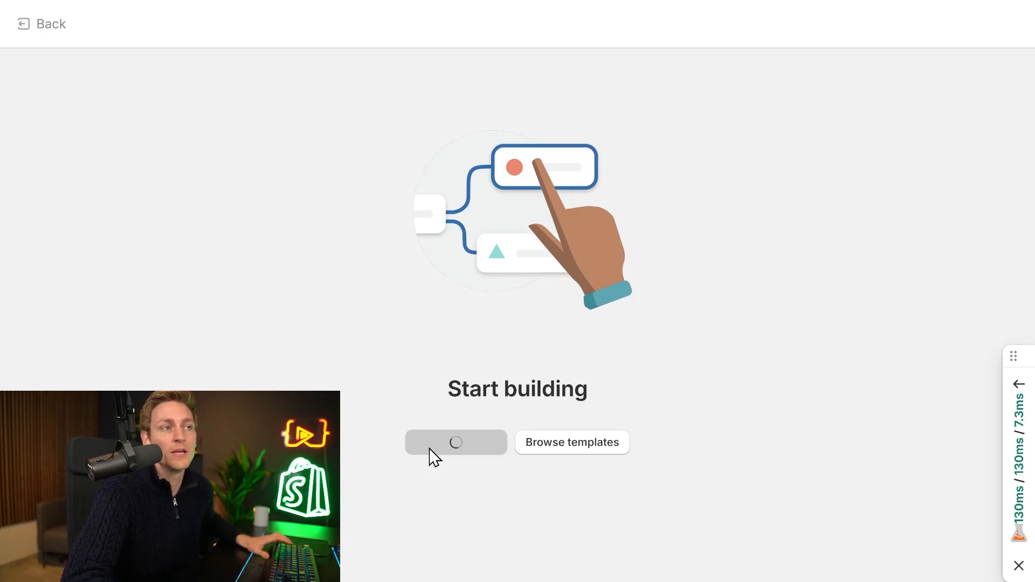
{"action": "left_click", "coordinate": [455, 442]}
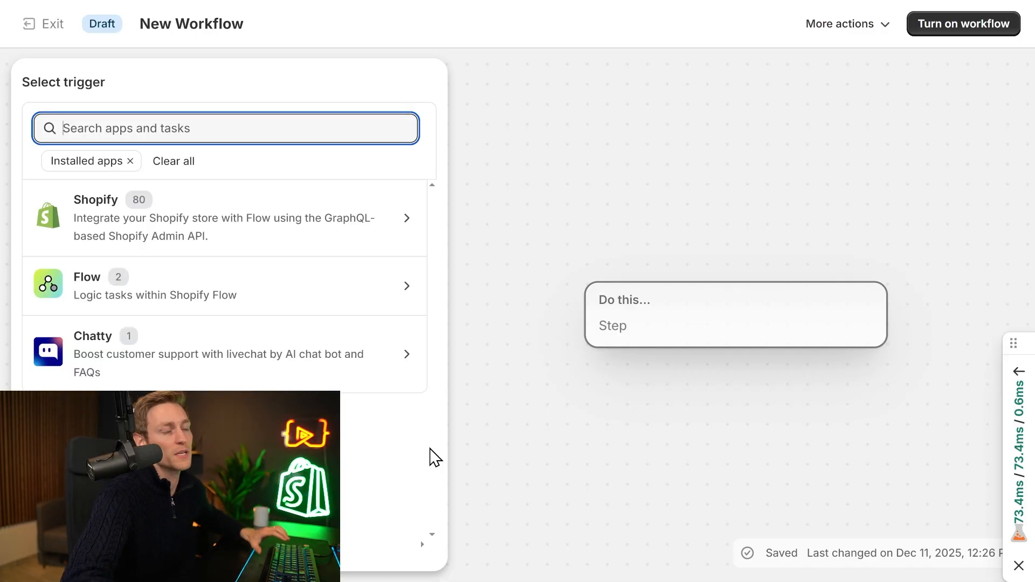
{"action": "type", "text": "o"}
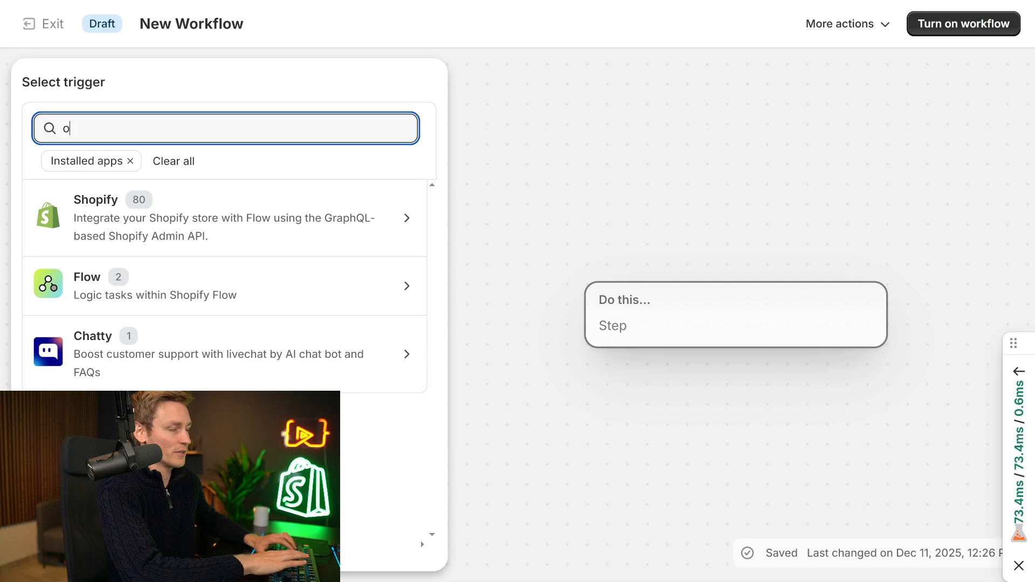
{"action": "type", "text": "rder"}
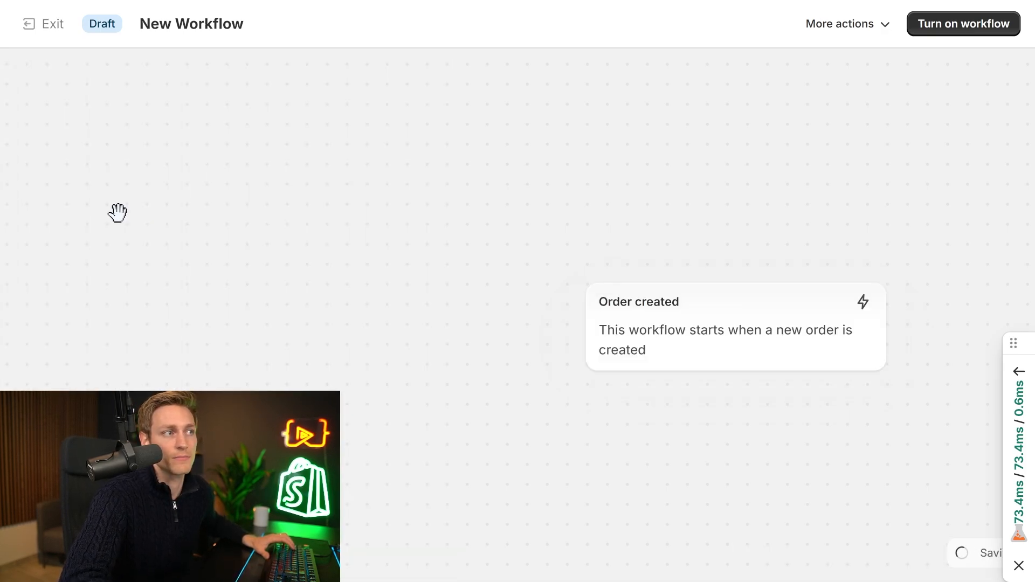
{"action": "left_click", "coordinate": [734, 326]}
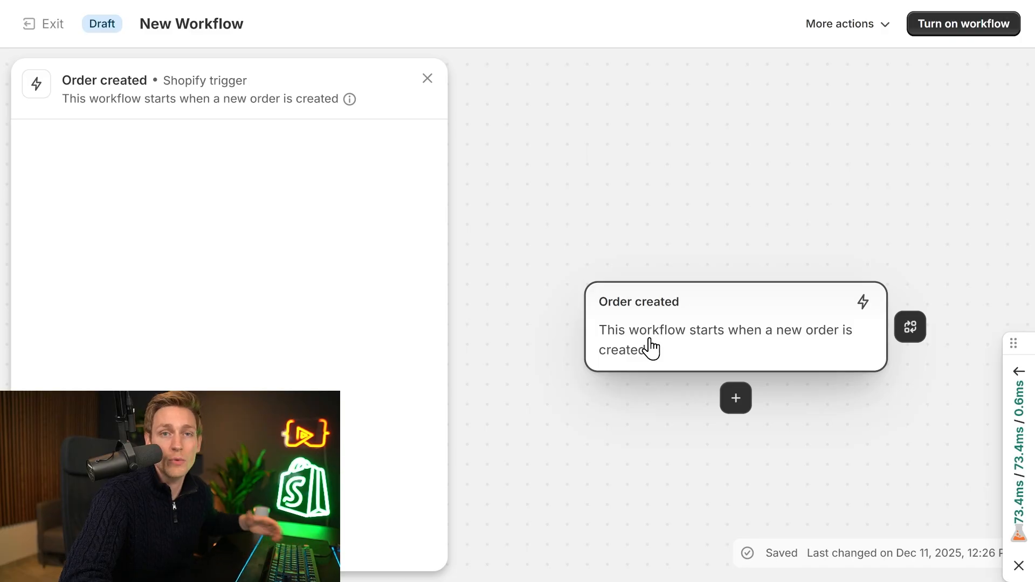
{"action": "left_click", "coordinate": [427, 77]}
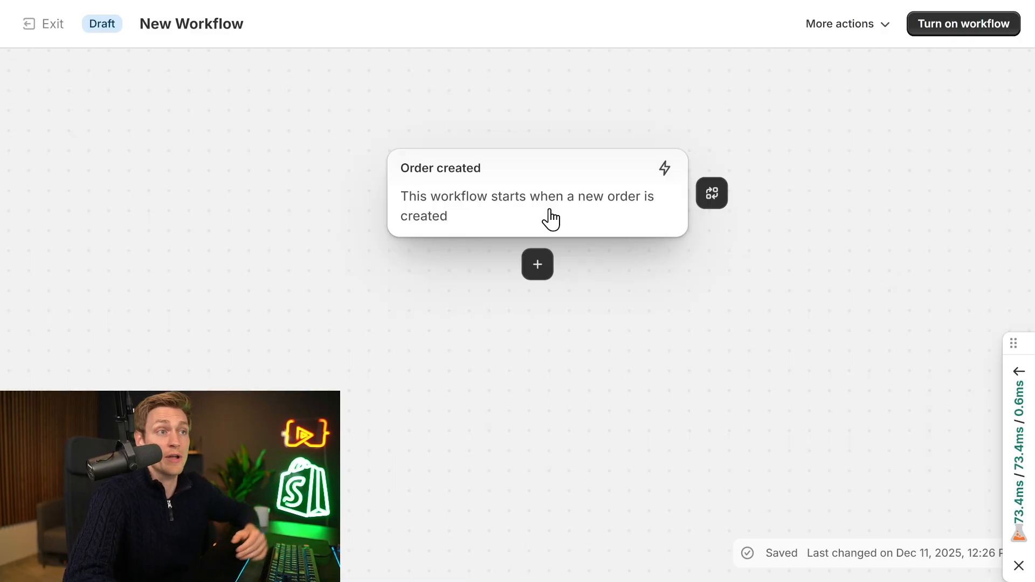
Add a condition step after the trigger and browse the order variables
{"action": "left_click", "coordinate": [537, 265]}
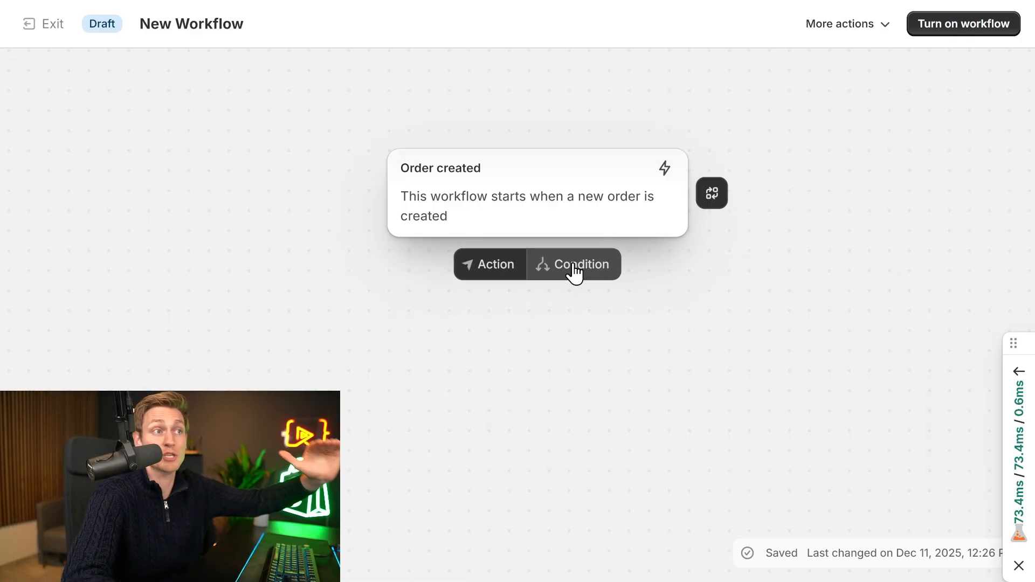
{"action": "left_click", "coordinate": [582, 264]}
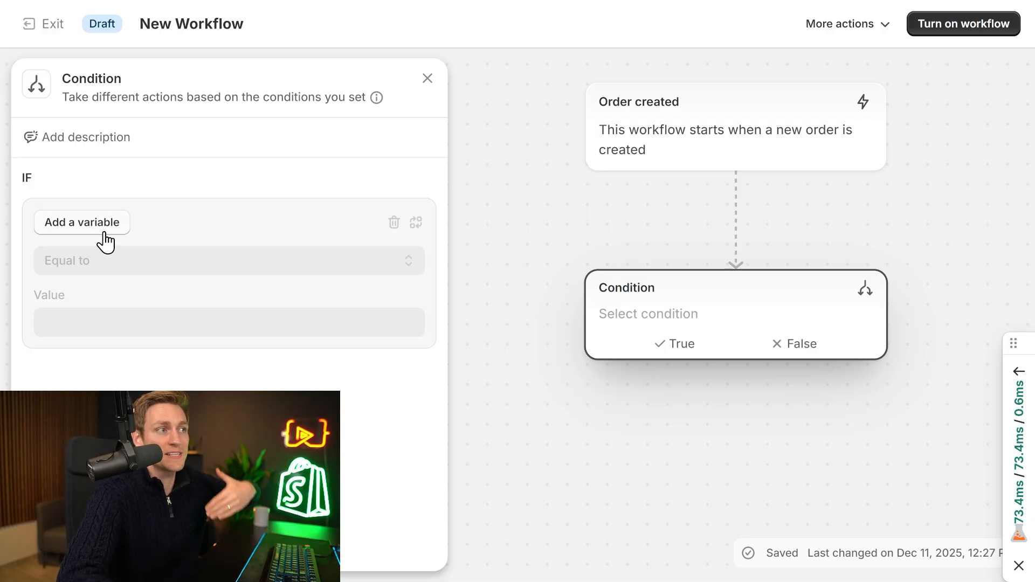
{"action": "left_click", "coordinate": [82, 223]}
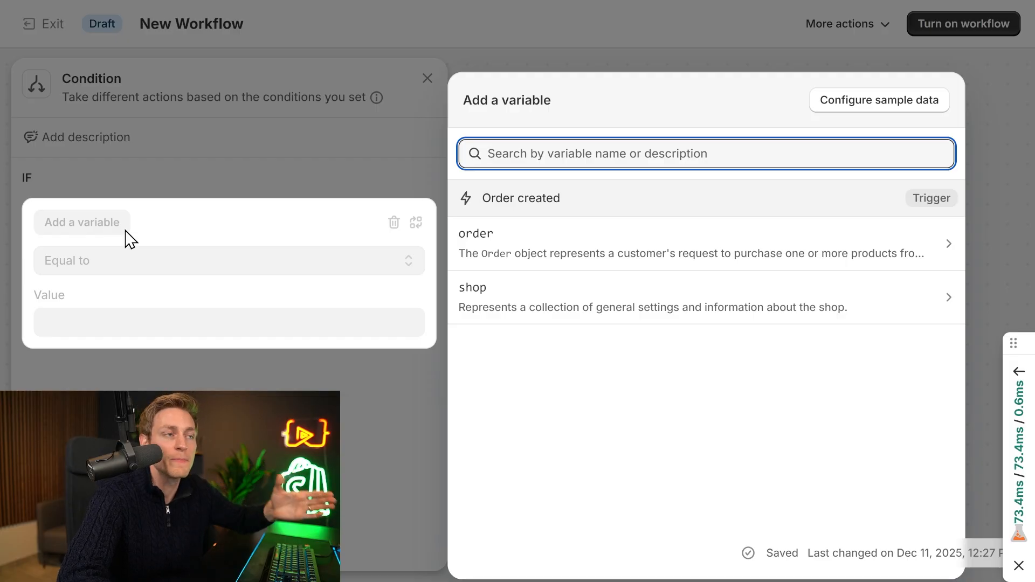
{"action": "mouse_move", "coordinate": [521, 258]}
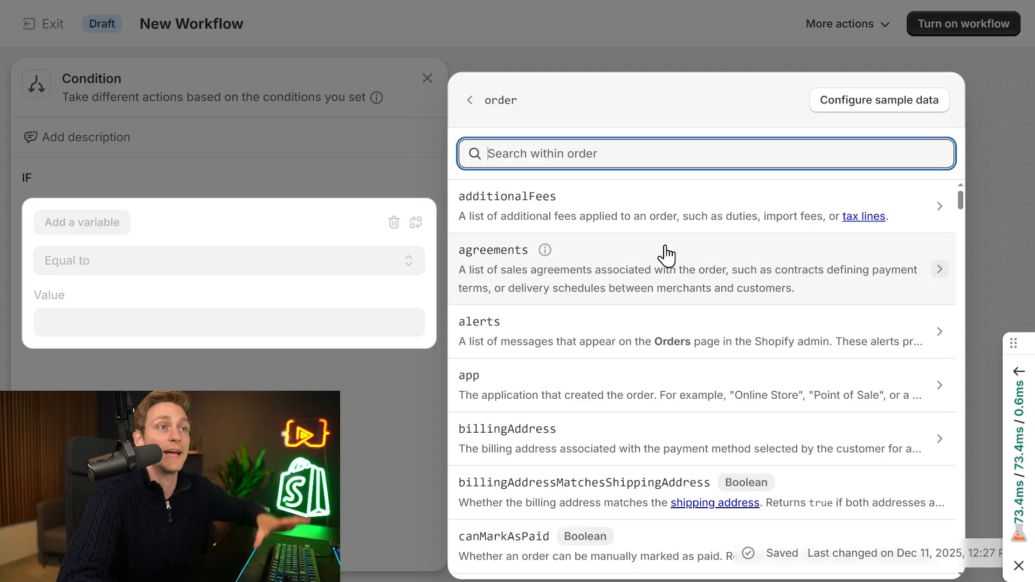
{"action": "mouse_move", "coordinate": [604, 443]}
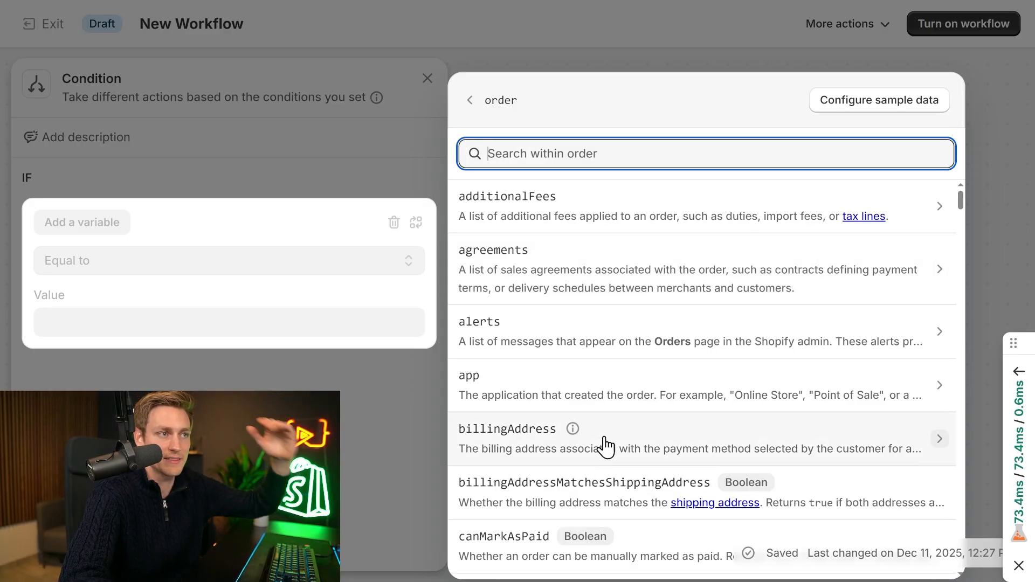
{"action": "scroll", "scroll_direction": "down", "scroll_amount": 3}
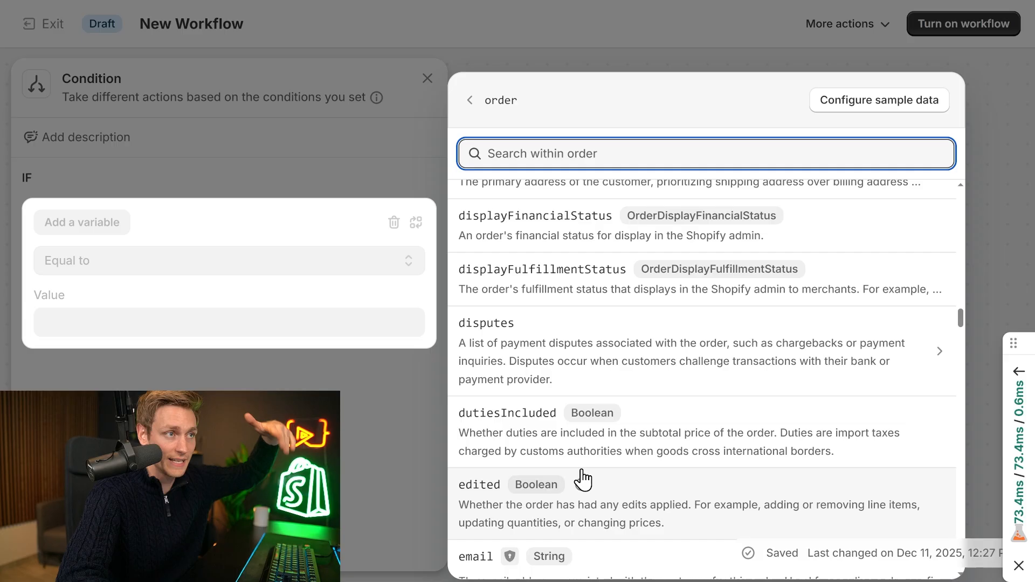
{"action": "scroll", "scroll_direction": "down", "scroll_amount": 3}
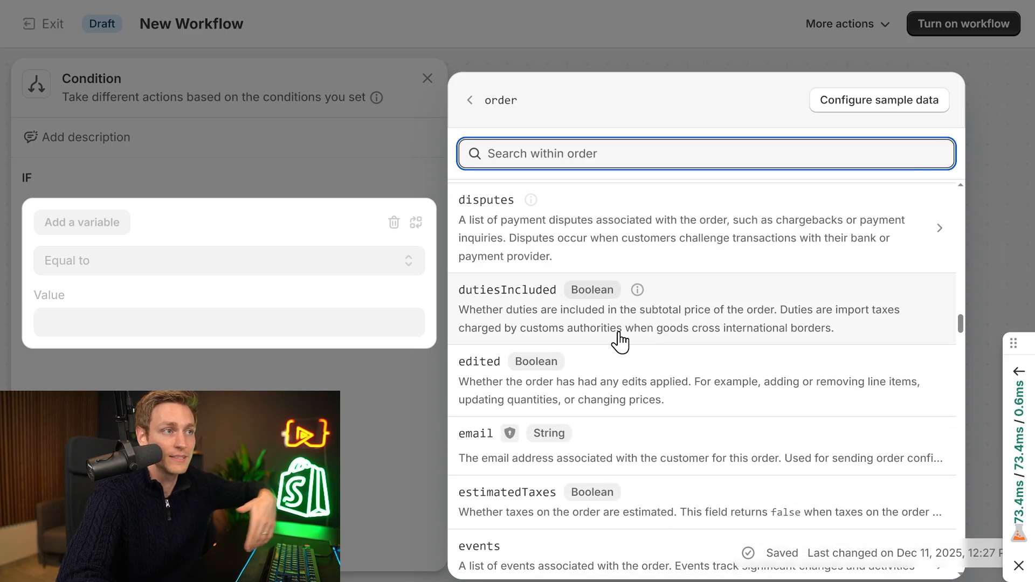
{"action": "scroll", "scroll_direction": "down", "scroll_amount": 3}
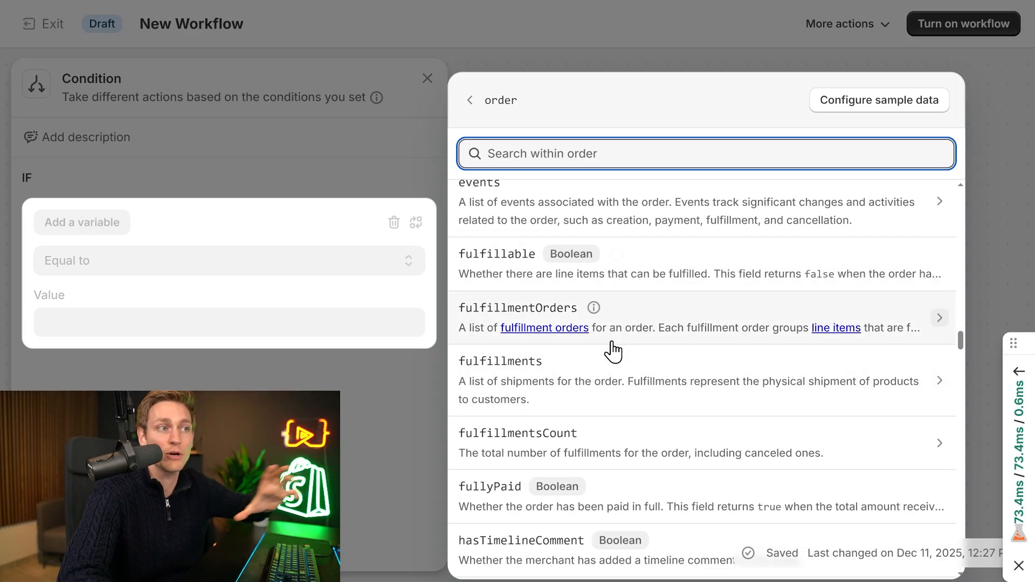
{"action": "scroll", "scroll_direction": "up", "scroll_amount": 3}
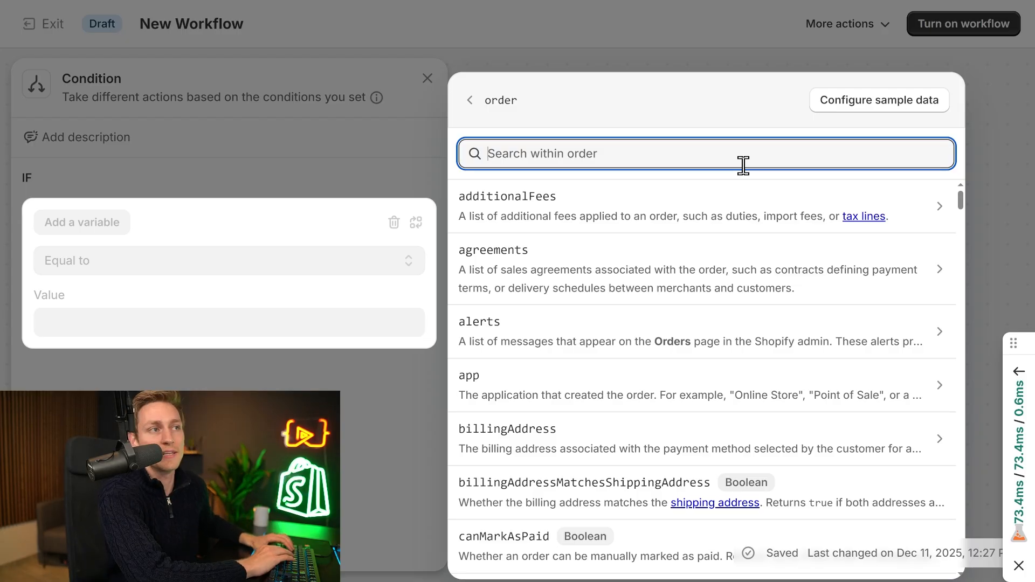
Set the condition to customer numberOfOrders equal to 1 and close the panel
{"action": "type", "text": "number"}
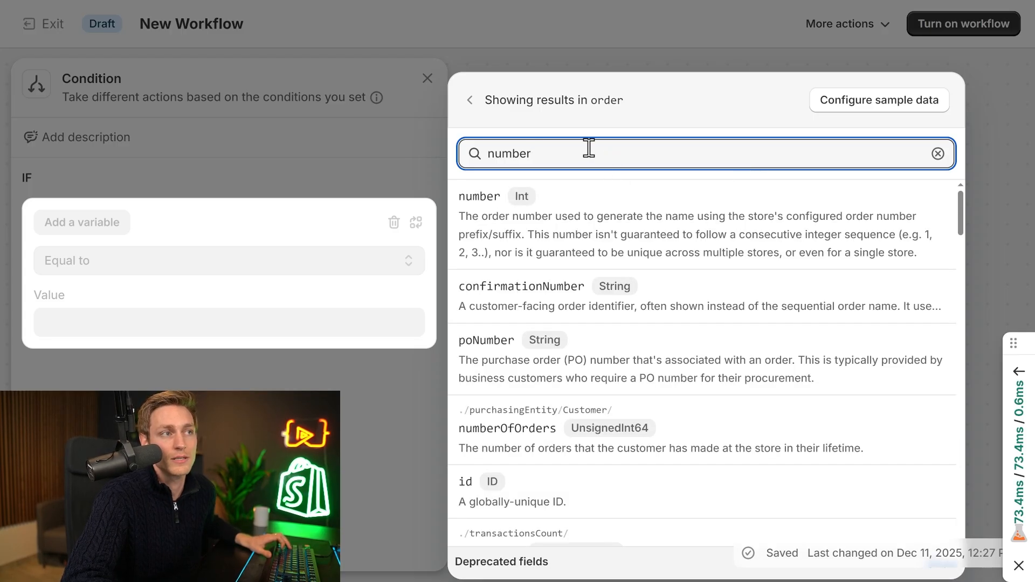
{"action": "mouse_move", "coordinate": [628, 249]}
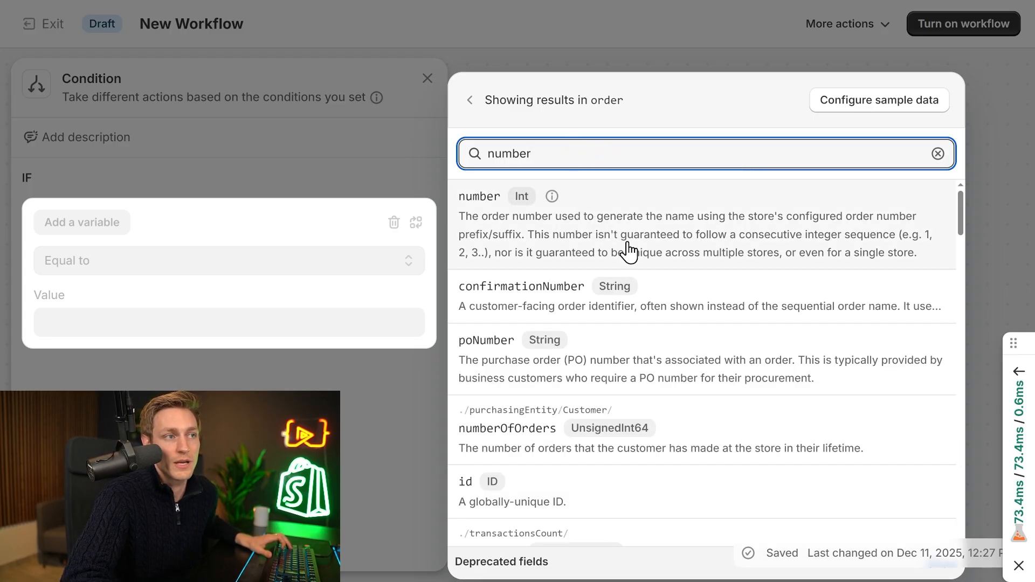
{"action": "scroll", "scroll_direction": "down", "scroll_amount": 3}
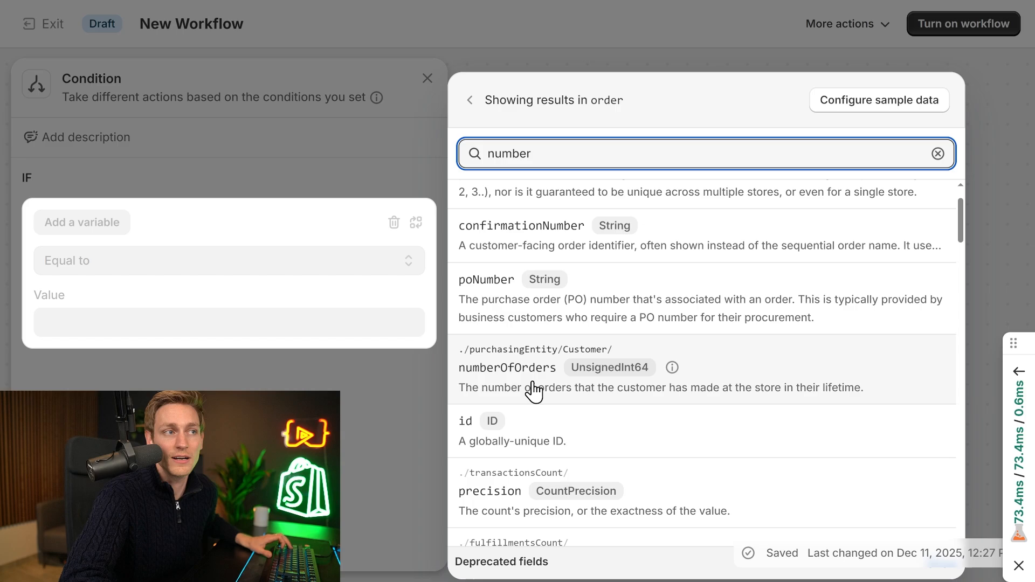
{"action": "mouse_move", "coordinate": [590, 360]}
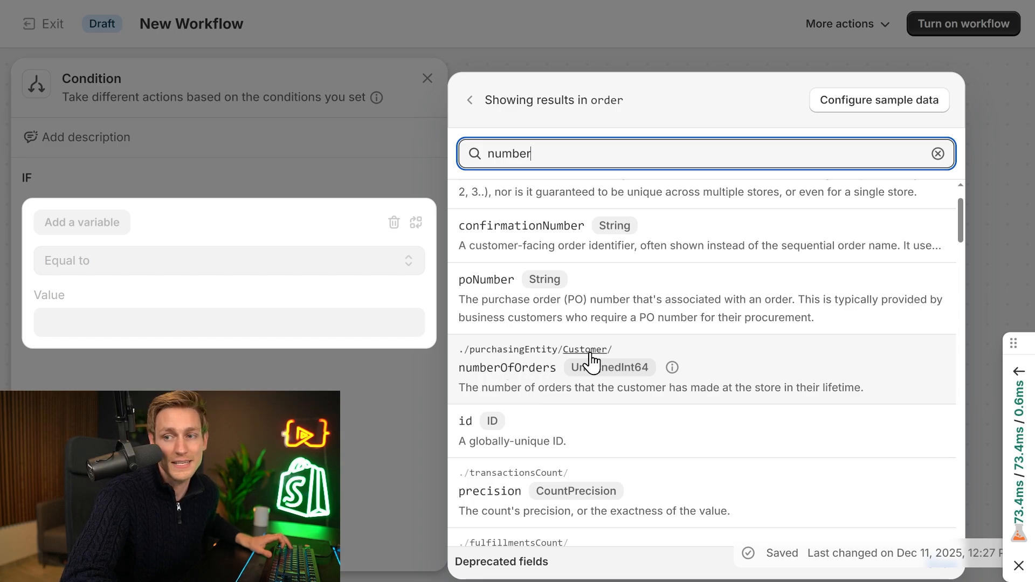
{"action": "mouse_move", "coordinate": [541, 382]}
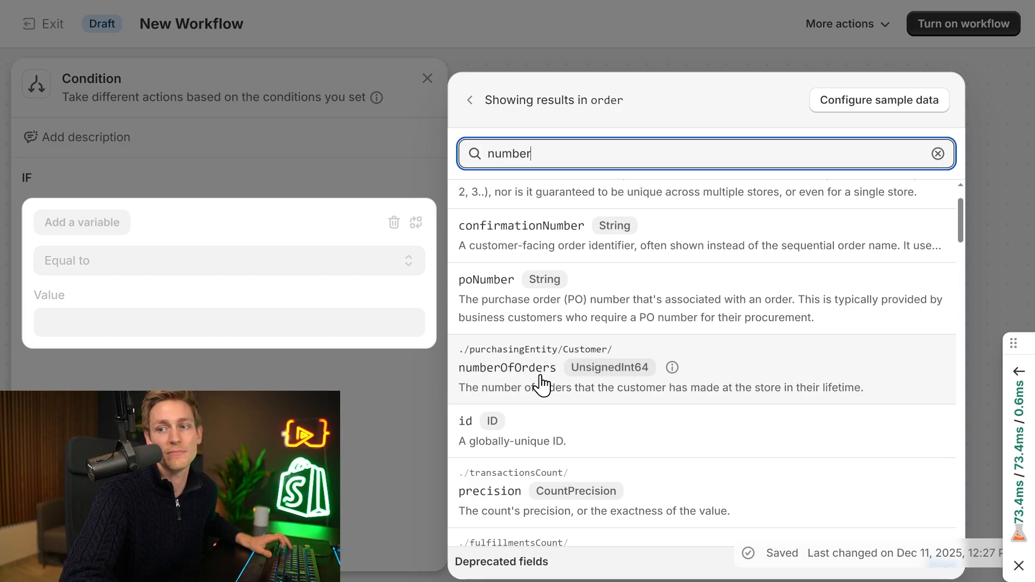
{"action": "left_click", "coordinate": [508, 367]}
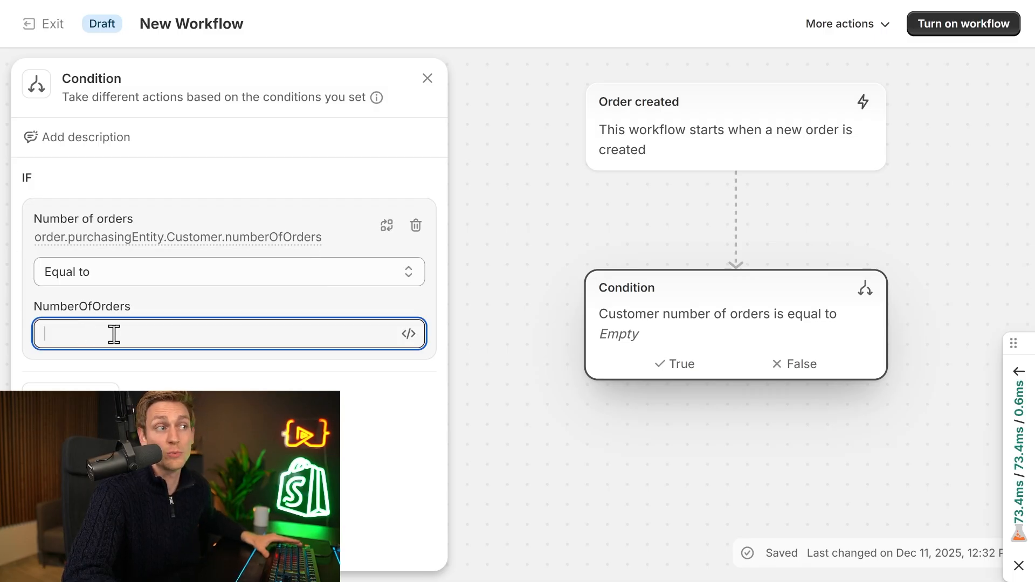
{"action": "type", "text": "1"}
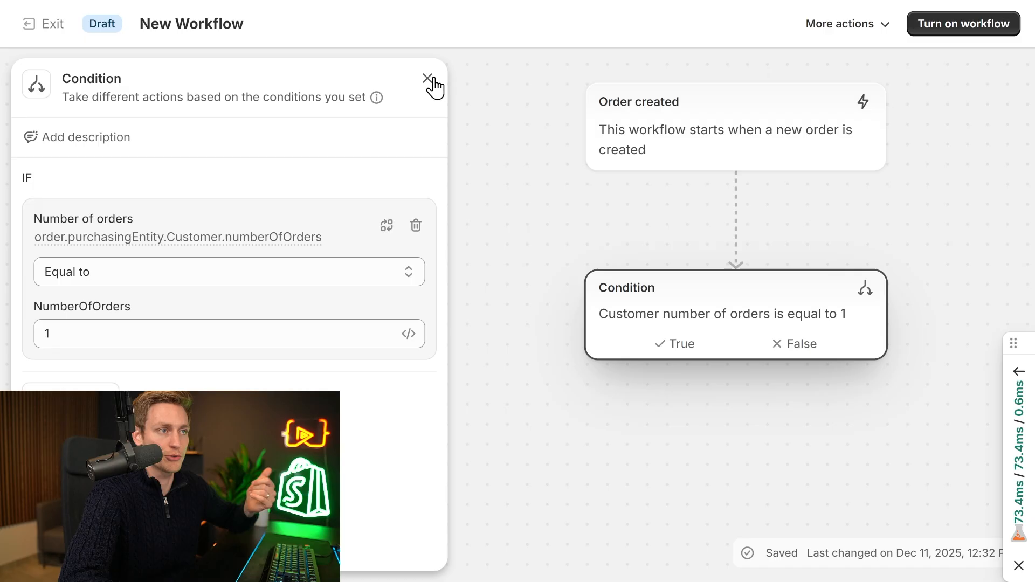
{"action": "left_click", "coordinate": [433, 78]}
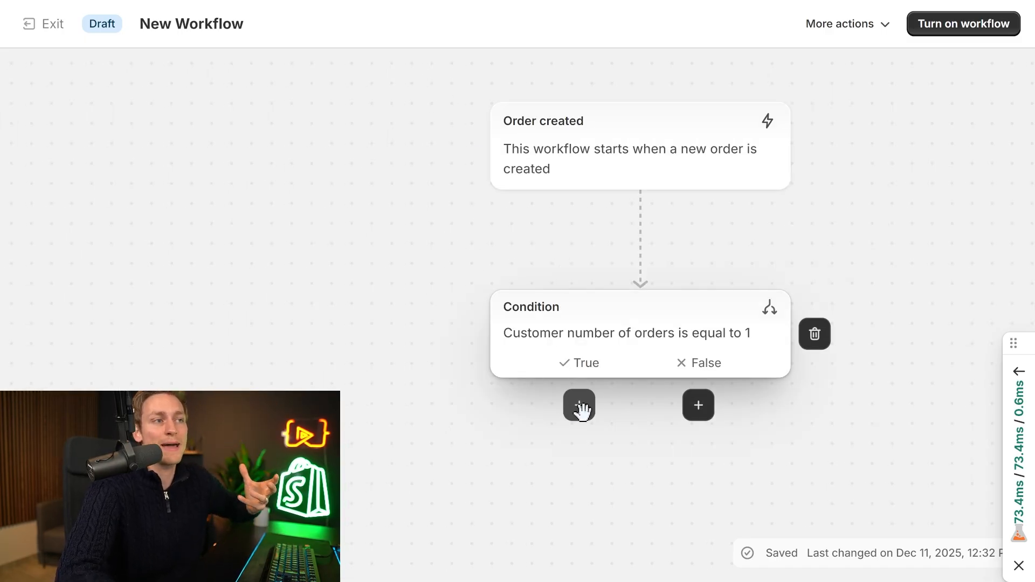
Add a Send Admin API request action on the True branch using the orderEditBegin mutation
{"action": "left_click", "coordinate": [578, 406]}
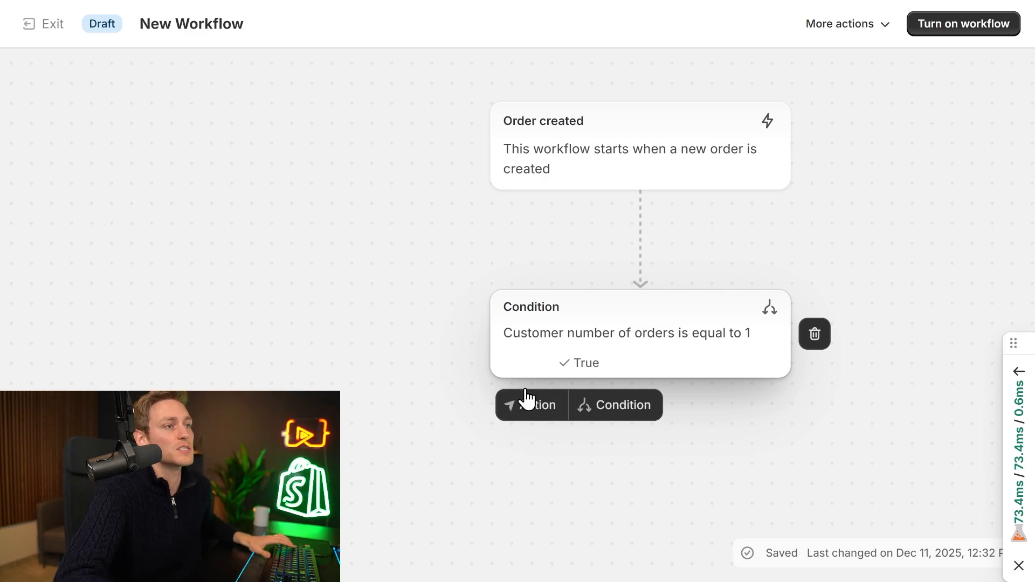
{"action": "left_click", "coordinate": [531, 404]}
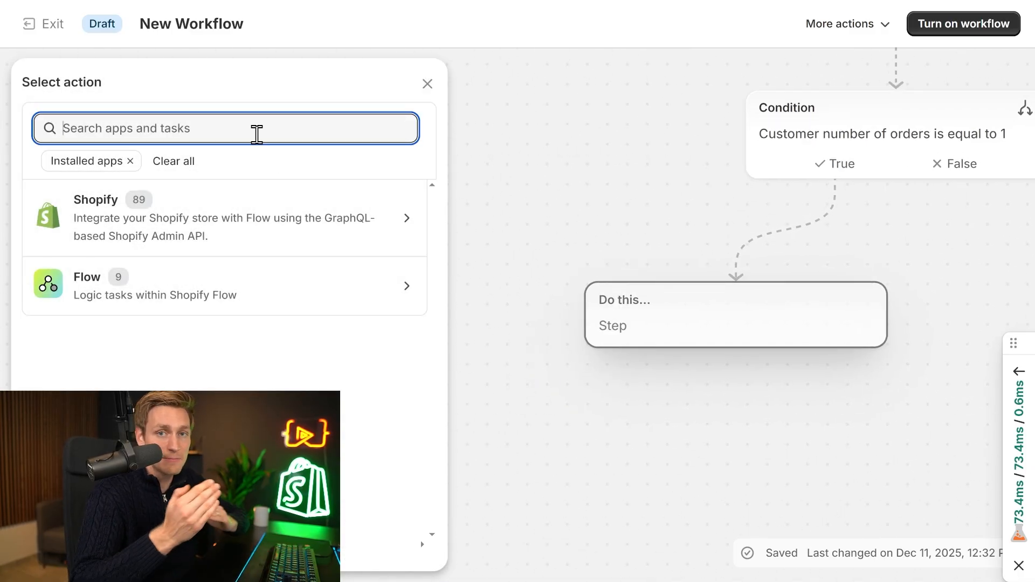
{"action": "type", "text": "adm"}
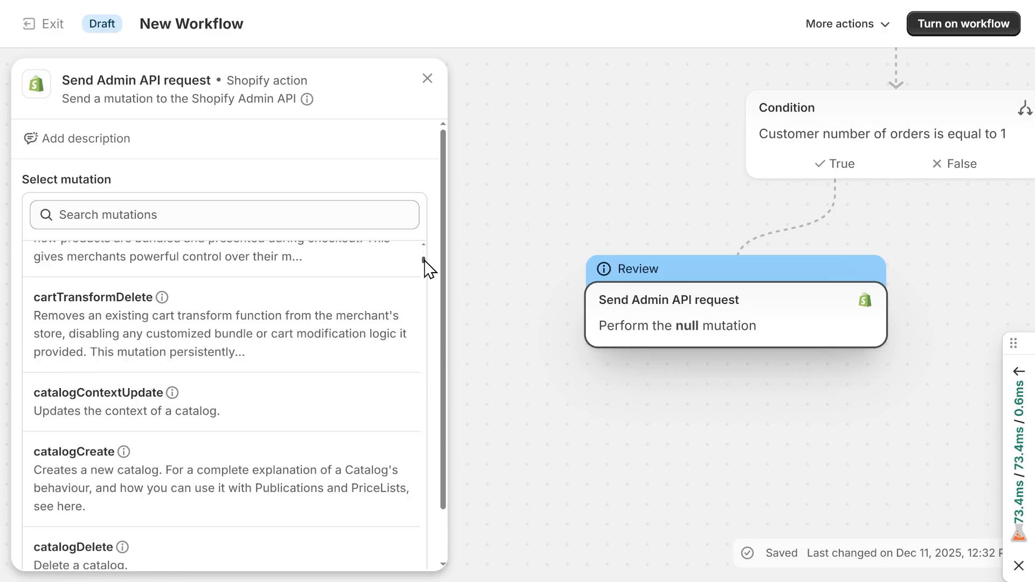
{"action": "scroll", "scroll_direction": "down", "scroll_amount": 3}
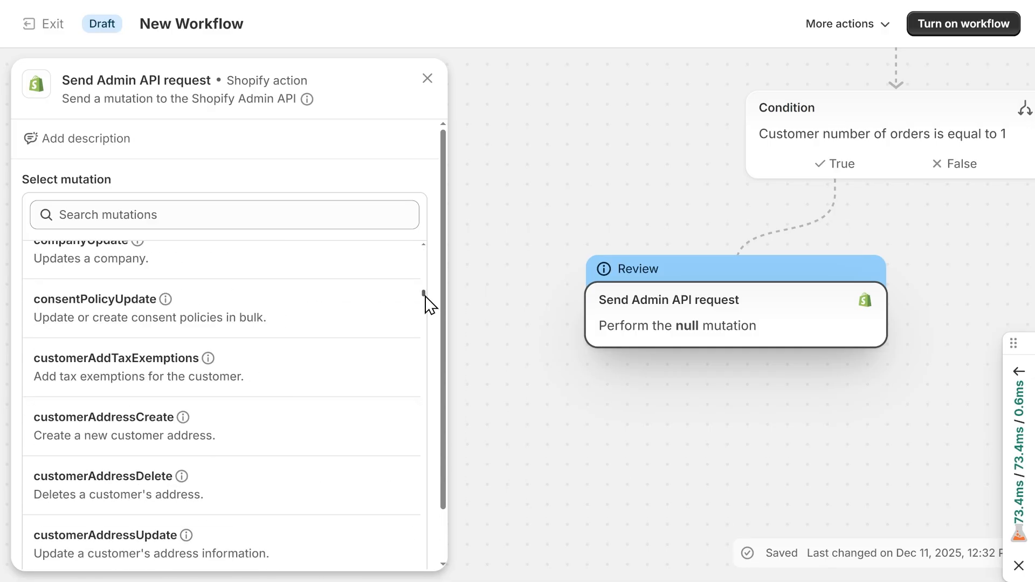
{"action": "scroll", "scroll_direction": "up", "scroll_amount": 3}
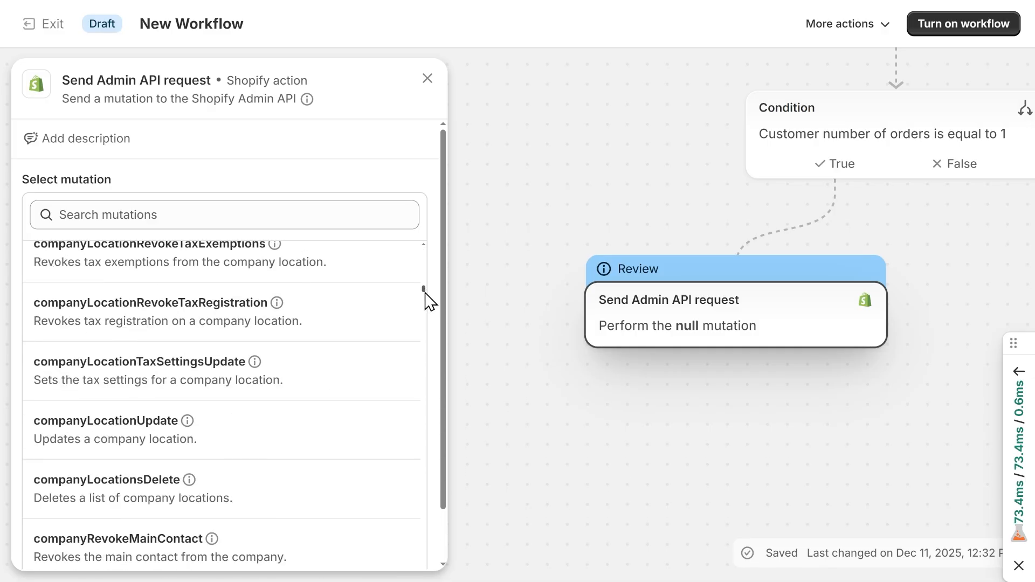
{"action": "scroll", "scroll_direction": "up", "scroll_amount": 3}
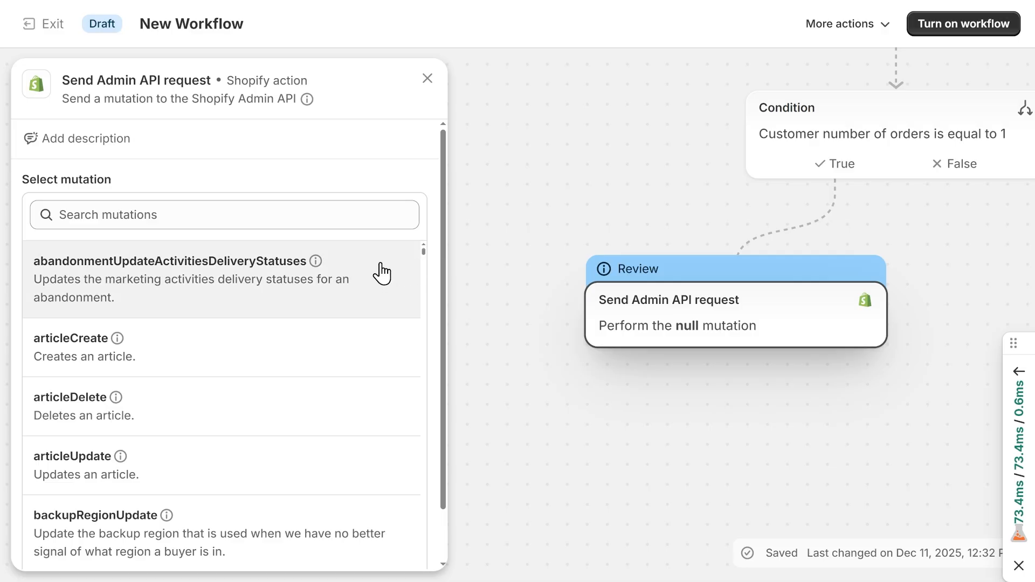
{"action": "type", "text": "order"}
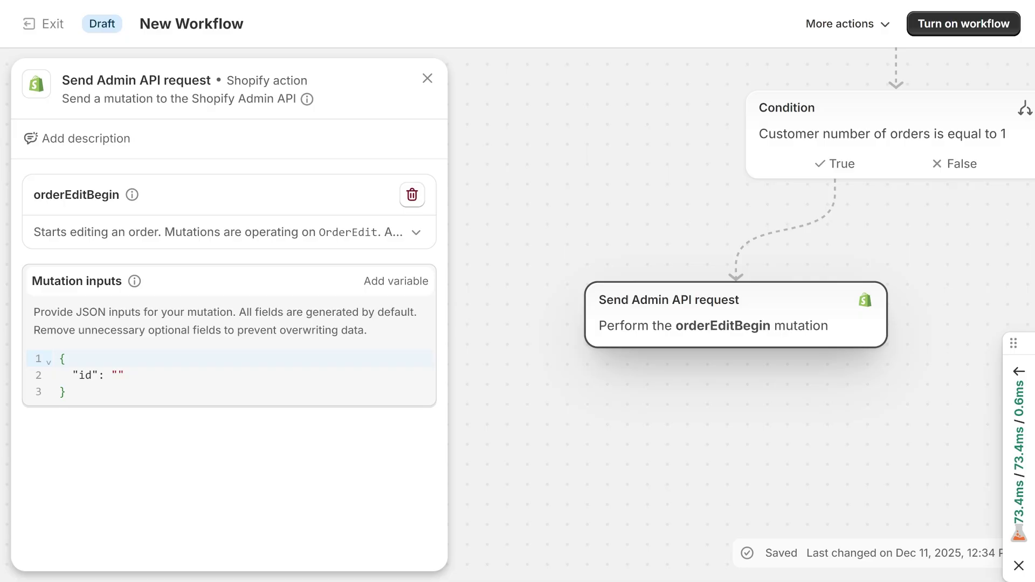
Fill orderEditBegin's id input with the order id variable and close the settings
{"action": "left_click", "coordinate": [118, 376]}
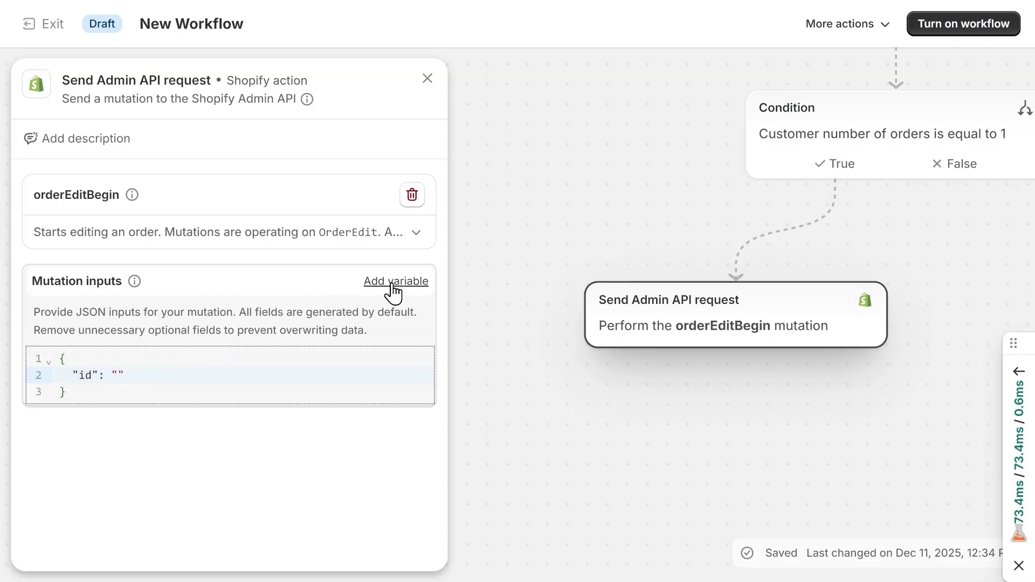
{"action": "left_click", "coordinate": [395, 280]}
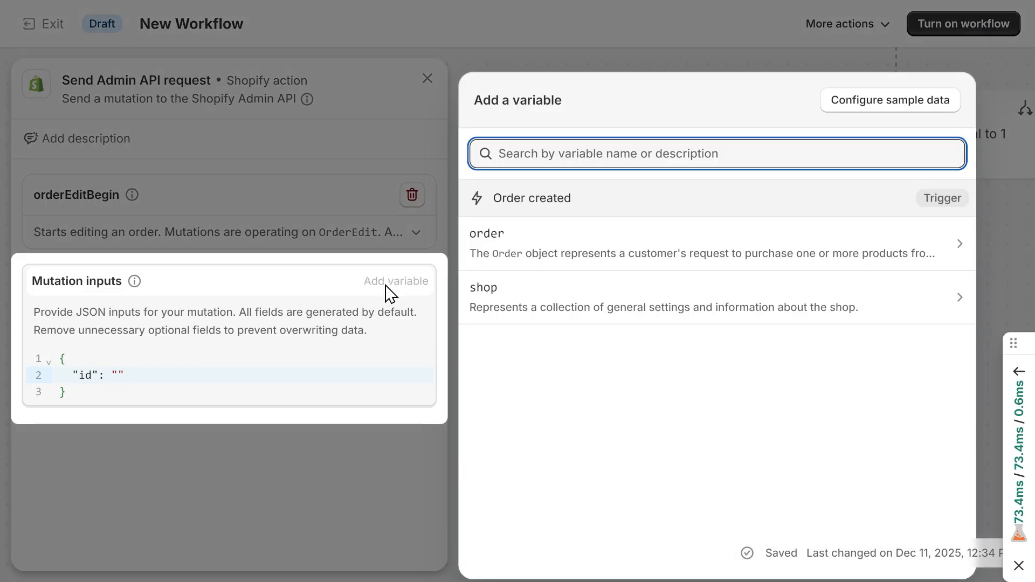
{"action": "mouse_move", "coordinate": [568, 254]}
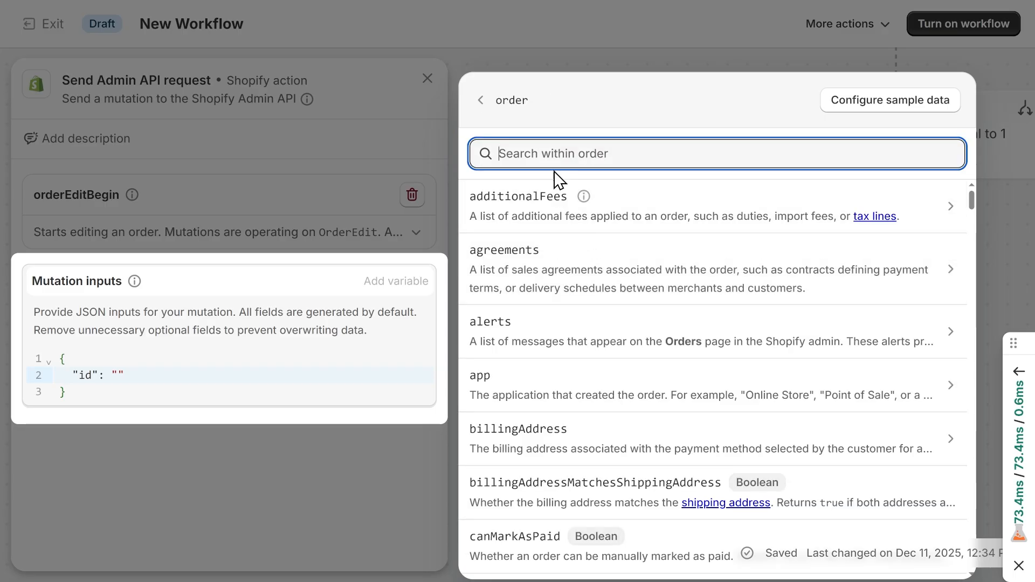
{"action": "type", "text": "id"}
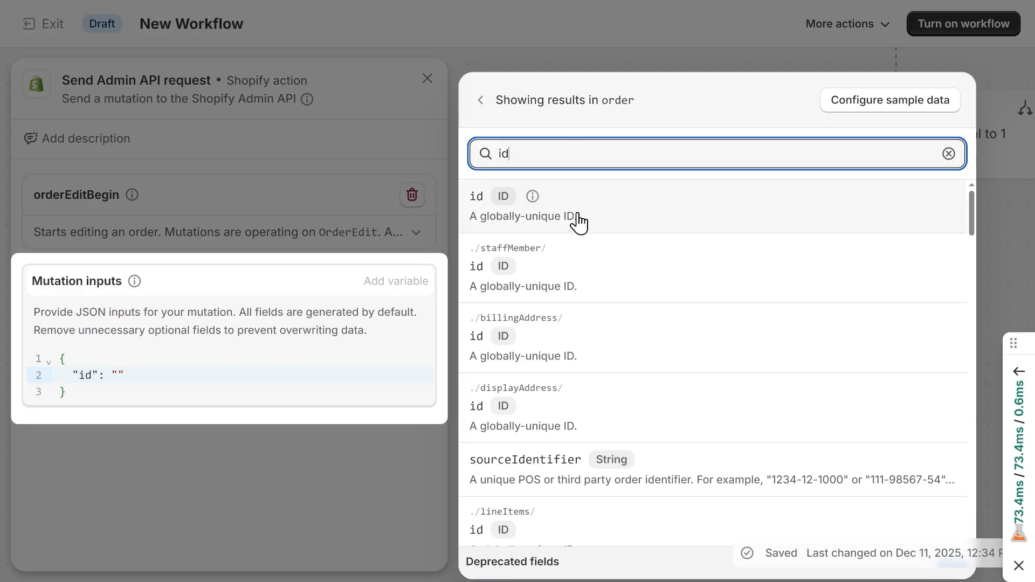
{"action": "mouse_move", "coordinate": [477, 230]}
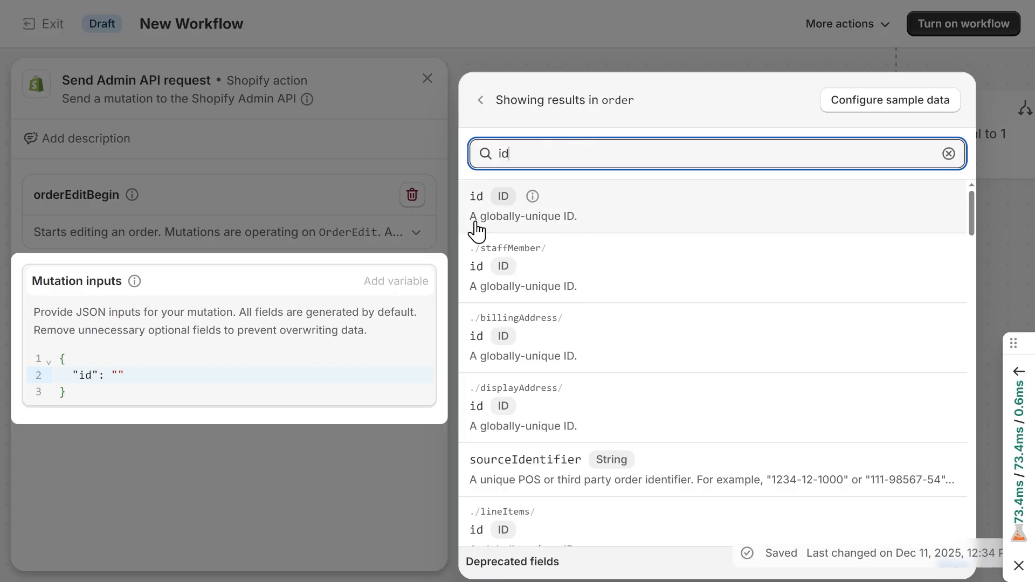
{"action": "mouse_move", "coordinate": [650, 207]}
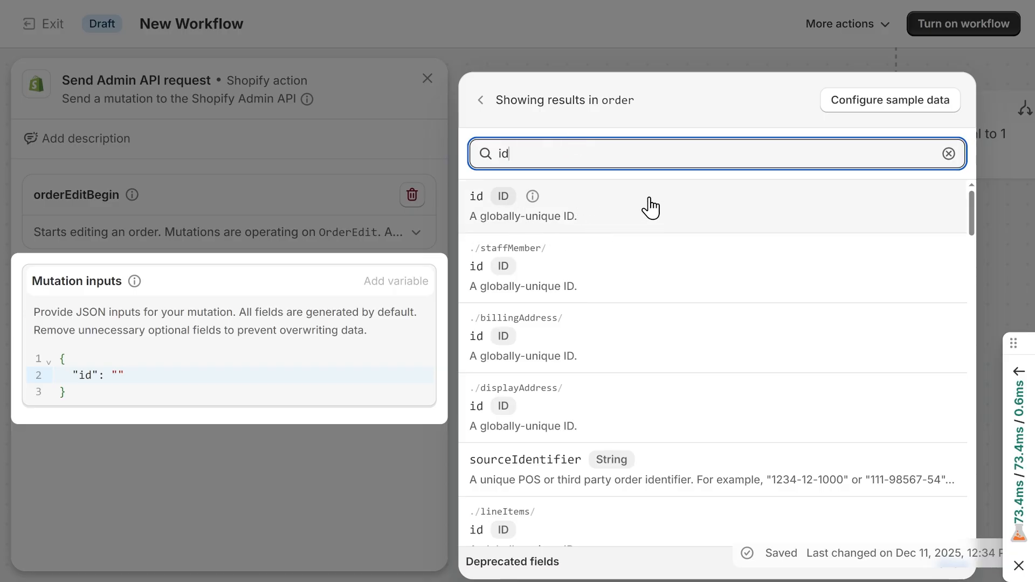
{"action": "left_click", "coordinate": [476, 197]}
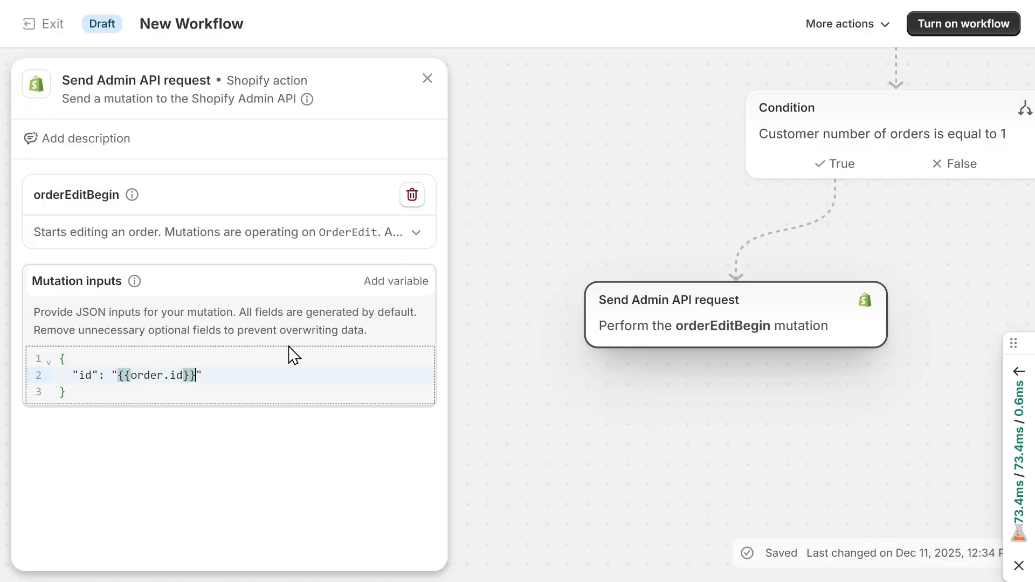
{"action": "left_click", "coordinate": [426, 78]}
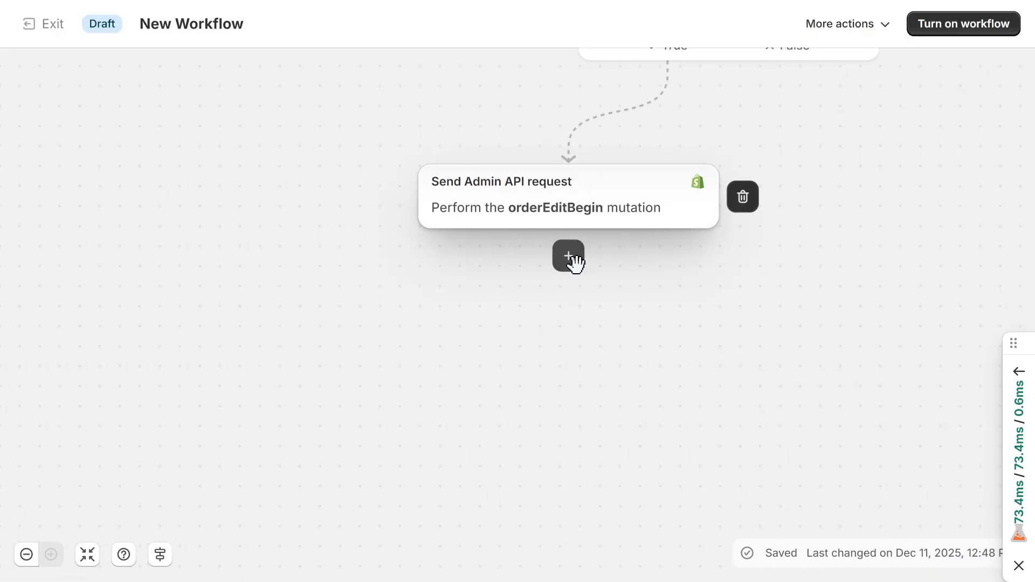
Add a second Send Admin API request after orderEditBegin and search for orderEditAddVariant
{"action": "left_click", "coordinate": [568, 257]}
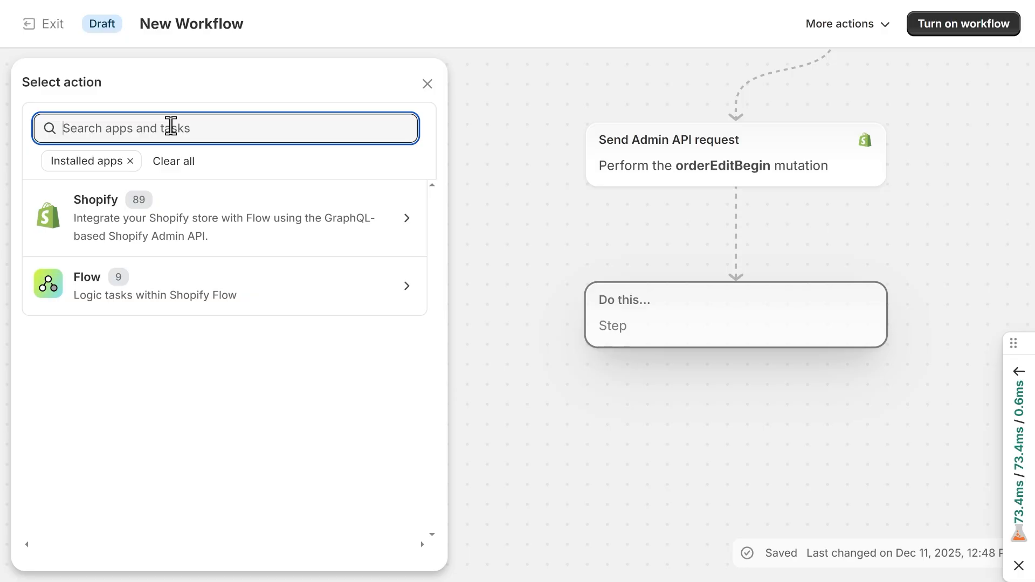
{"action": "type", "text": "send admin ap"}
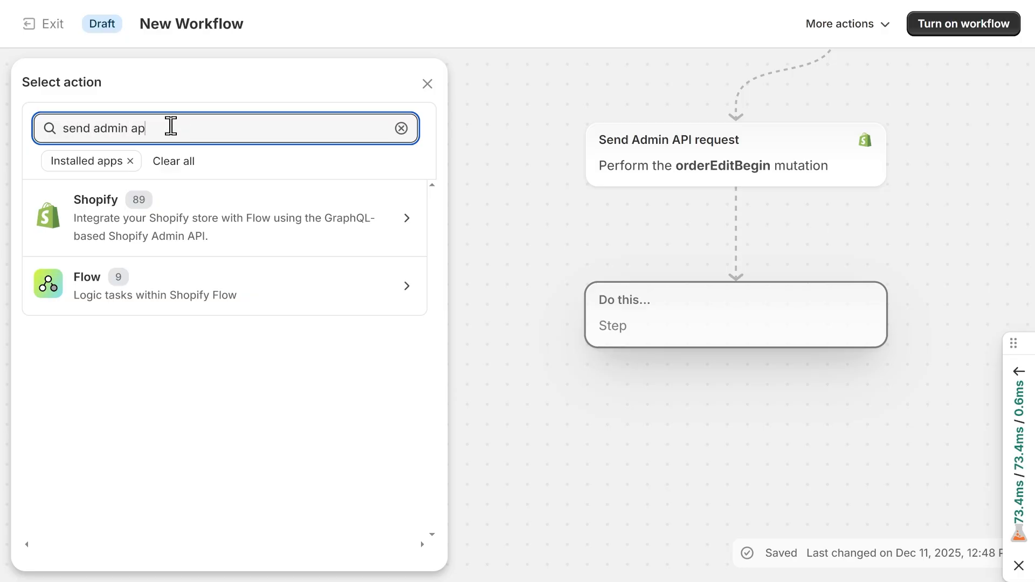
{"action": "left_click", "coordinate": [224, 217]}
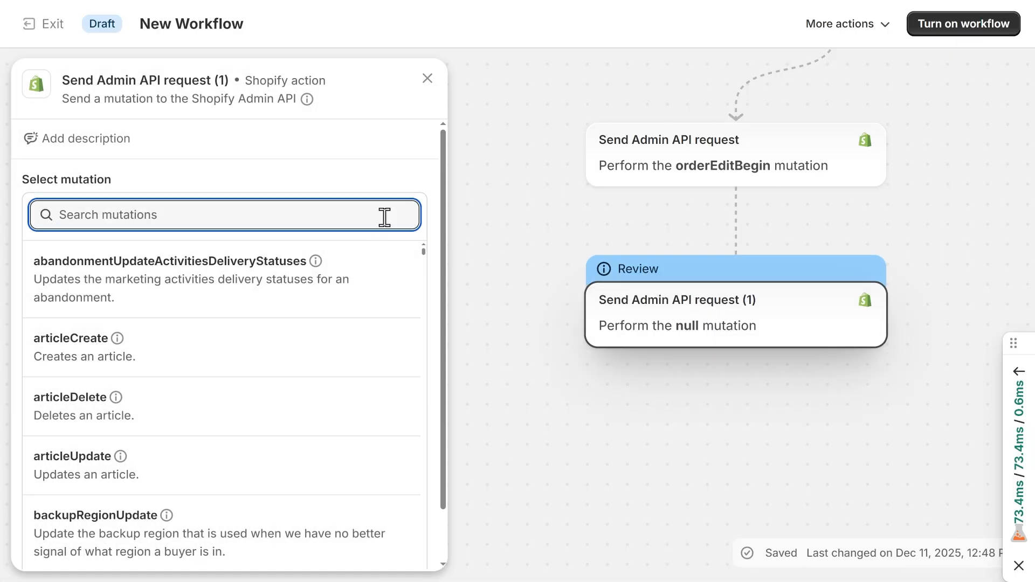
{"action": "type", "text": "addvar"}
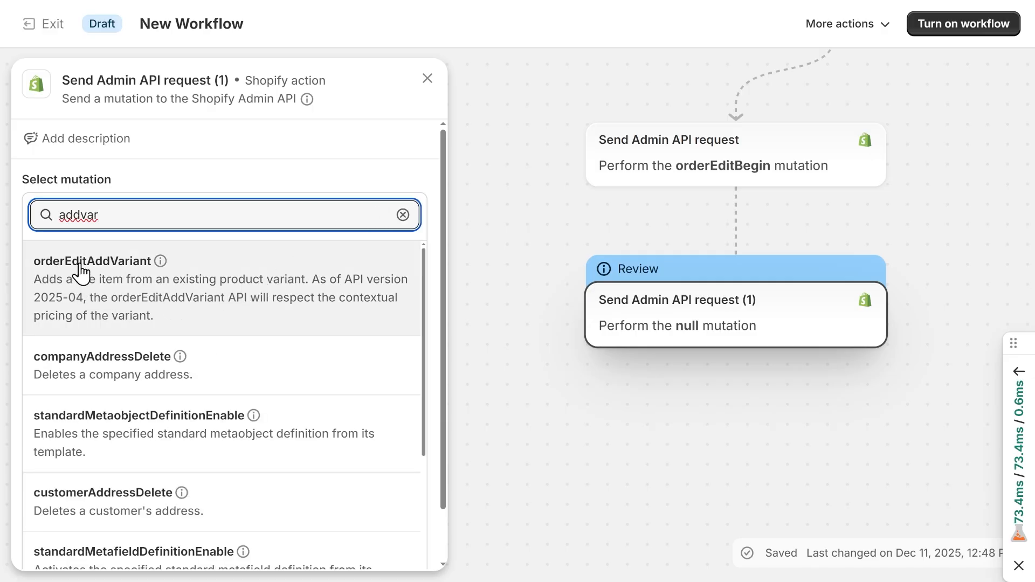
{"action": "mouse_move", "coordinate": [130, 278]}
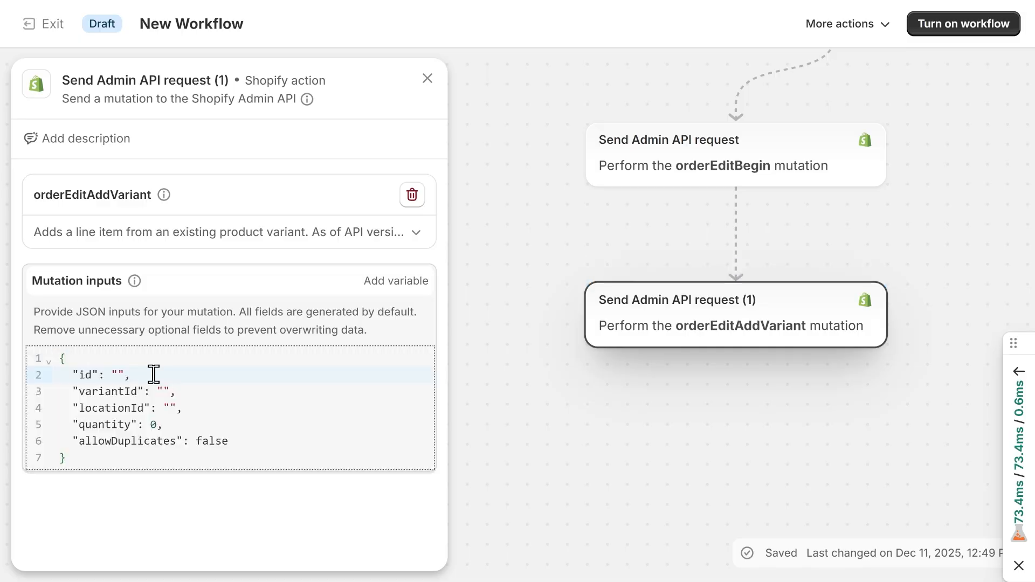
{"action": "mouse_move", "coordinate": [121, 376]}
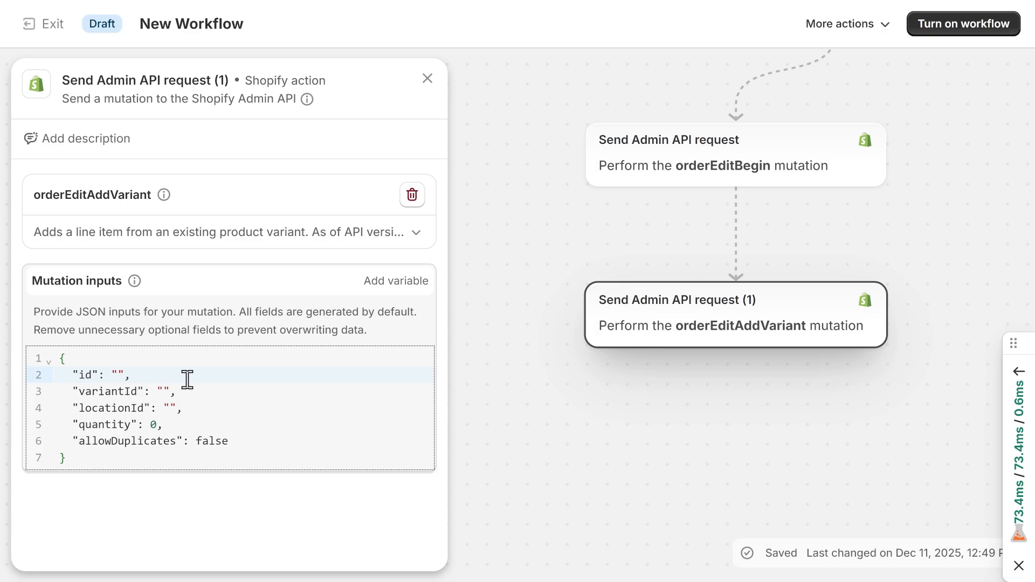
Insert {{sendAdminApiRequest.calculatedOrder.id}} into the add-variant id field
{"action": "left_click", "coordinate": [117, 376]}
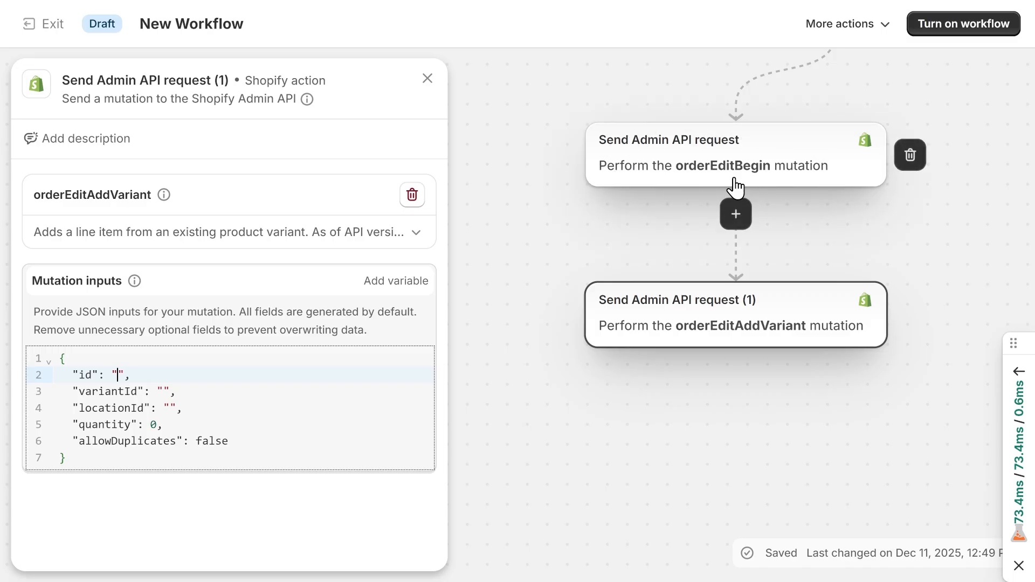
{"action": "mouse_move", "coordinate": [752, 190]}
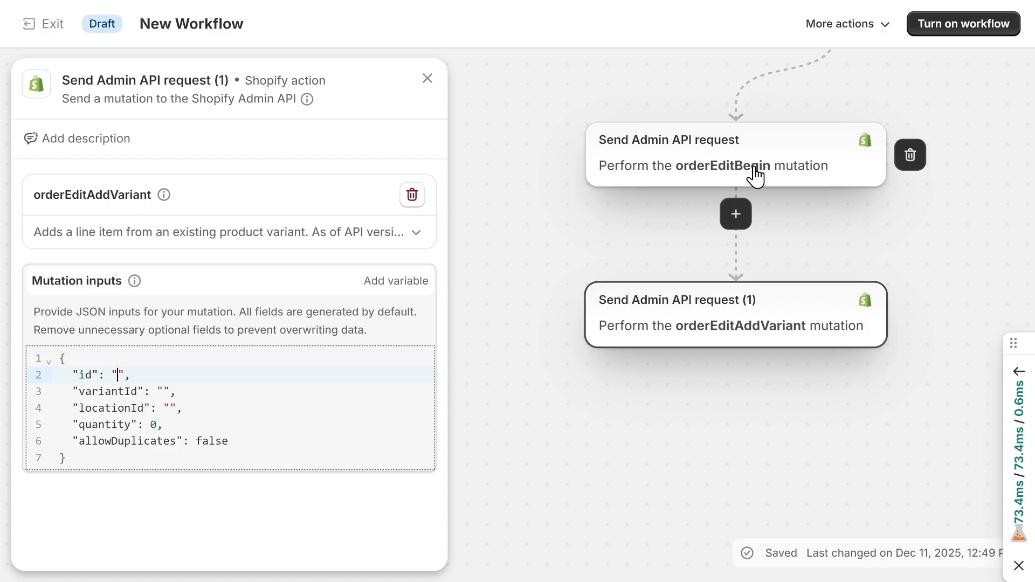
{"action": "mouse_move", "coordinate": [680, 158]}
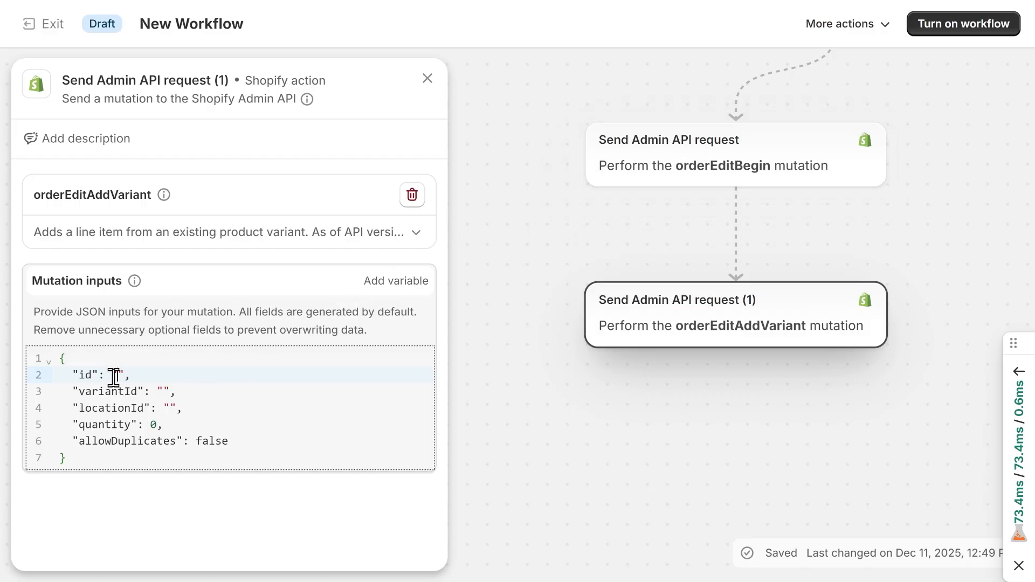
{"action": "mouse_move", "coordinate": [396, 280]}
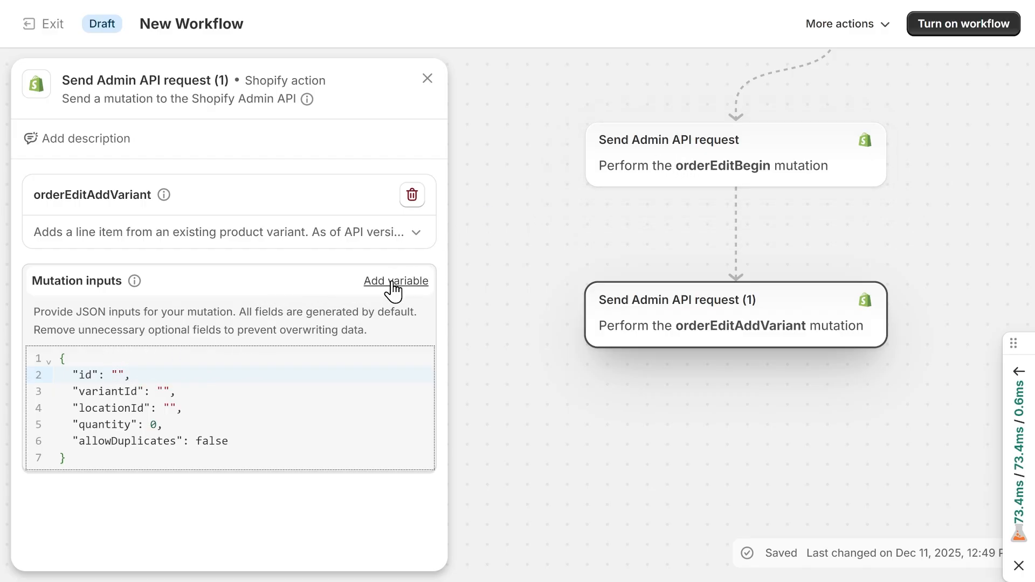
{"action": "left_click", "coordinate": [395, 280]}
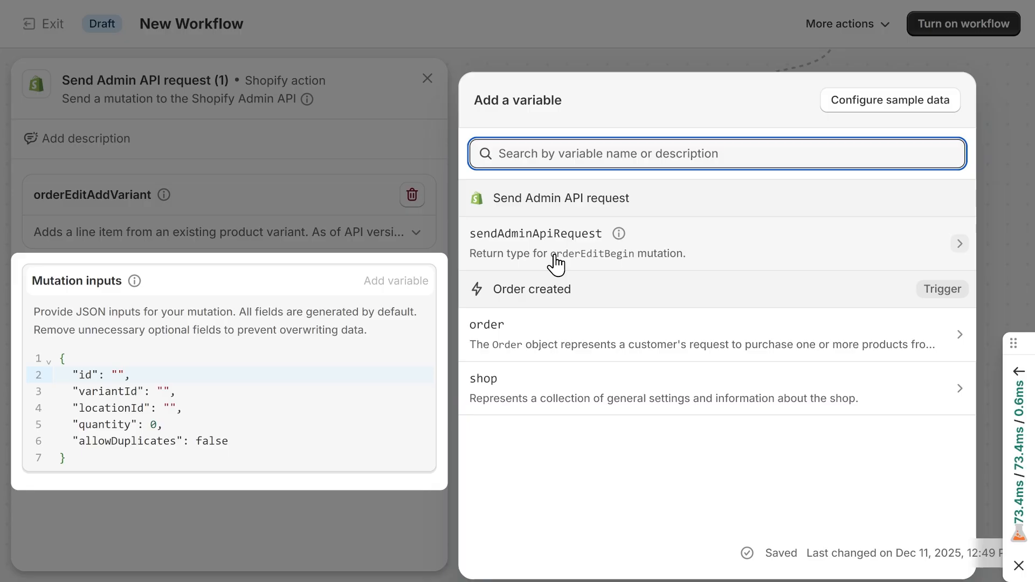
{"action": "mouse_move", "coordinate": [607, 256]}
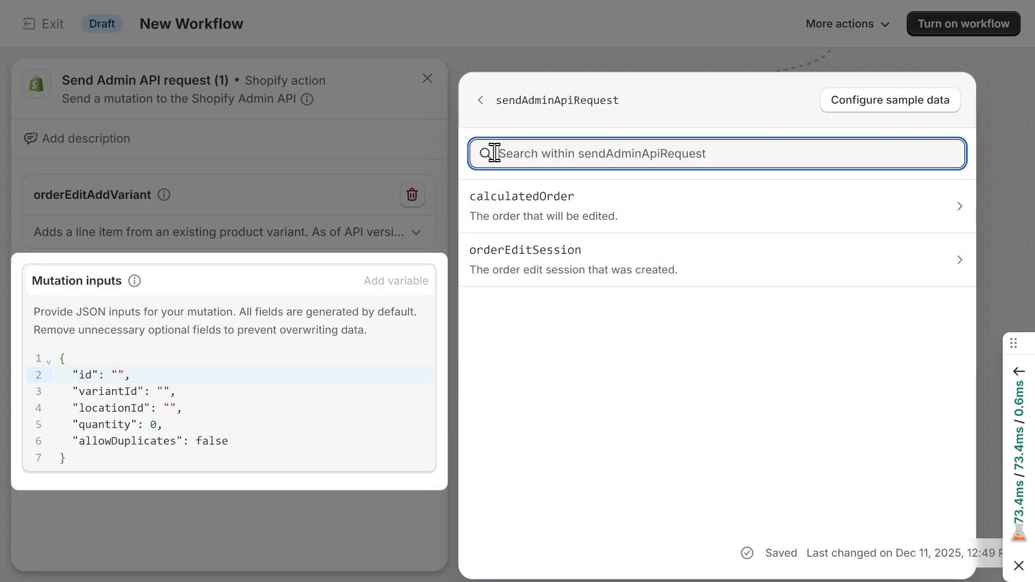
{"action": "mouse_move", "coordinate": [532, 218]}
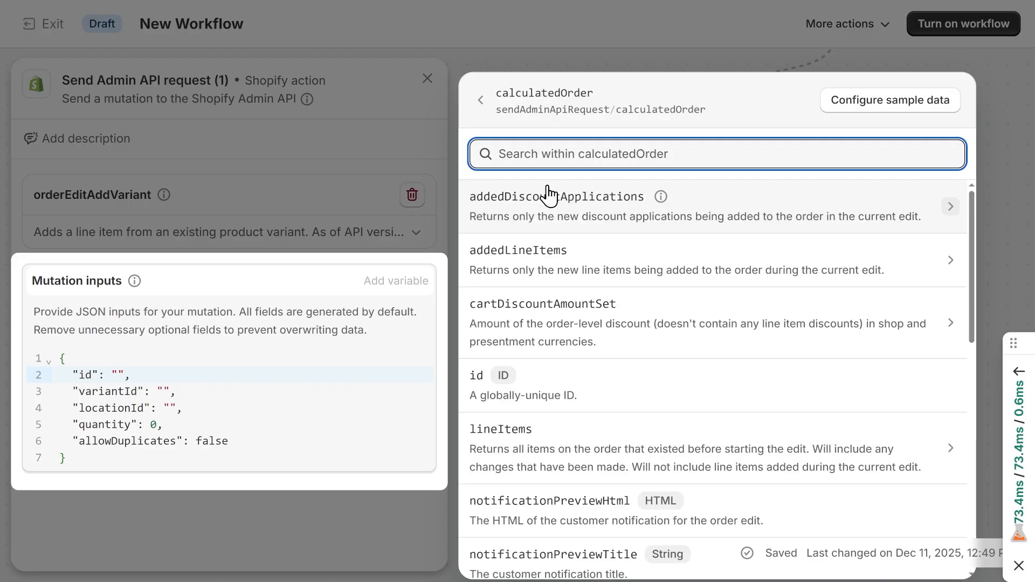
{"action": "mouse_move", "coordinate": [597, 392]}
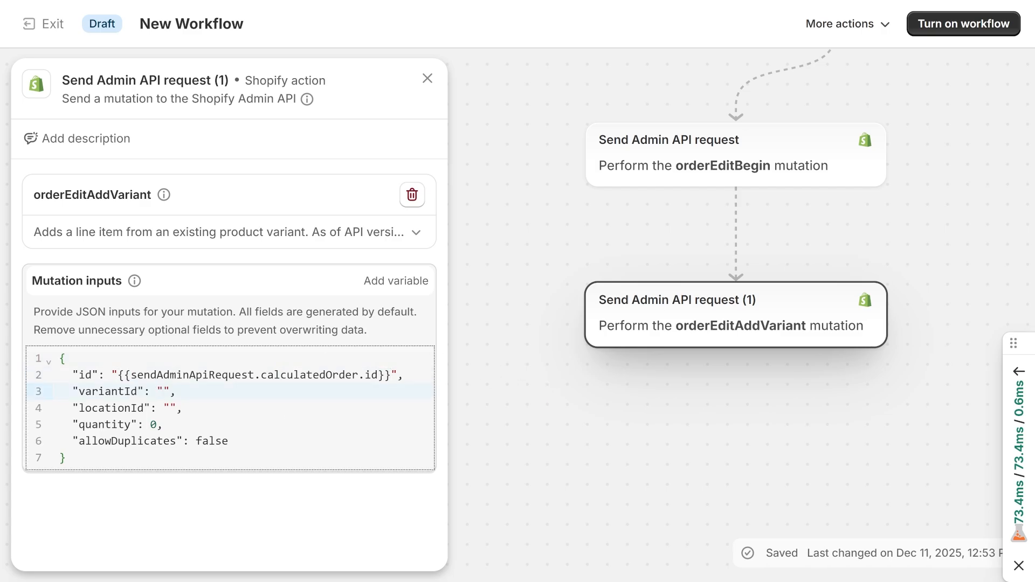
{"action": "left_click", "coordinate": [164, 391]}
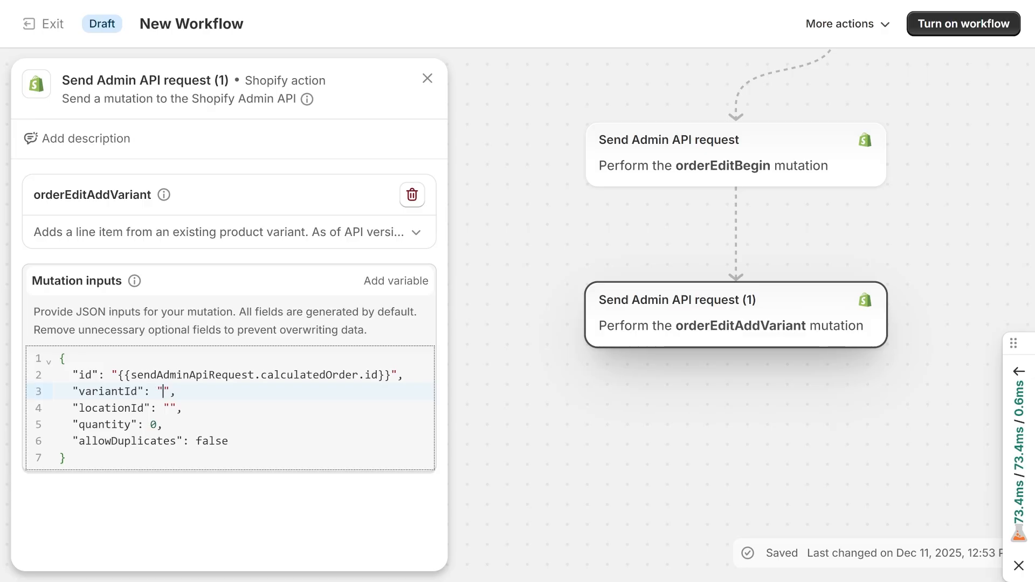
{"action": "type", "text": "gid://shopify/ProductVariant/"}
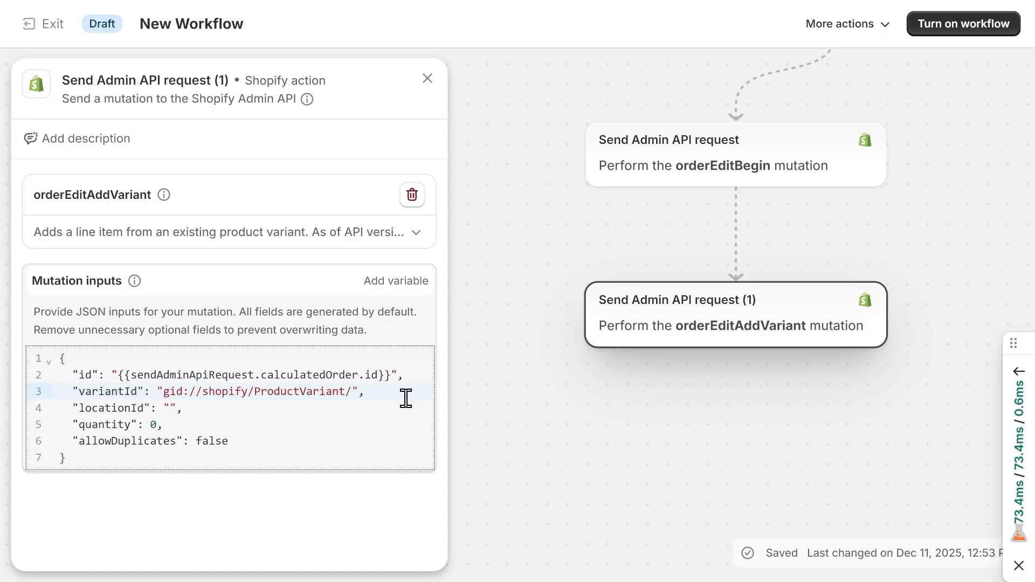
{"action": "mouse_move", "coordinate": [571, 474]}
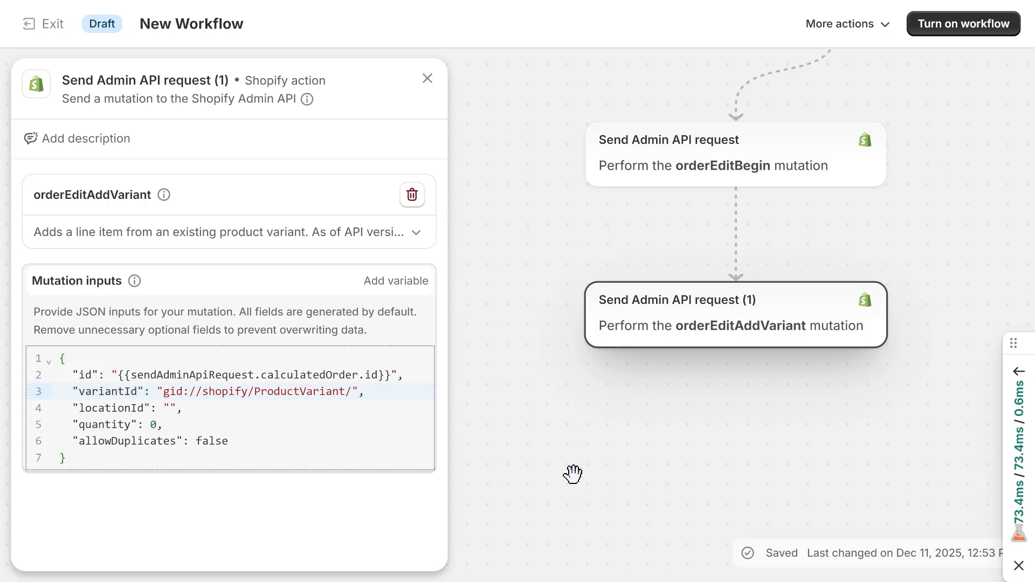
{"action": "type", "text": "50984829354250"}
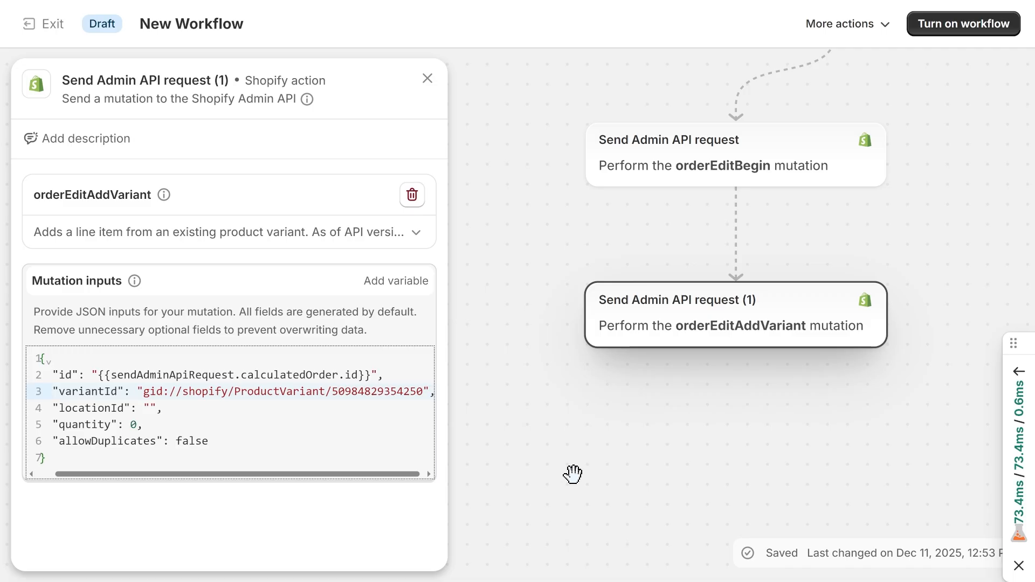
{"action": "left_click", "coordinate": [119, 407]}
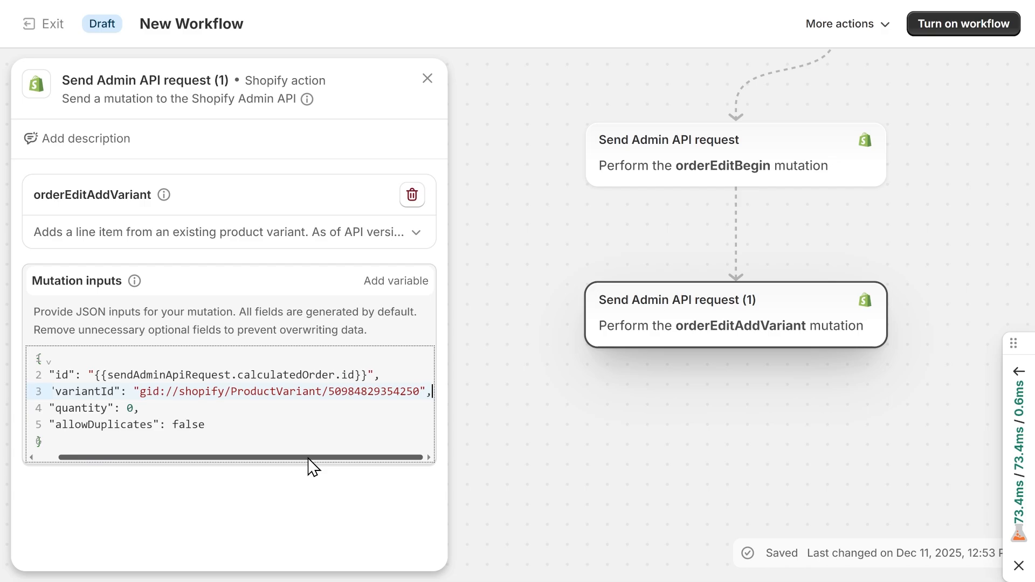
{"action": "mouse_move", "coordinate": [186, 407]}
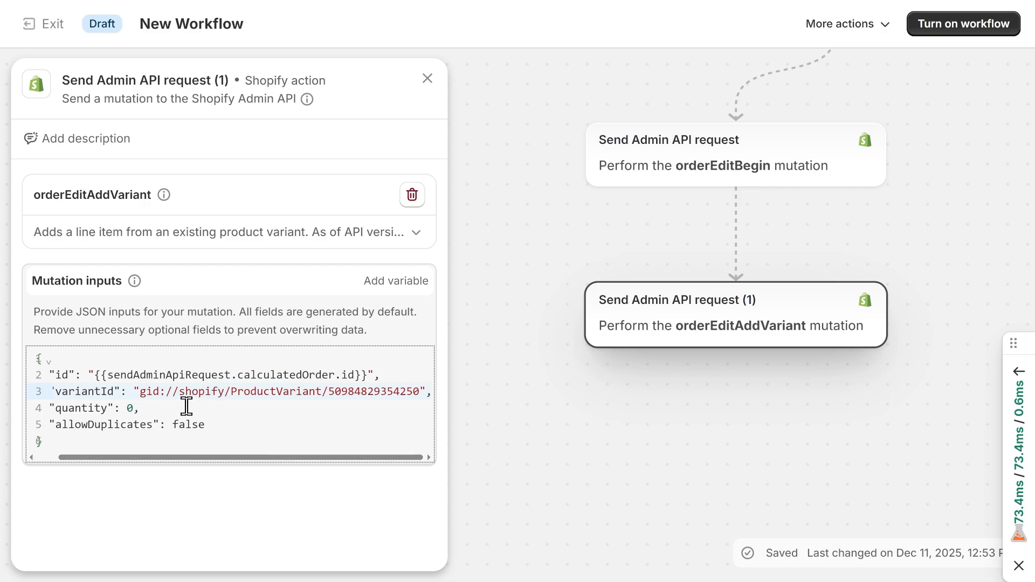
{"action": "type", "text": "1"}
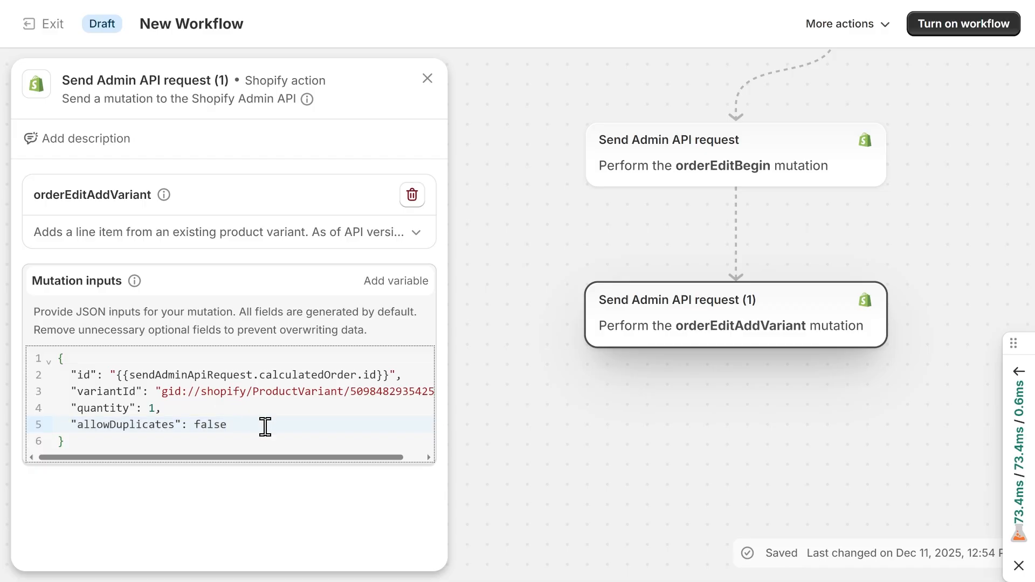
{"action": "left_click", "coordinate": [228, 425]}
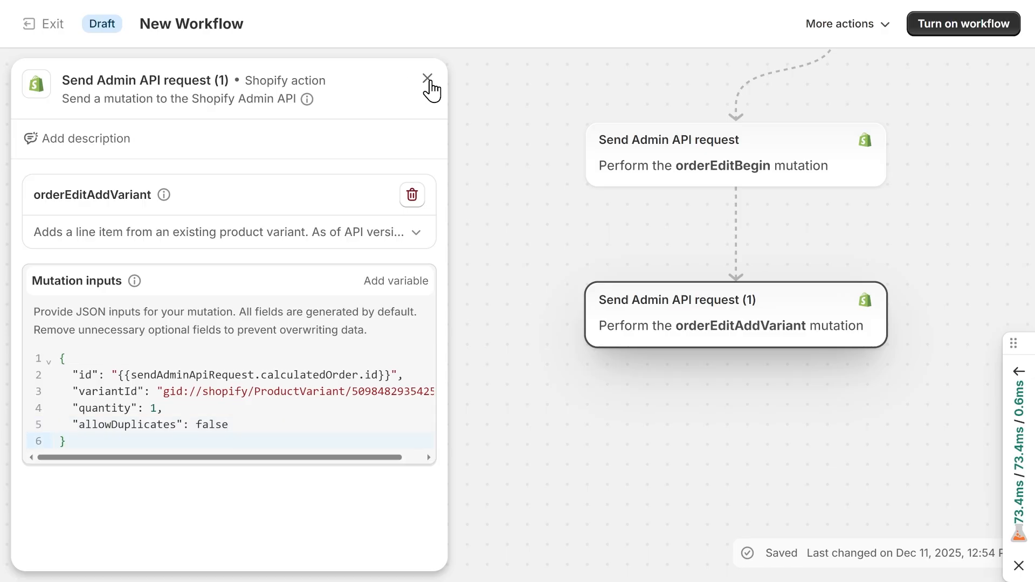
{"action": "left_click", "coordinate": [428, 78]}
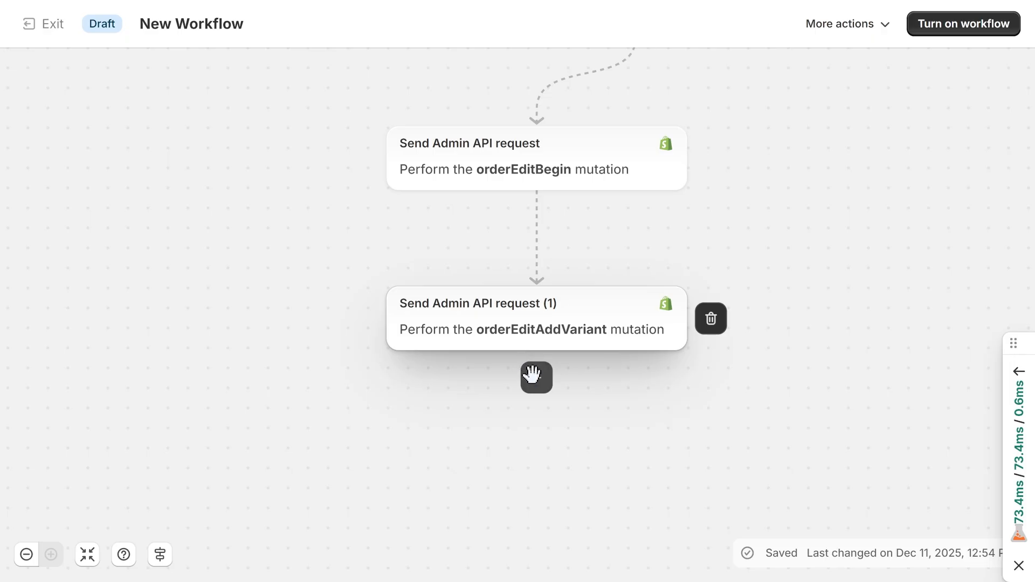
Add a Send Admin API request step after add-variant and search the orderEditAddLineItemDiscount mutation
{"action": "left_click", "coordinate": [536, 378]}
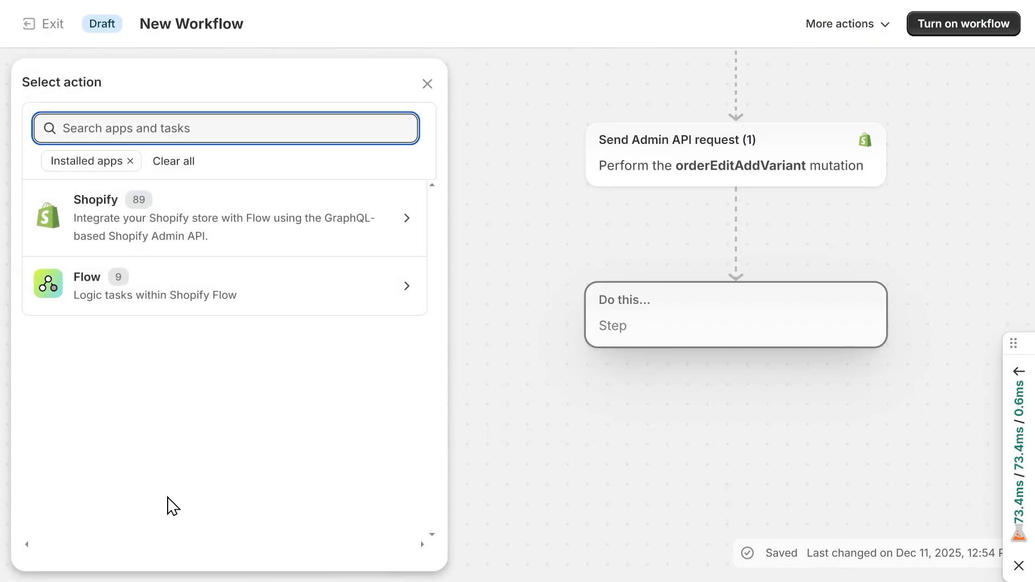
{"action": "type", "text": "admin"}
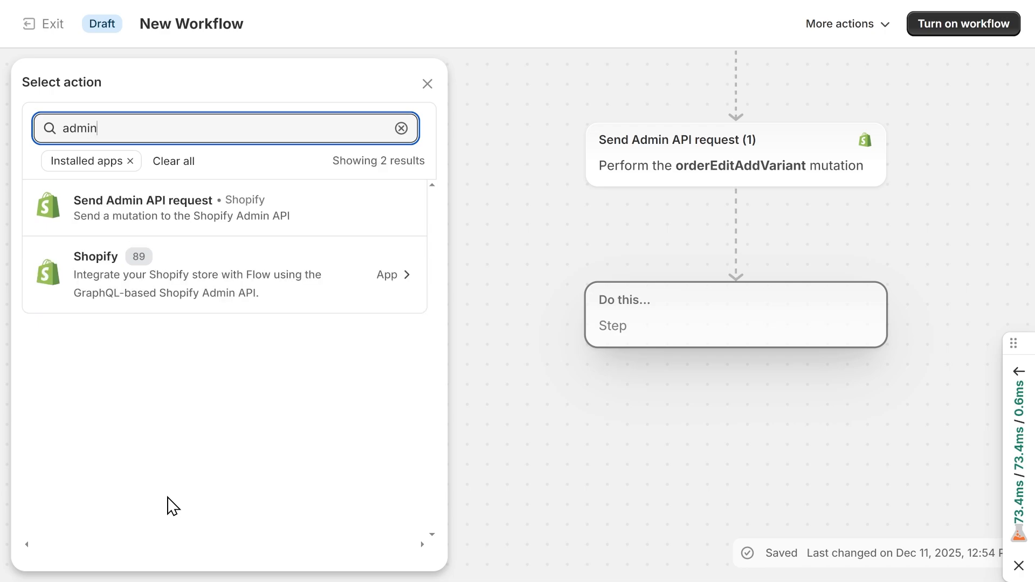
{"action": "mouse_move", "coordinate": [333, 216]}
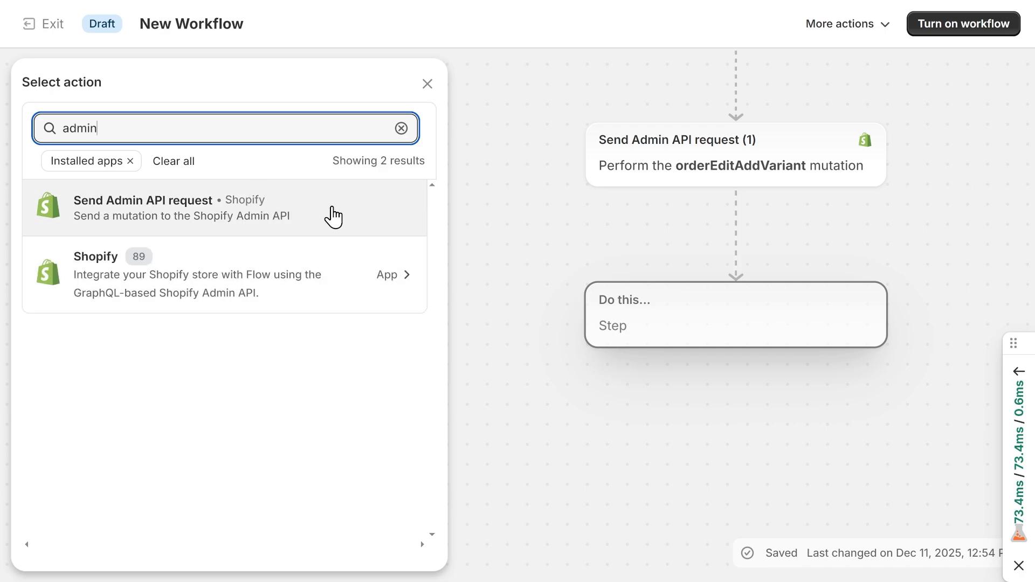
{"action": "mouse_move", "coordinate": [329, 220]}
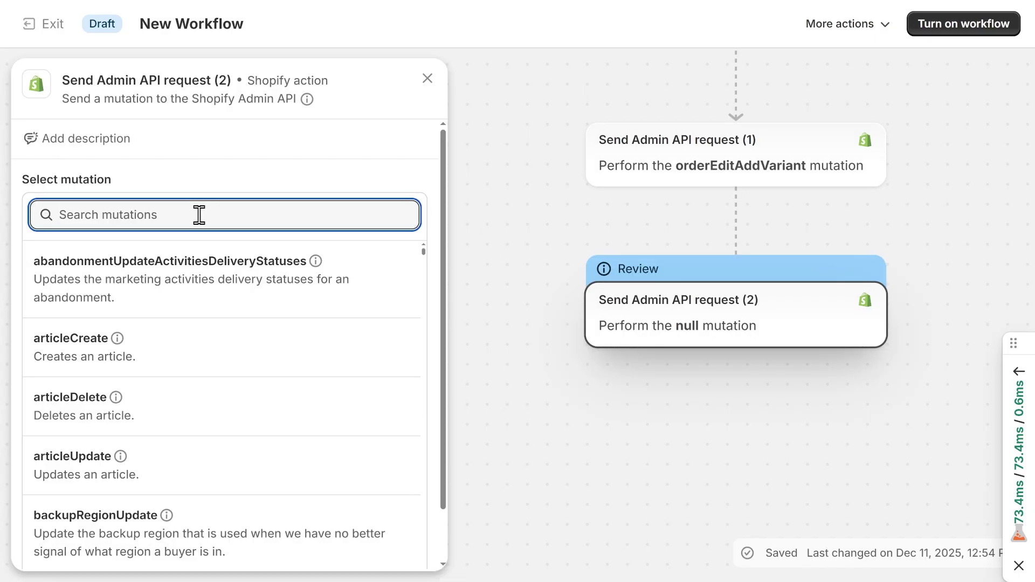
{"action": "type", "text": "lineitem"}
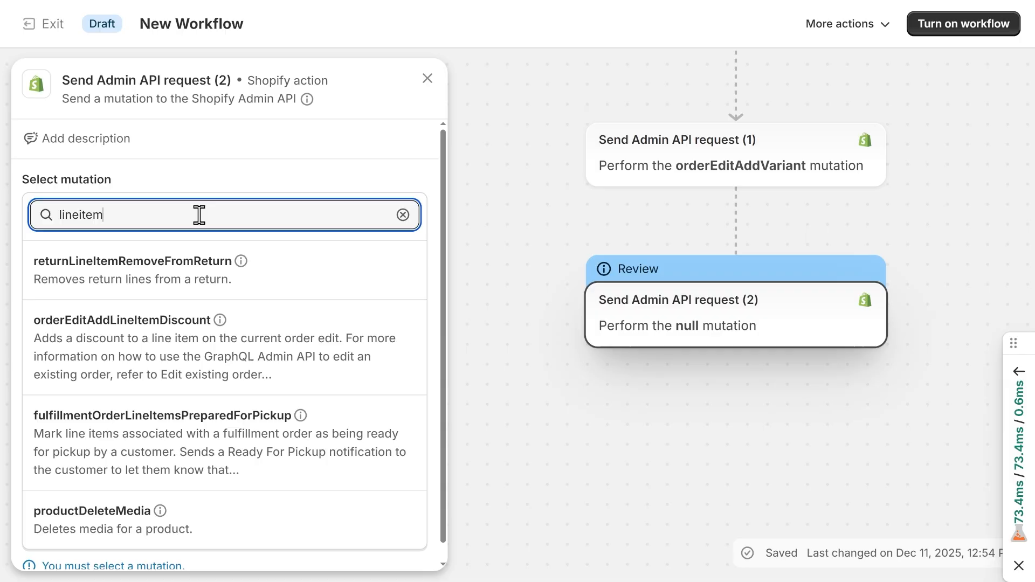
{"action": "type", "text": "dis"}
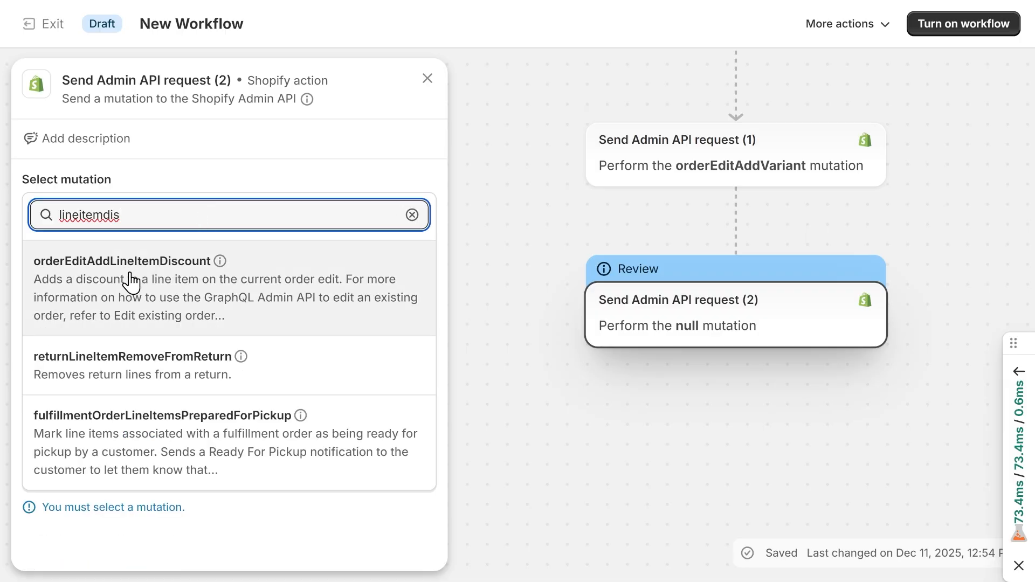
{"action": "mouse_move", "coordinate": [178, 277]}
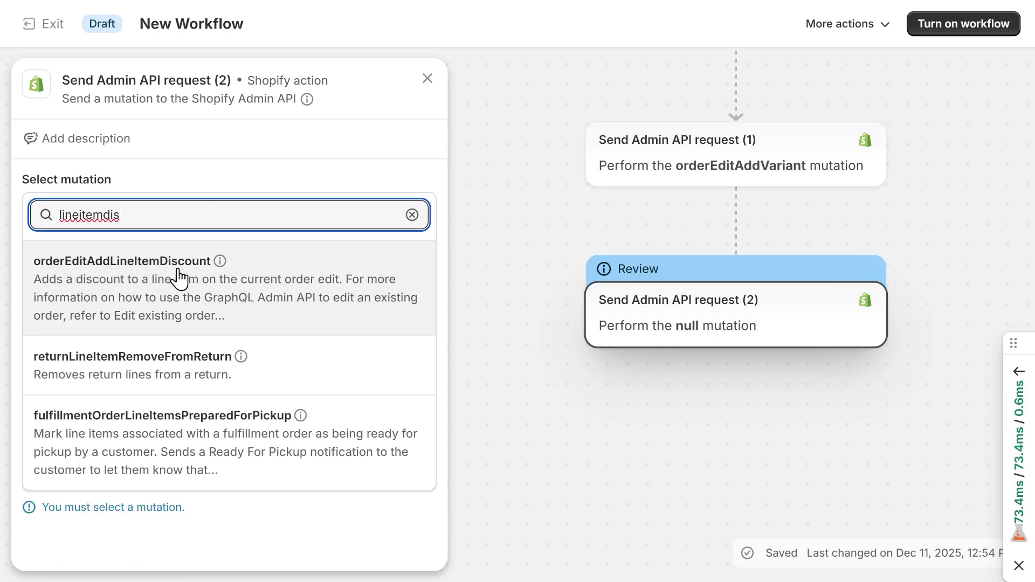
{"action": "mouse_move", "coordinate": [139, 281]}
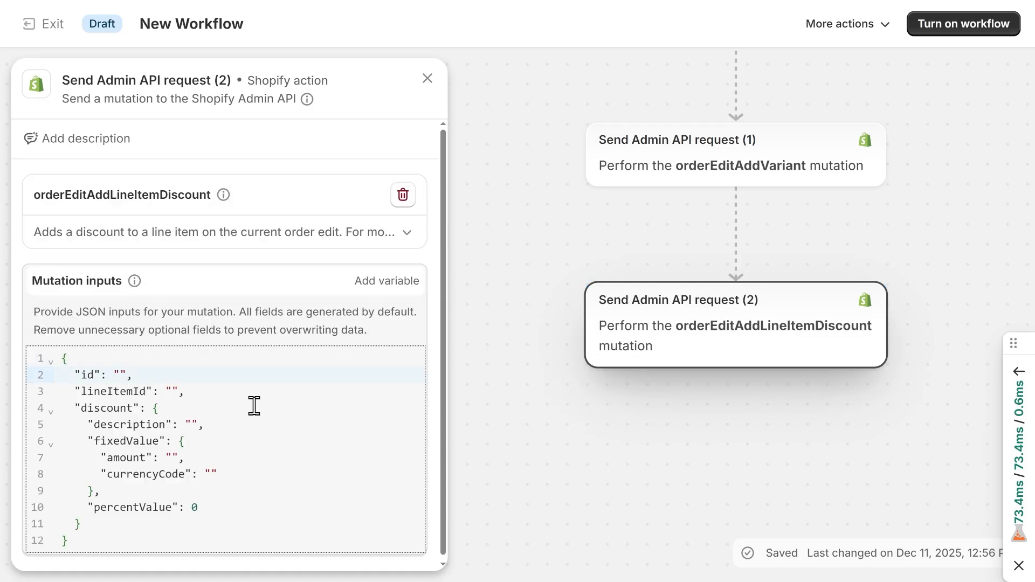
Fill the discount step's id with sendAdminApiRequest1.calculatedOrder.id and move on to lineItemId
{"action": "left_click", "coordinate": [128, 375]}
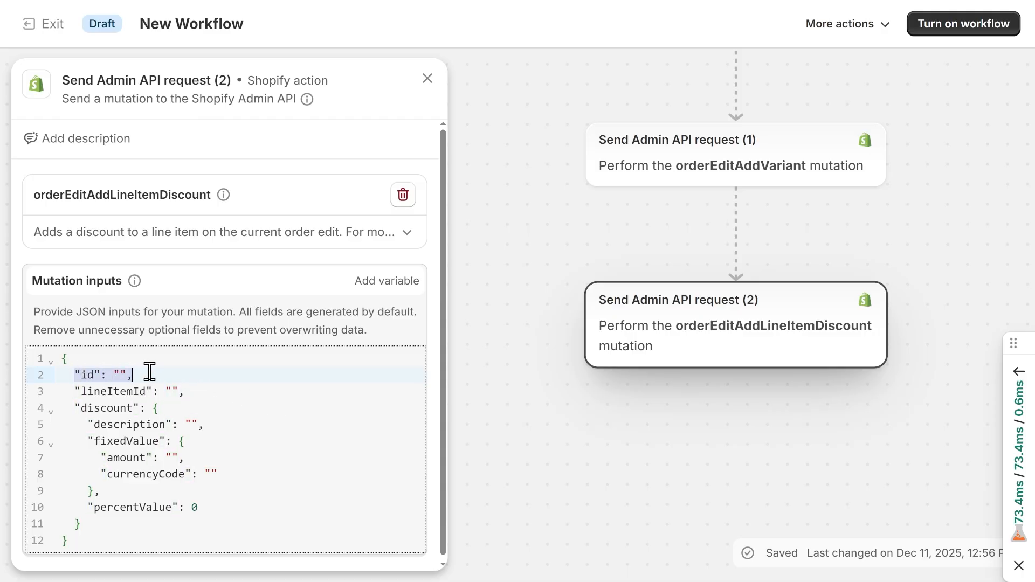
{"action": "mouse_move", "coordinate": [492, 295]}
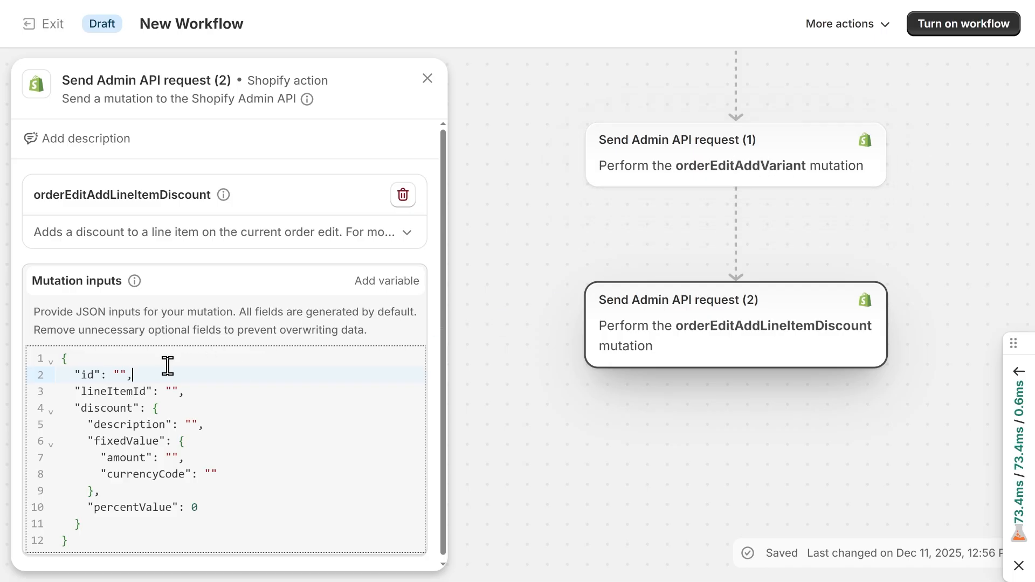
{"action": "mouse_move", "coordinate": [386, 280]}
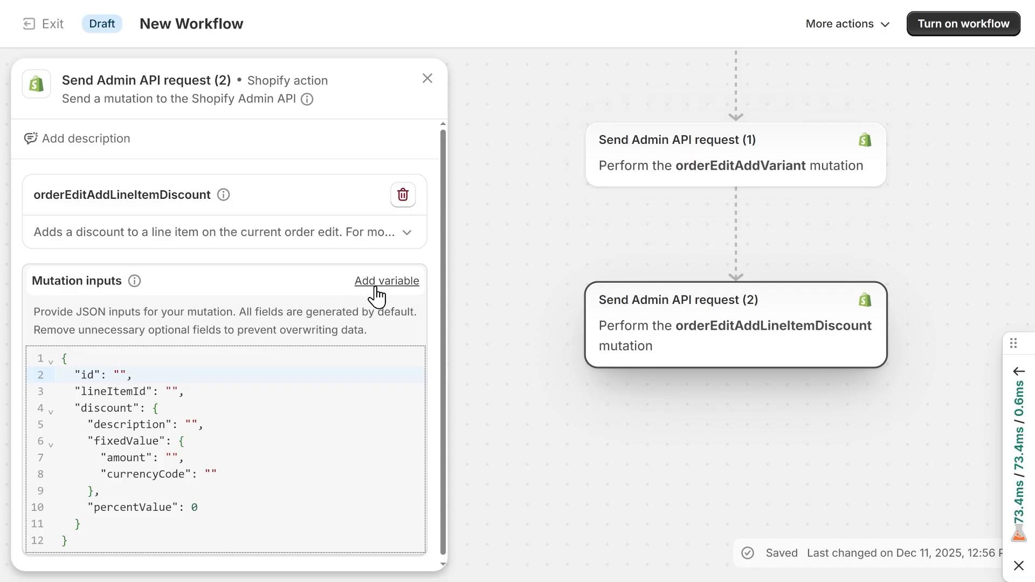
{"action": "left_click", "coordinate": [387, 280]}
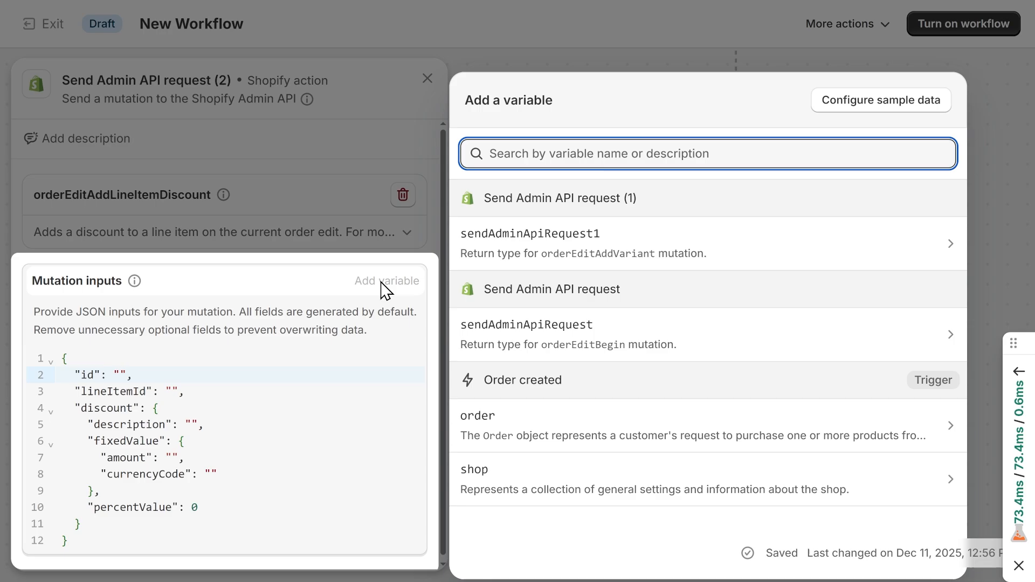
{"action": "mouse_move", "coordinate": [616, 268]}
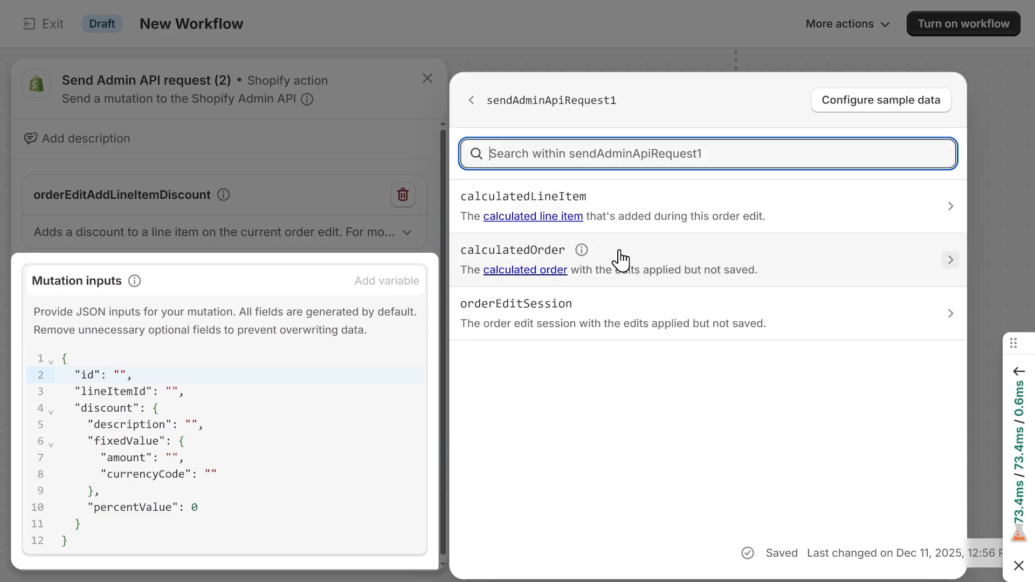
{"action": "mouse_move", "coordinate": [668, 261]}
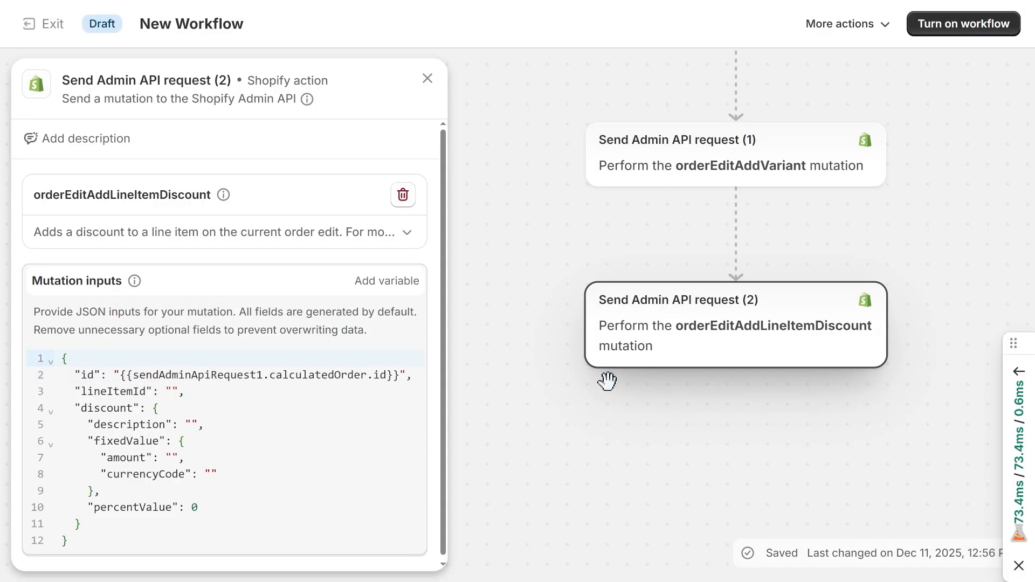
{"action": "left_click", "coordinate": [283, 390]}
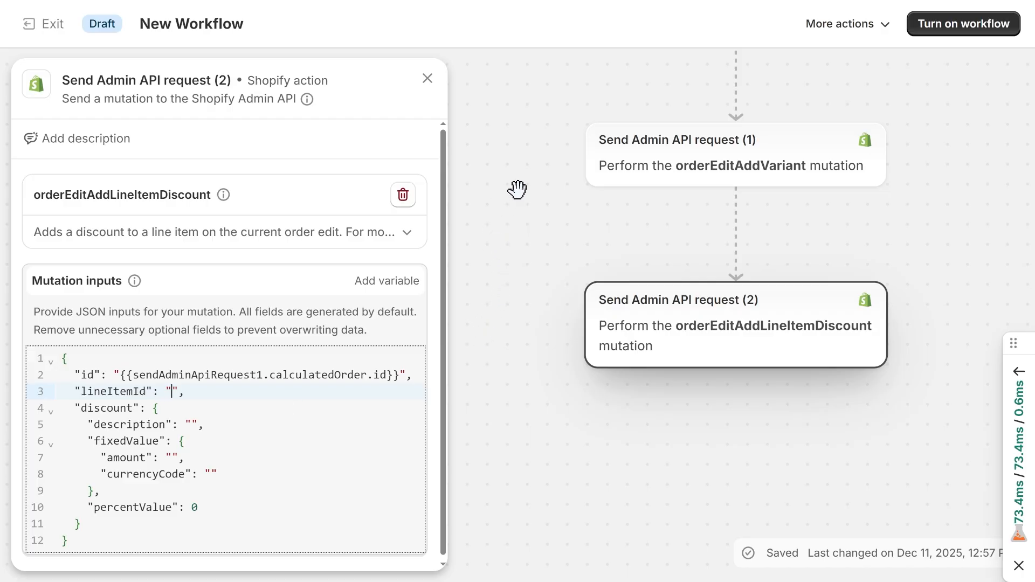
{"action": "mouse_move", "coordinate": [662, 99]}
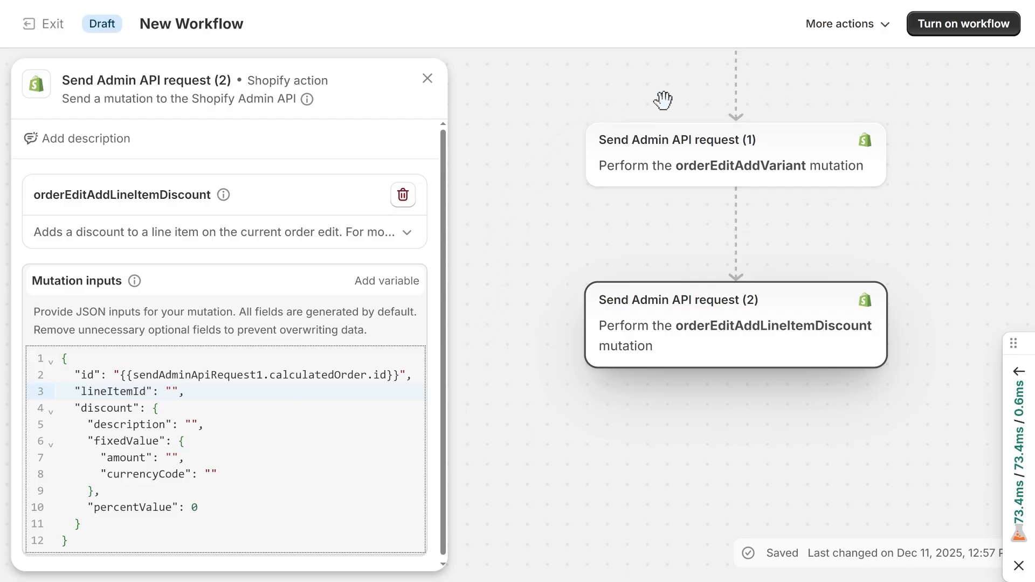
{"action": "mouse_move", "coordinate": [771, 175]}
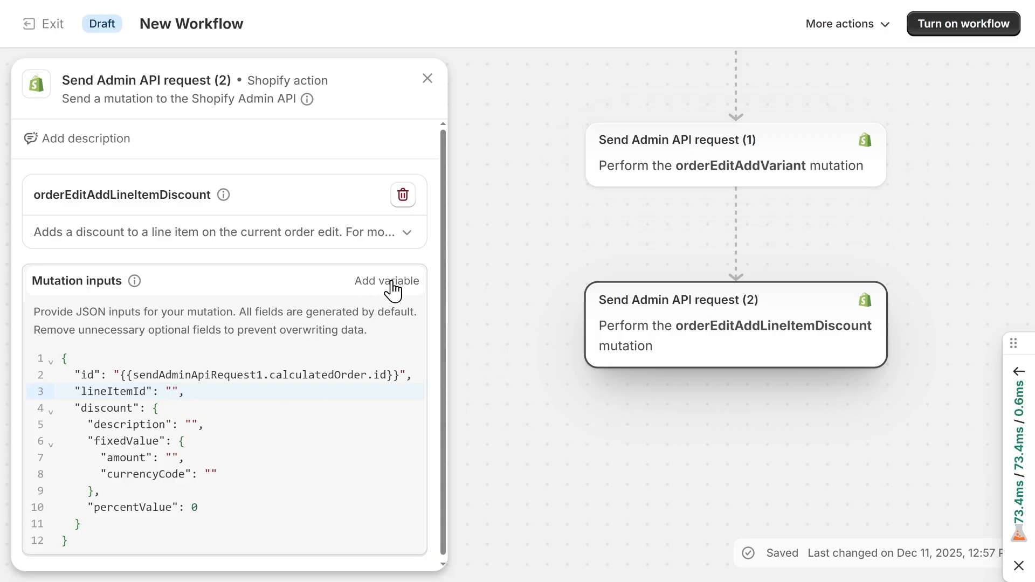
Use the calculatedLineItem id, description 'Free' and percentValue 100, then close the step's settings
{"action": "left_click", "coordinate": [386, 280]}
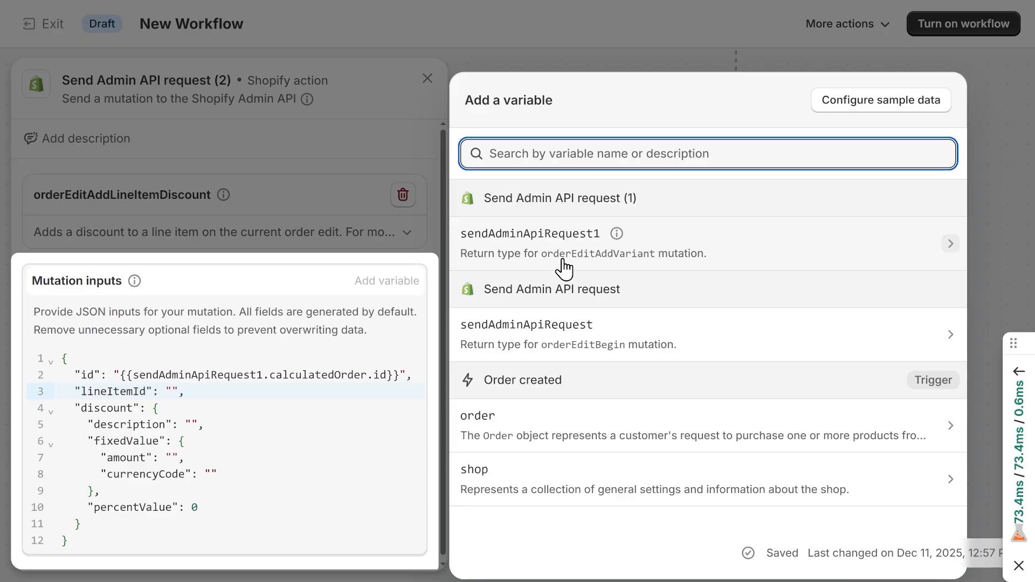
{"action": "mouse_move", "coordinate": [587, 266]}
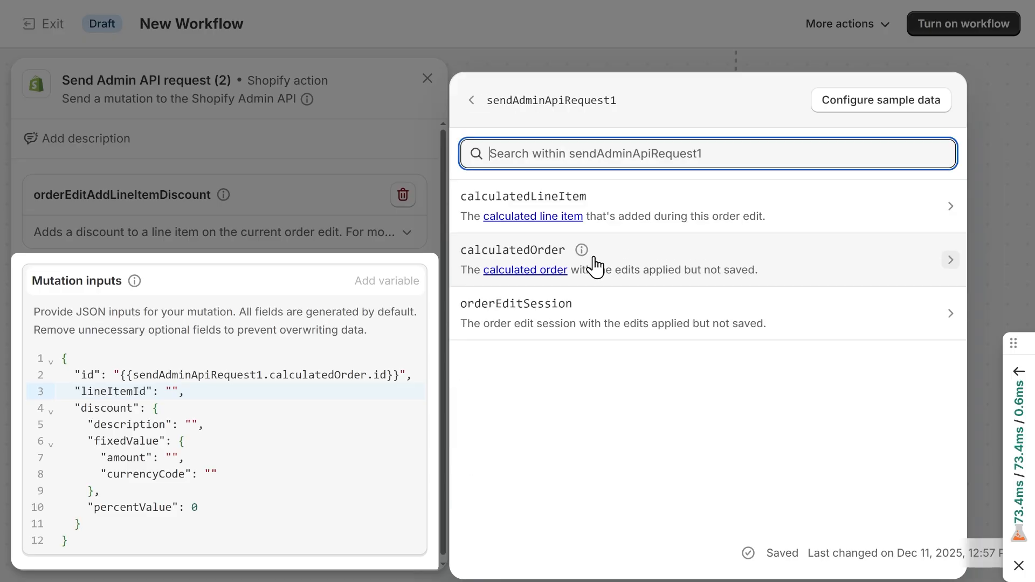
{"action": "mouse_move", "coordinate": [658, 204]}
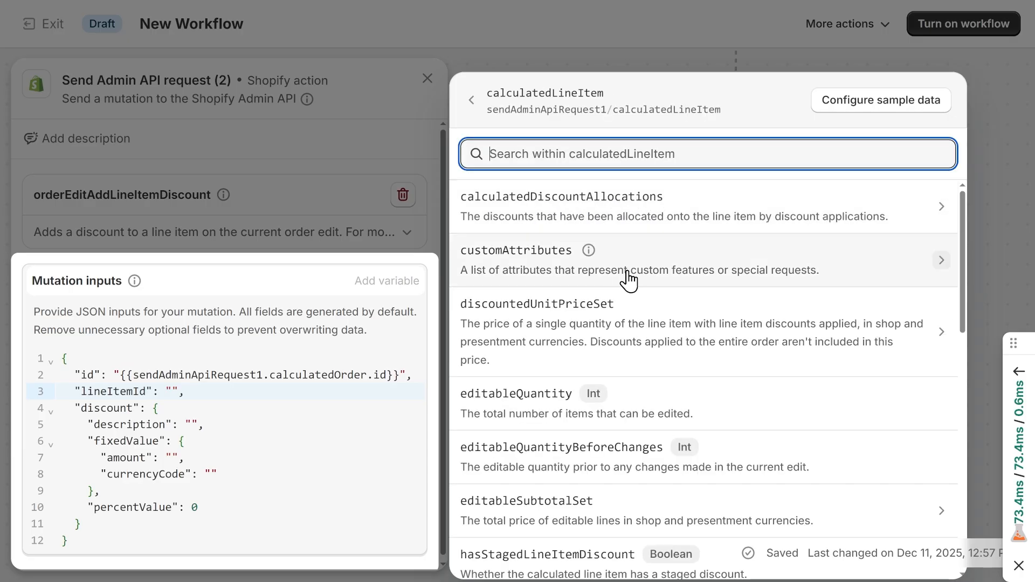
{"action": "scroll", "scroll_direction": "down", "scroll_amount": 3}
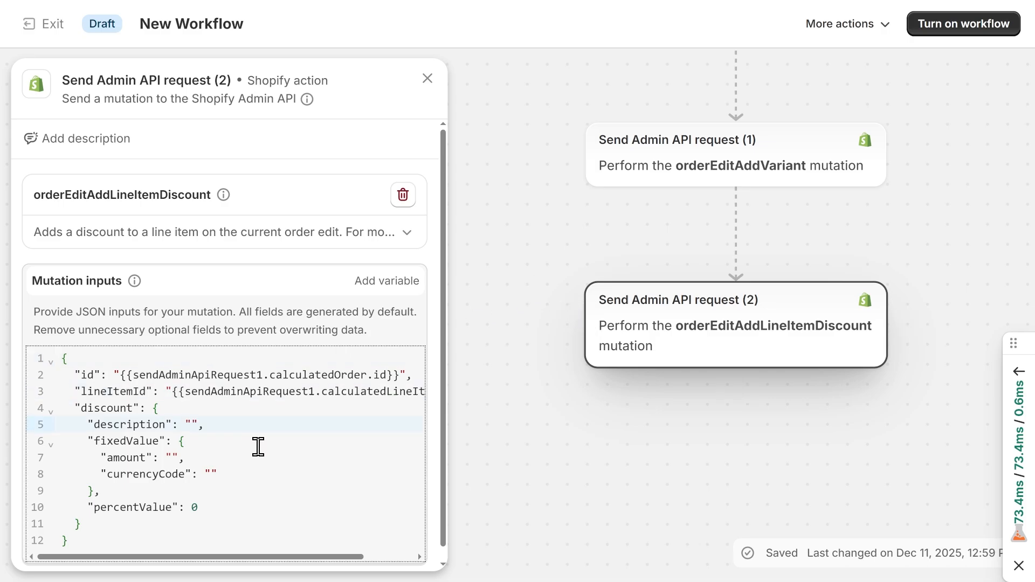
{"action": "type", "text": "Fre"}
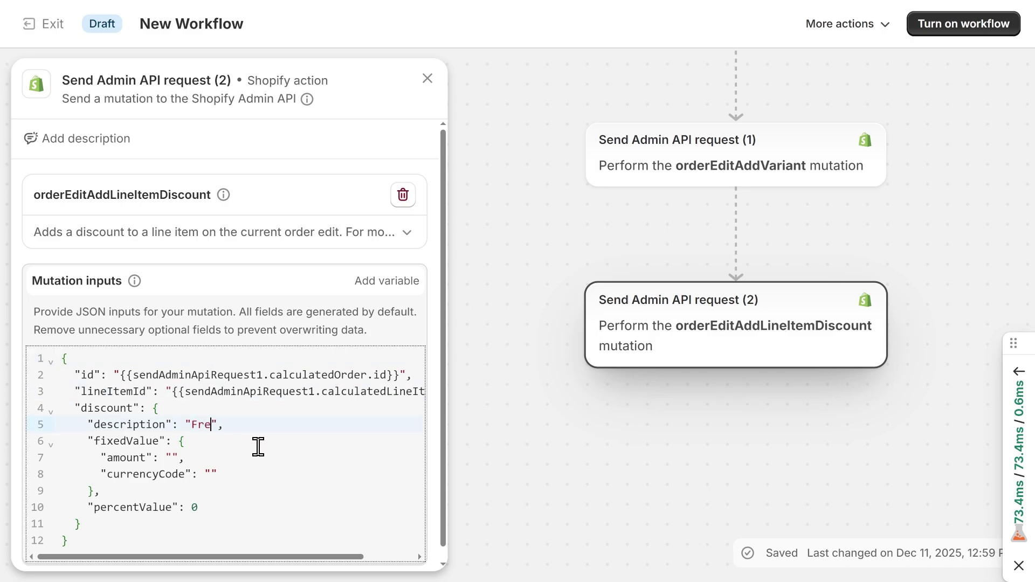
{"action": "type", "text": "e"}
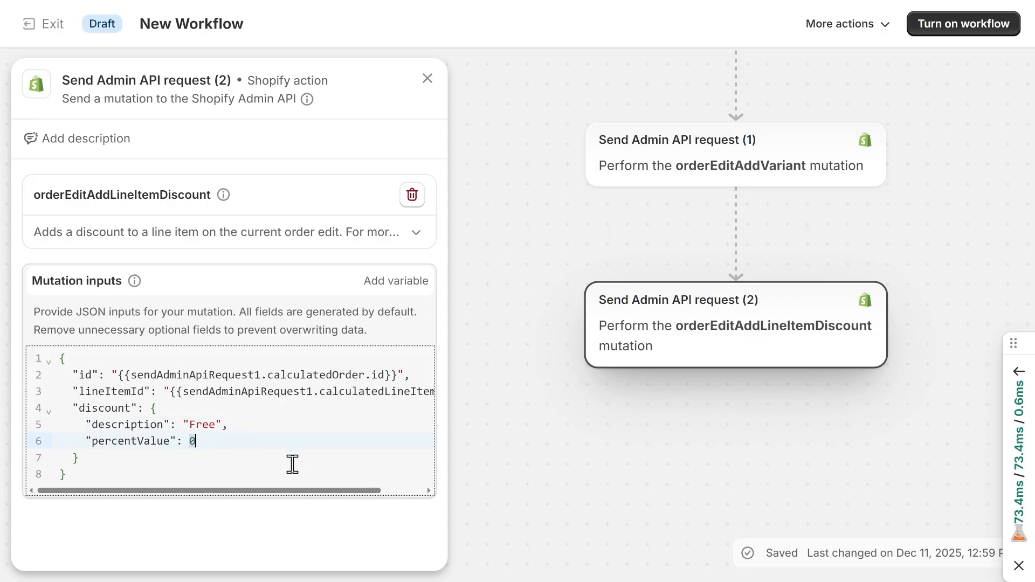
{"action": "type", "text": "100"}
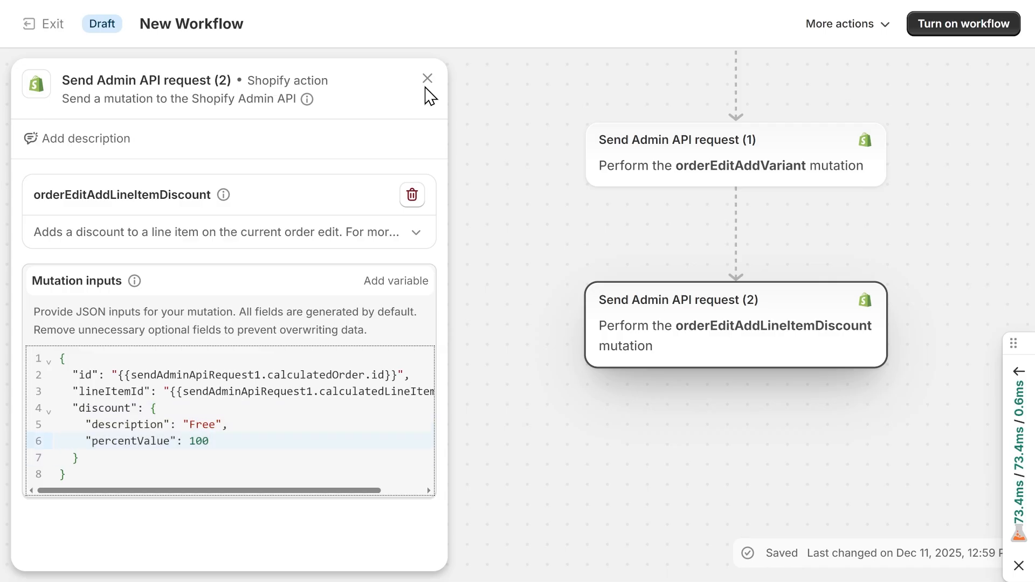
{"action": "left_click", "coordinate": [427, 77]}
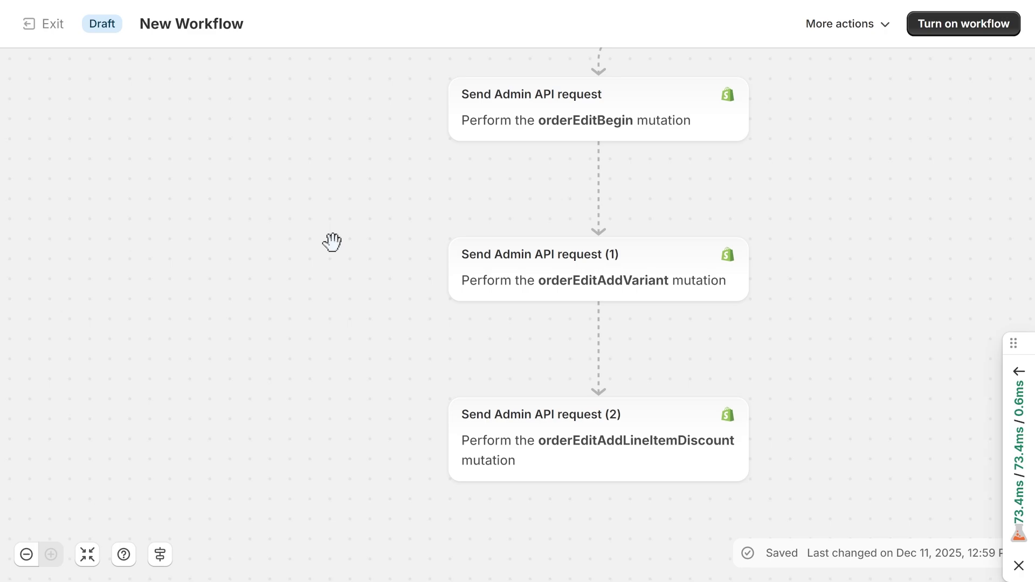
{"action": "mouse_move", "coordinate": [572, 136]}
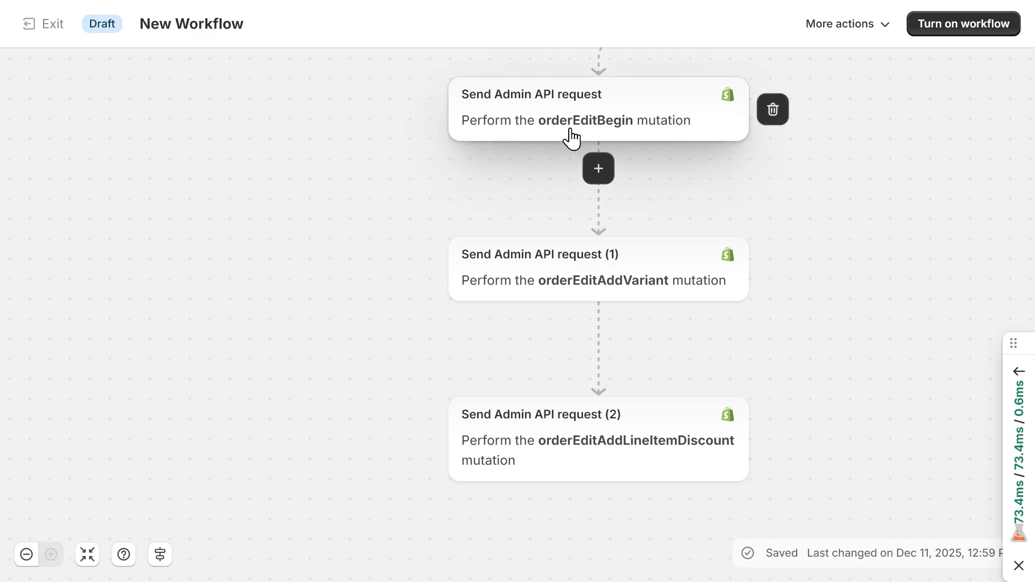
{"action": "mouse_move", "coordinate": [619, 295]}
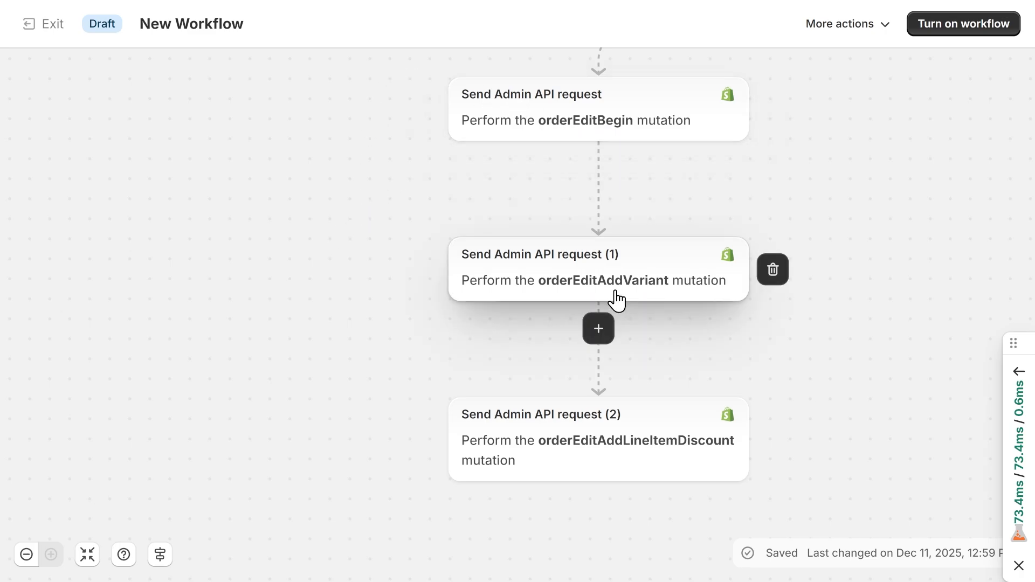
{"action": "mouse_move", "coordinate": [551, 457]}
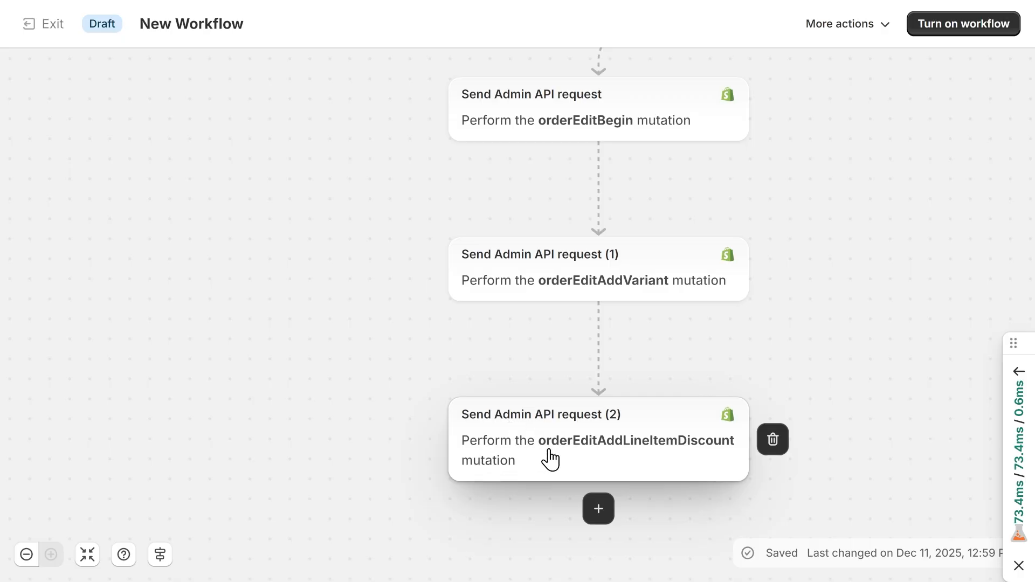
{"action": "mouse_move", "coordinate": [556, 460]}
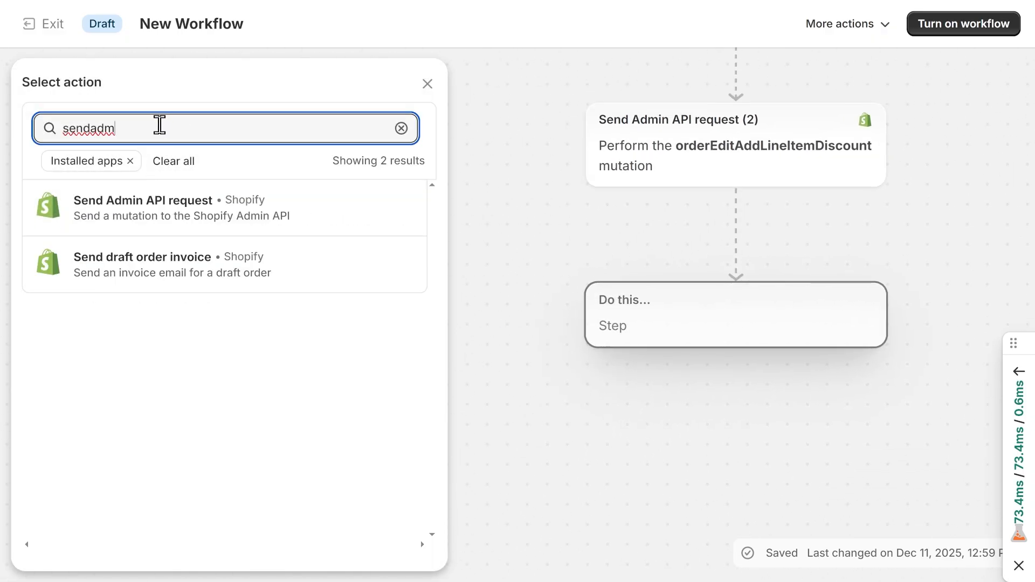
{"action": "mouse_move", "coordinate": [143, 219]}
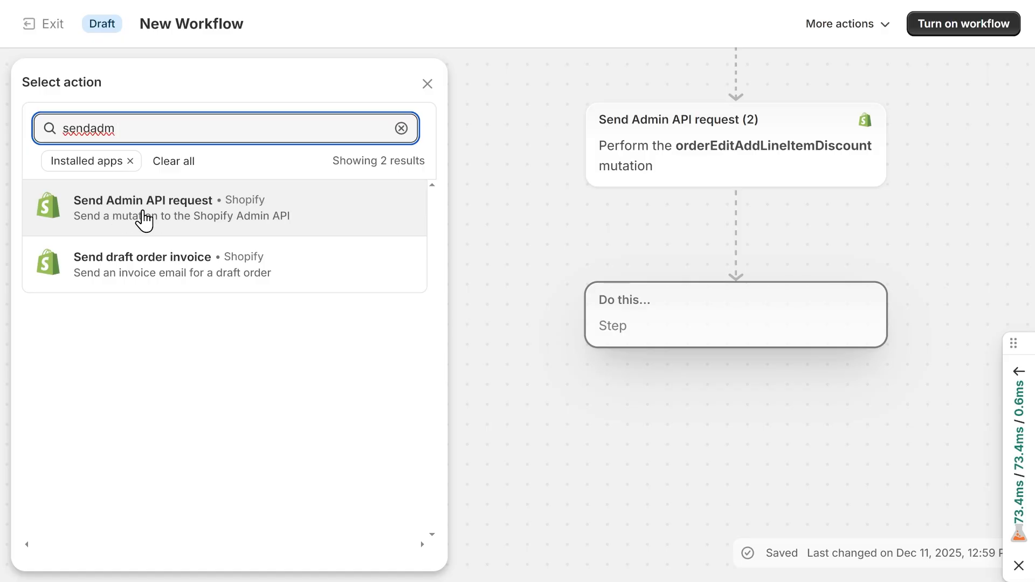
Add a Send Admin API request step after the discount step and search the orderEditCommit mutation
{"action": "left_click", "coordinate": [142, 201]}
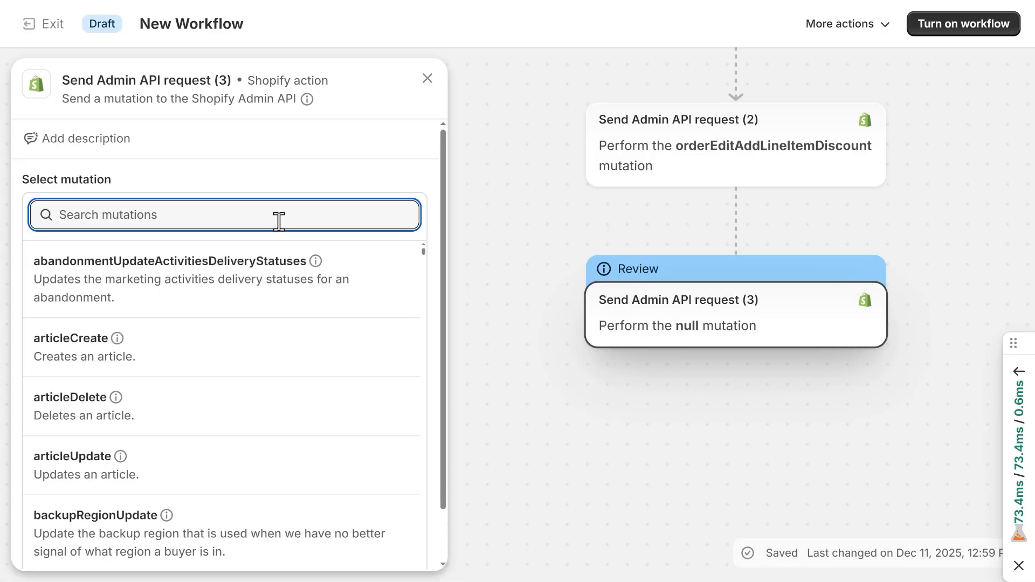
{"action": "type", "text": "commit"}
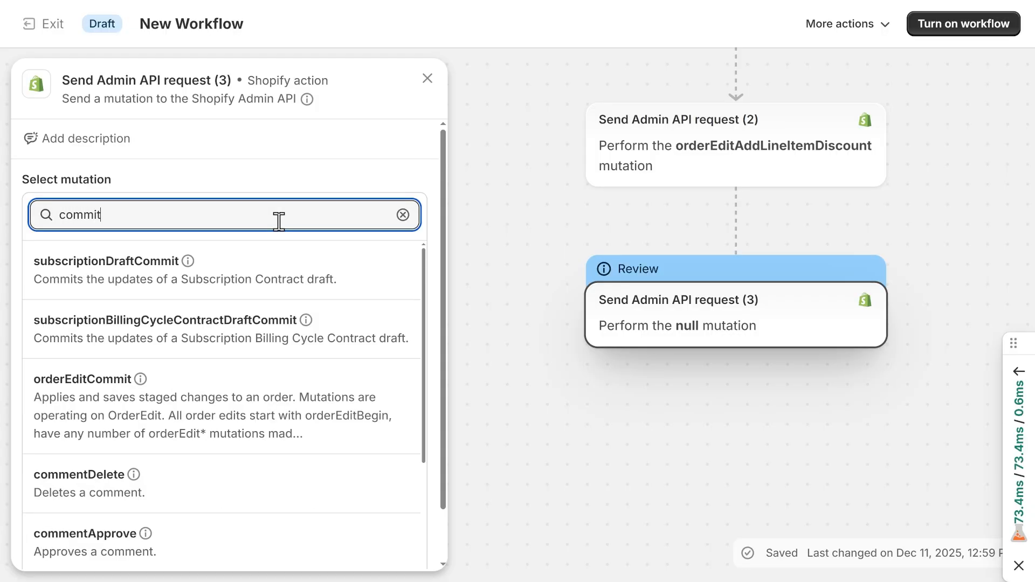
{"action": "mouse_move", "coordinate": [132, 417]}
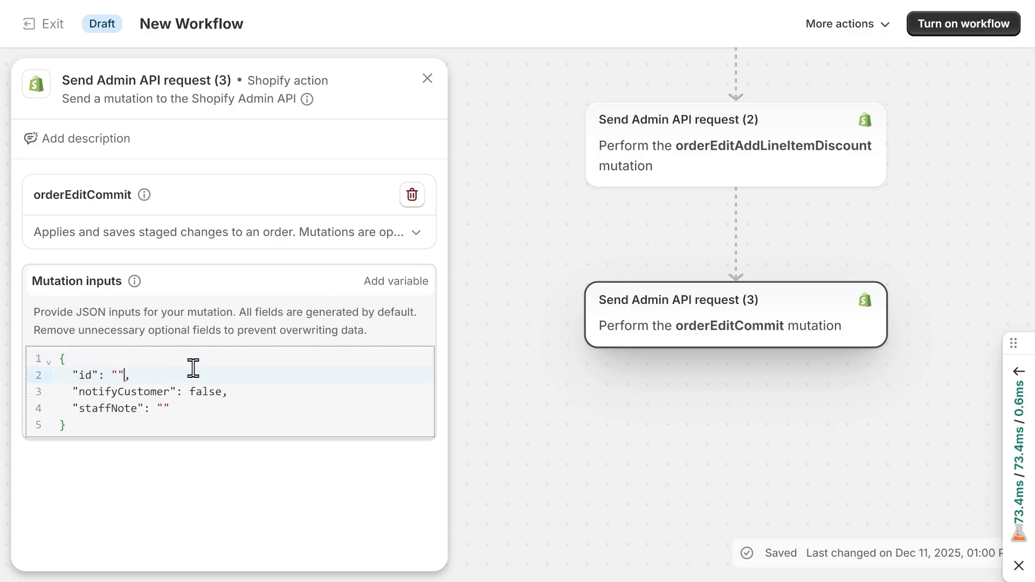
{"action": "mouse_move", "coordinate": [396, 281]}
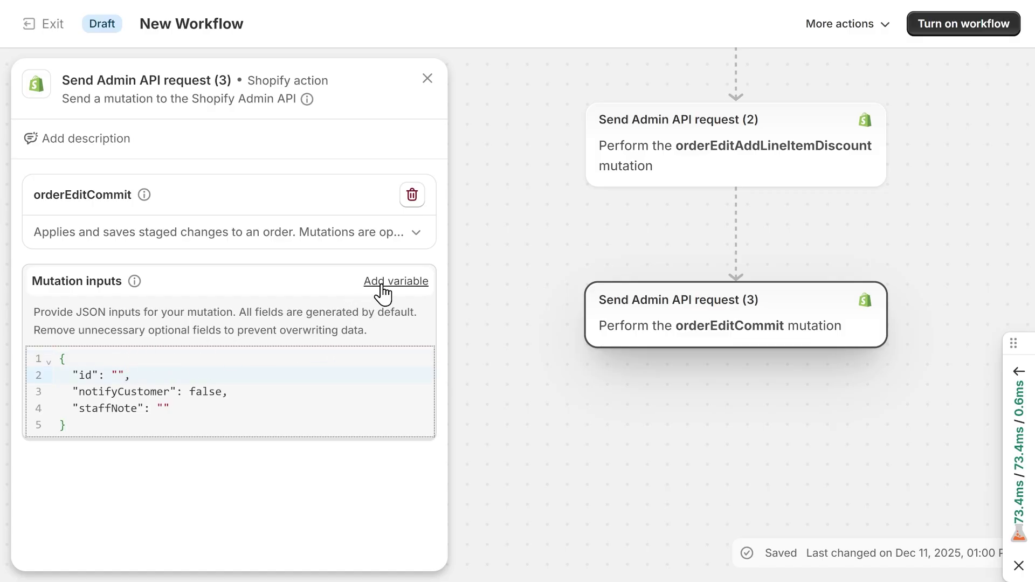
Give orderEditCommit the discount step's calculated order id and notifyCustomer true
{"action": "left_click", "coordinate": [395, 281]}
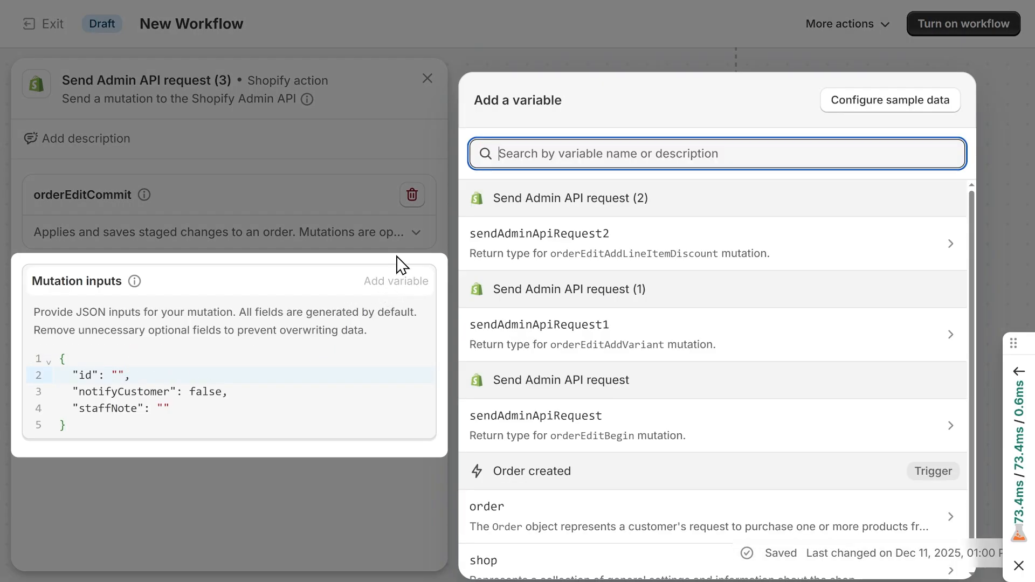
{"action": "mouse_move", "coordinate": [680, 255]}
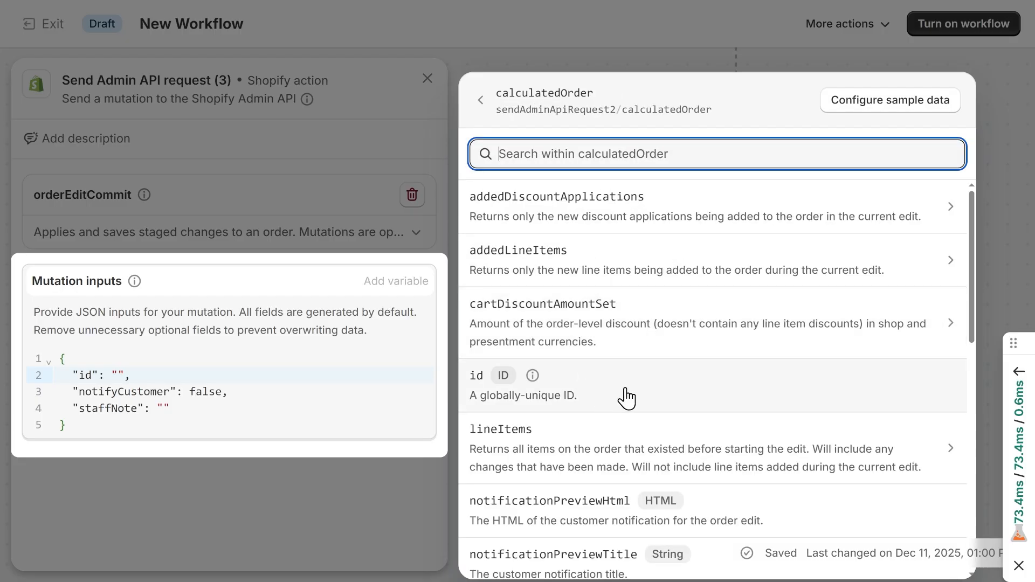
{"action": "left_click", "coordinate": [475, 376]}
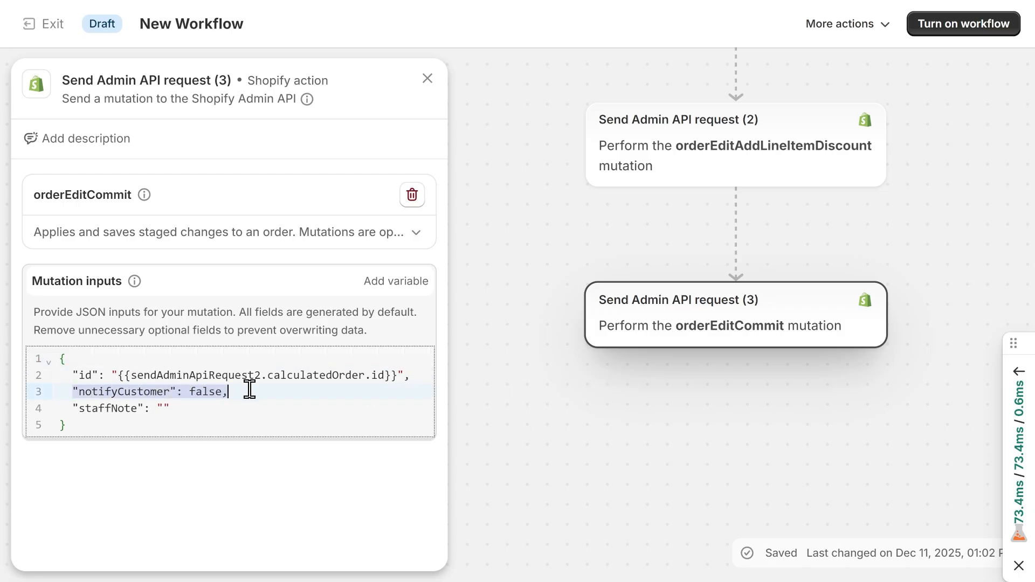
{"action": "type", "text": "tr"}
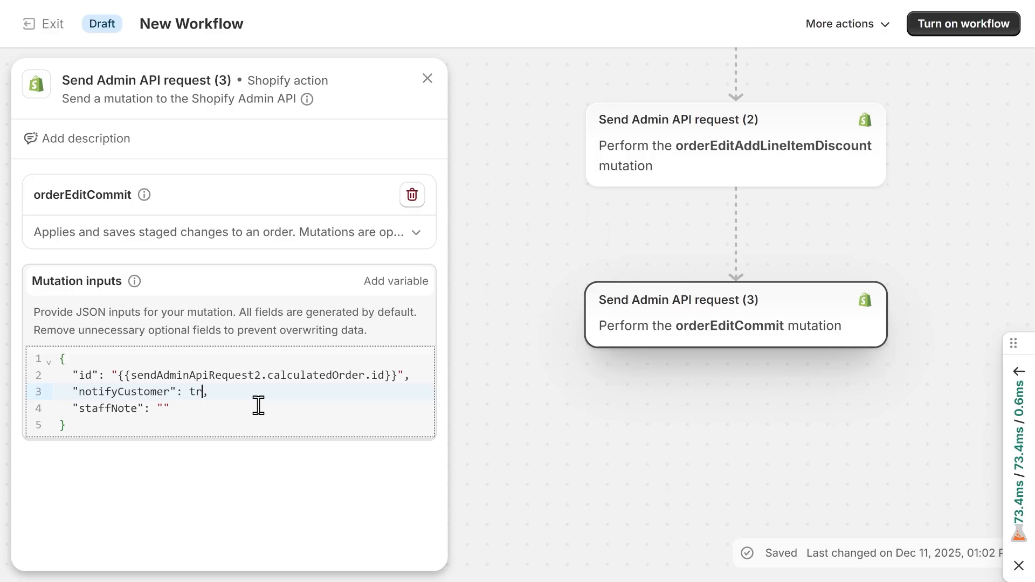
{"action": "type", "text": "ue"}
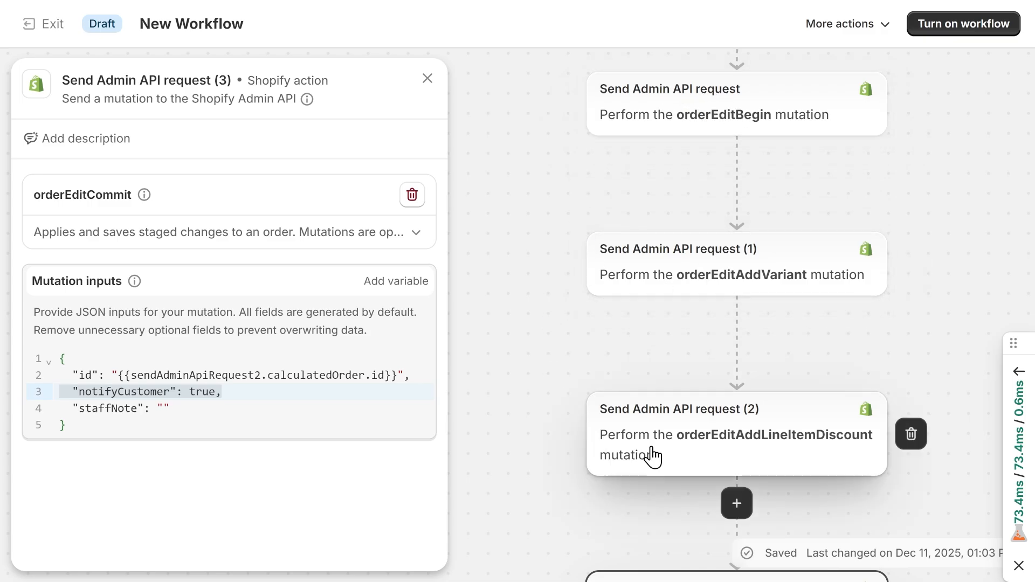
Set staffNote to an empty string and close the commit step's settings
{"action": "scroll", "scroll_direction": "down", "scroll_amount": 3}
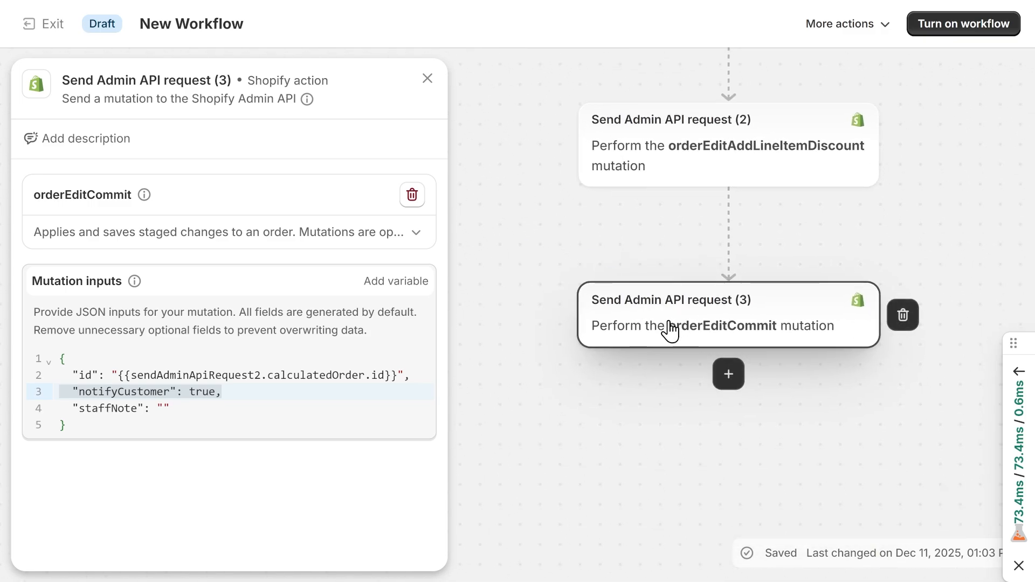
{"action": "mouse_move", "coordinate": [528, 317]}
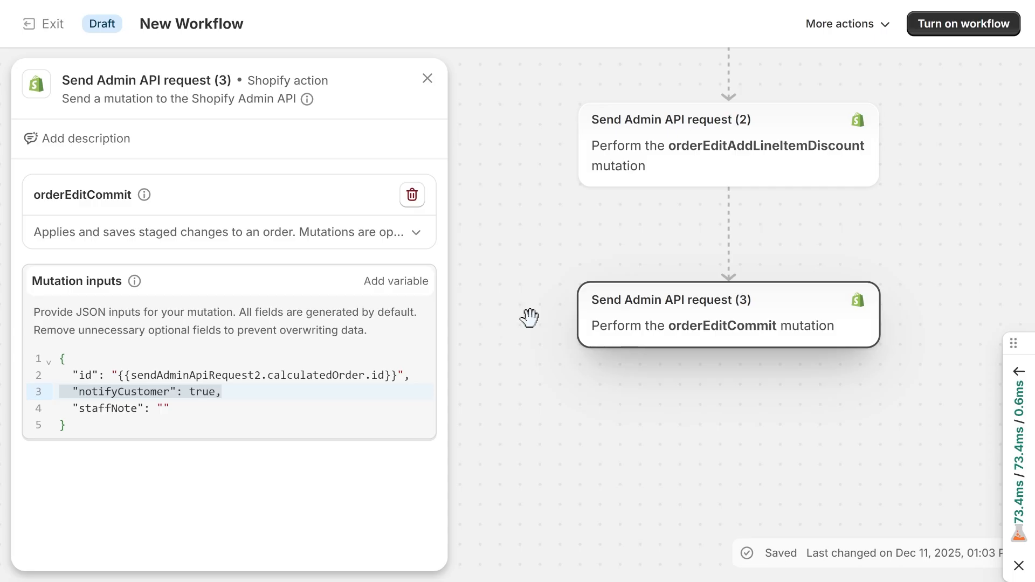
{"action": "mouse_move", "coordinate": [162, 410]}
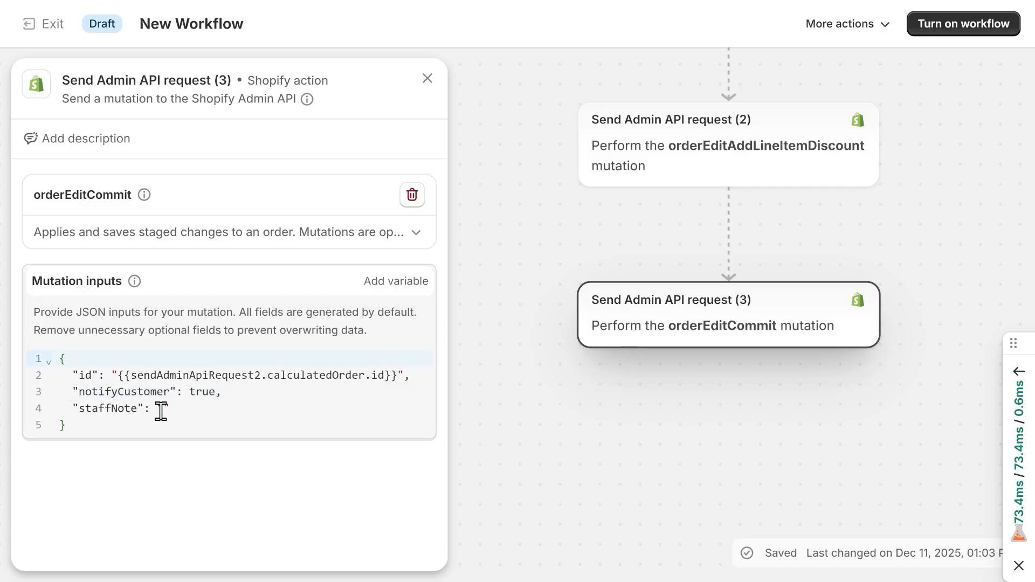
{"action": "type", "text": "\"\""}
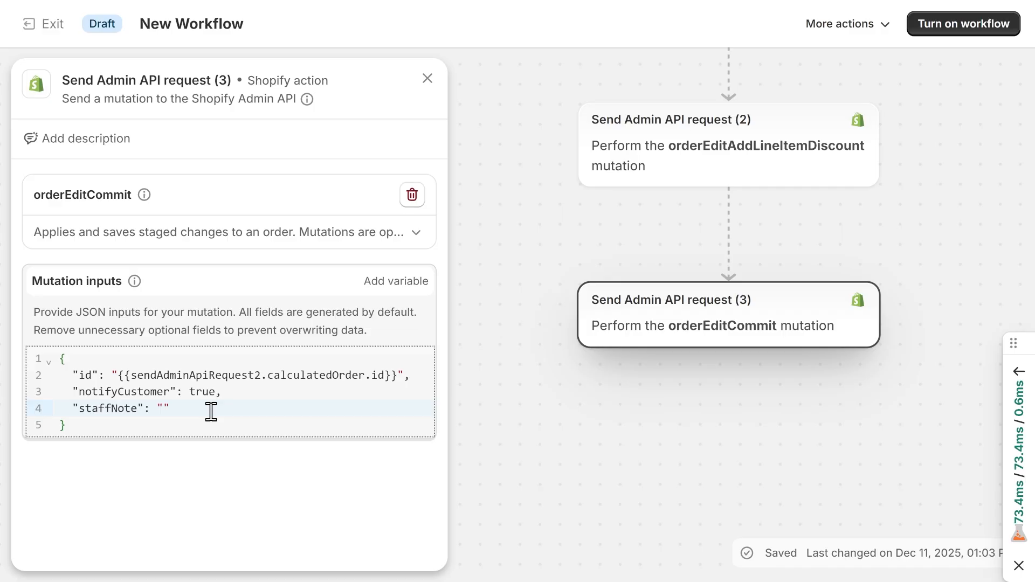
{"action": "left_click", "coordinate": [164, 407]}
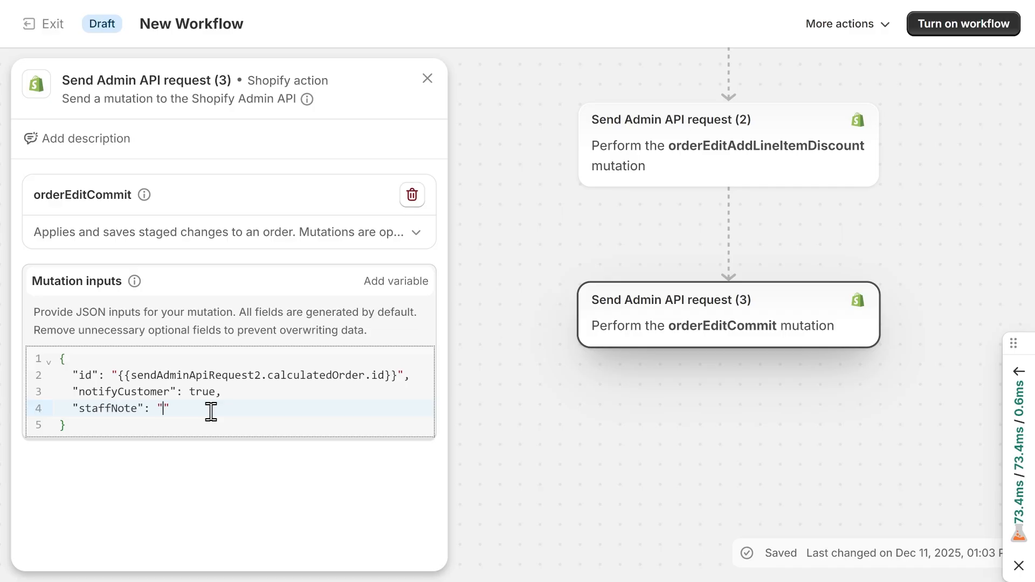
{"action": "mouse_move", "coordinate": [410, 98]}
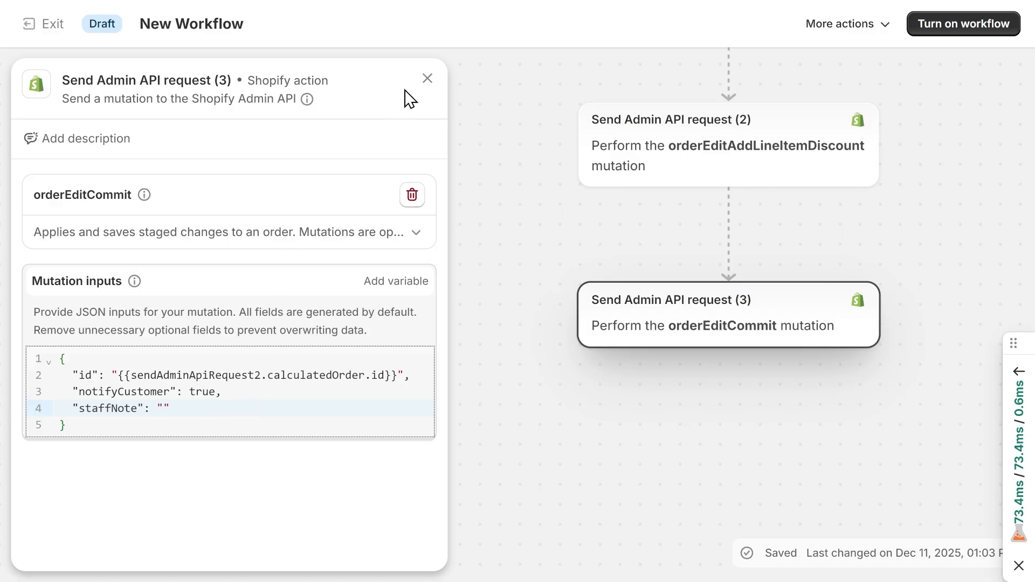
{"action": "left_click", "coordinate": [427, 78]}
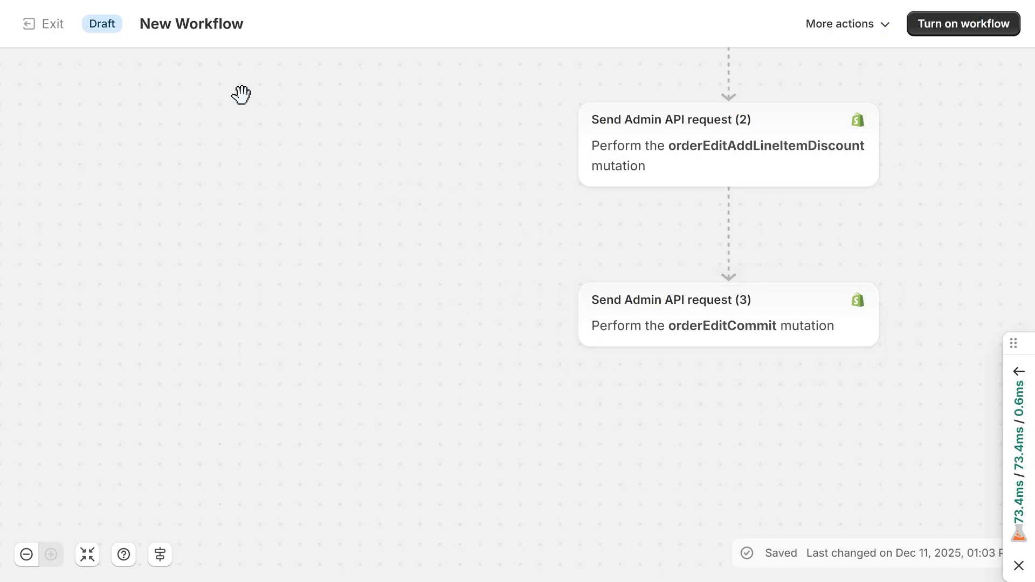
Rename the workflow 'add free welcome gift on first order' and turn it on
{"action": "left_click", "coordinate": [192, 23]}
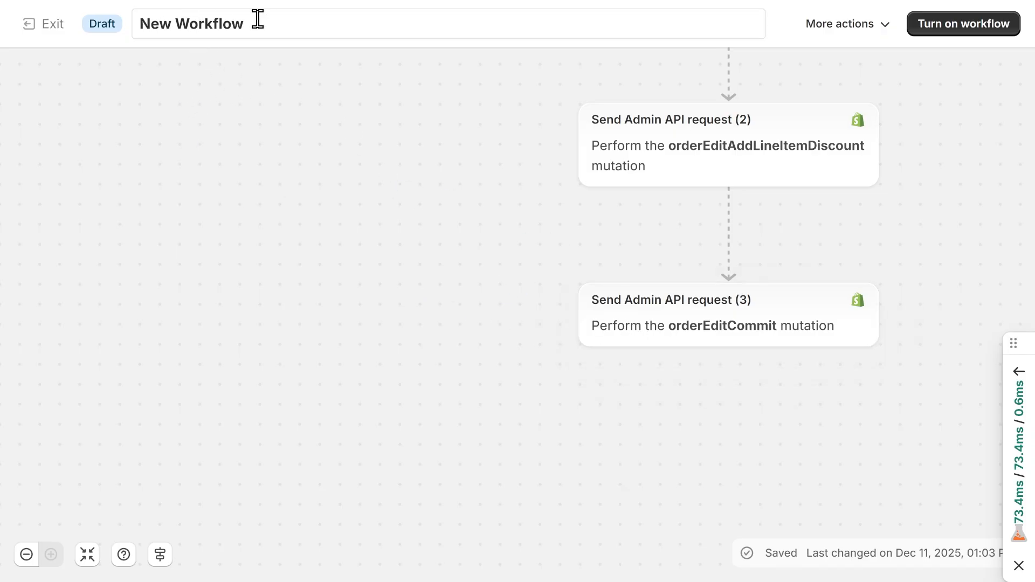
{"action": "type", "text": "add free welcome gift on first order"}
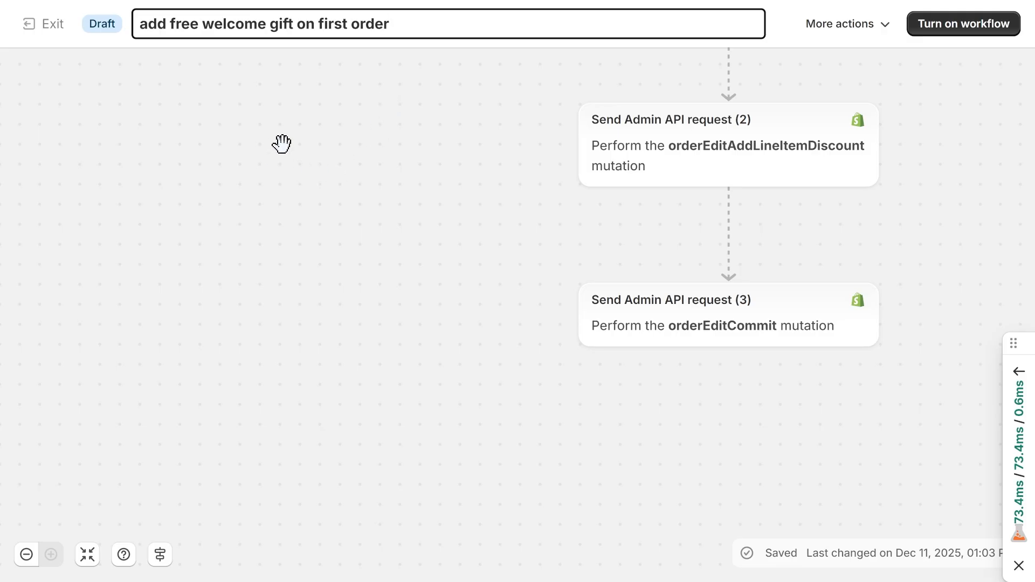
{"action": "mouse_move", "coordinate": [409, 92]}
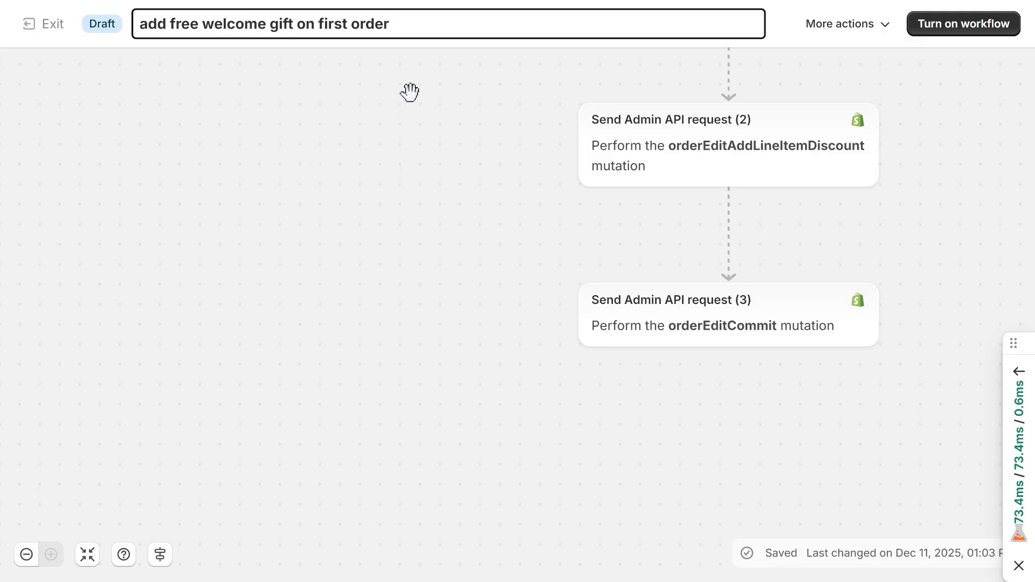
{"action": "left_click", "coordinate": [963, 23]}
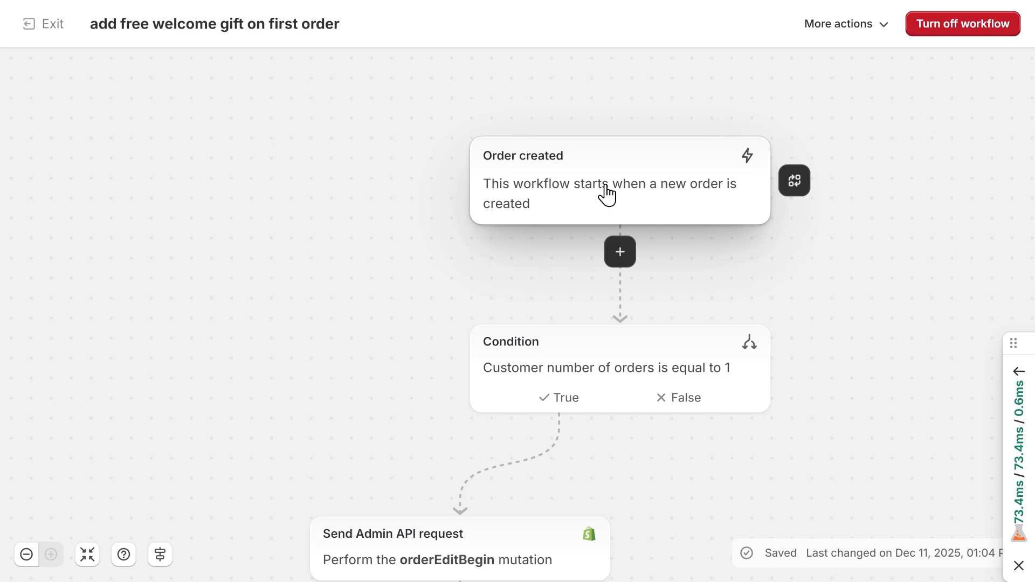
{"action": "mouse_move", "coordinate": [588, 180]}
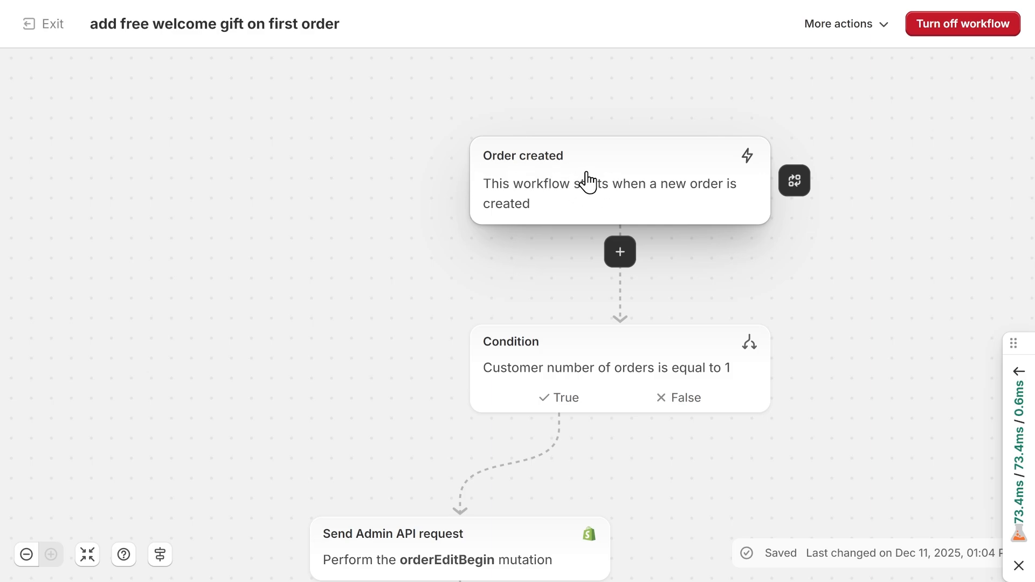
{"action": "left_click", "coordinate": [542, 362]}
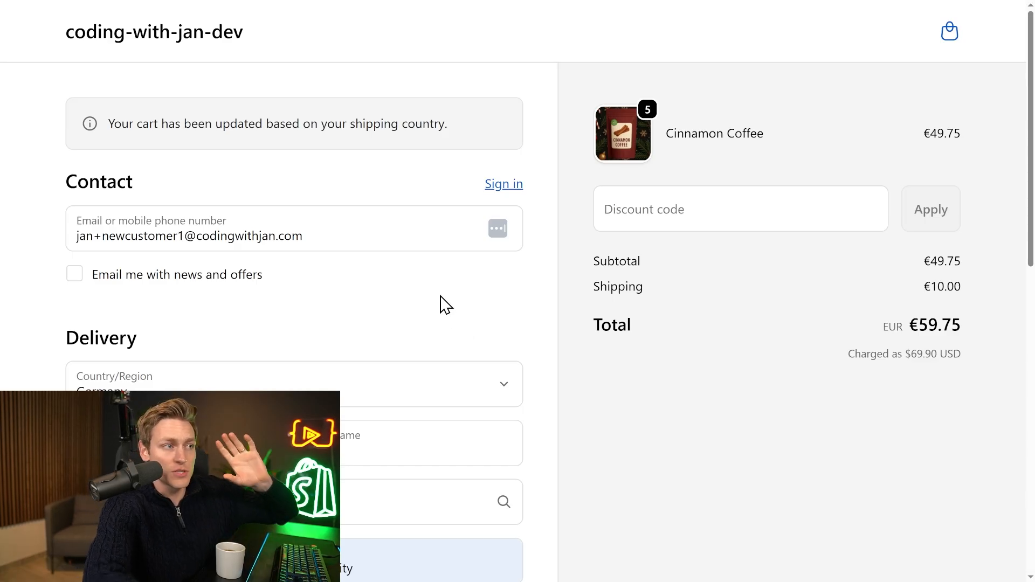
{"action": "mouse_move", "coordinate": [547, 310]}
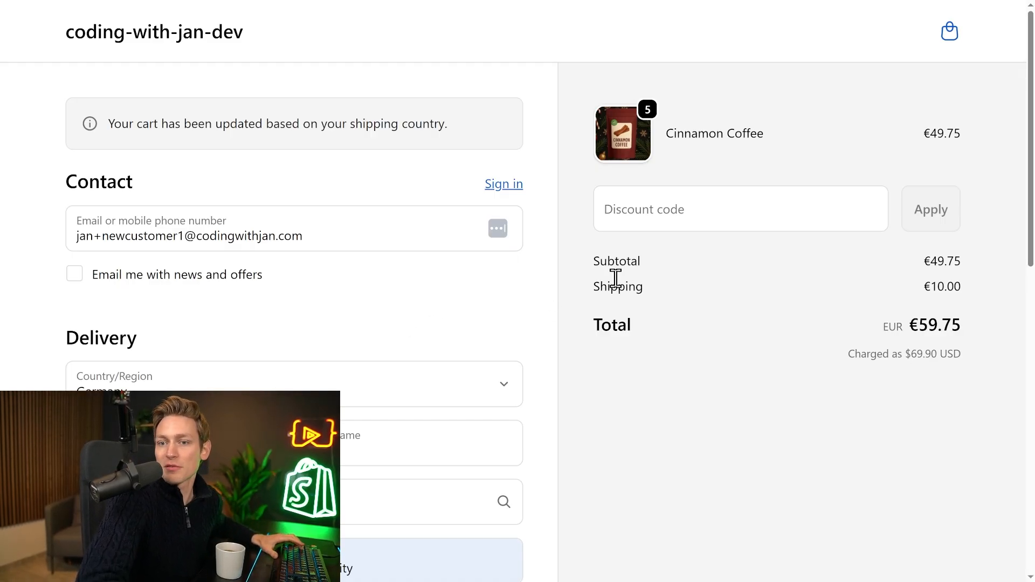
Complete the checkout as a new customer, paying by Bank Deposit
{"action": "double_click", "coordinate": [693, 133]}
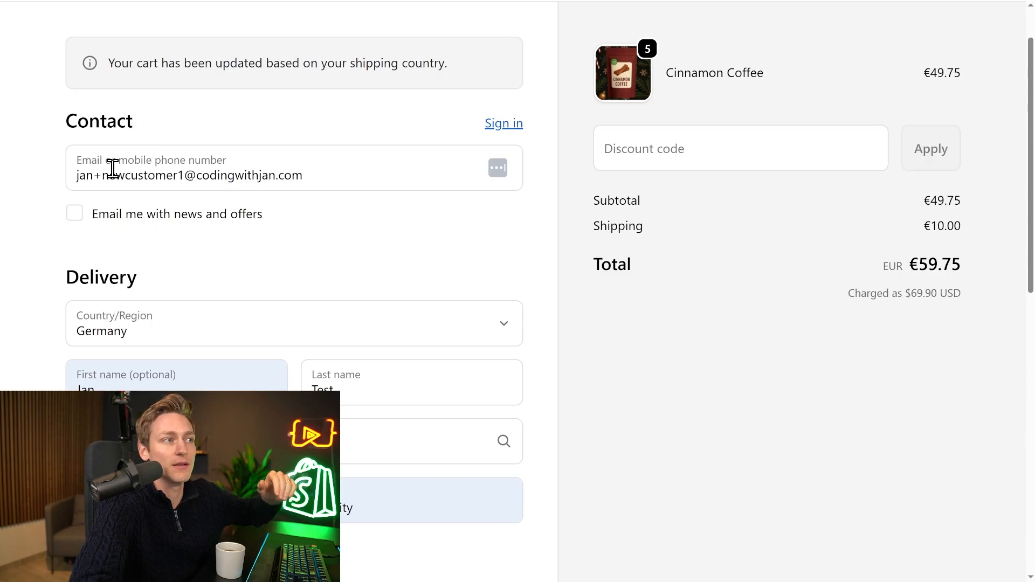
{"action": "double_click", "coordinate": [141, 175]}
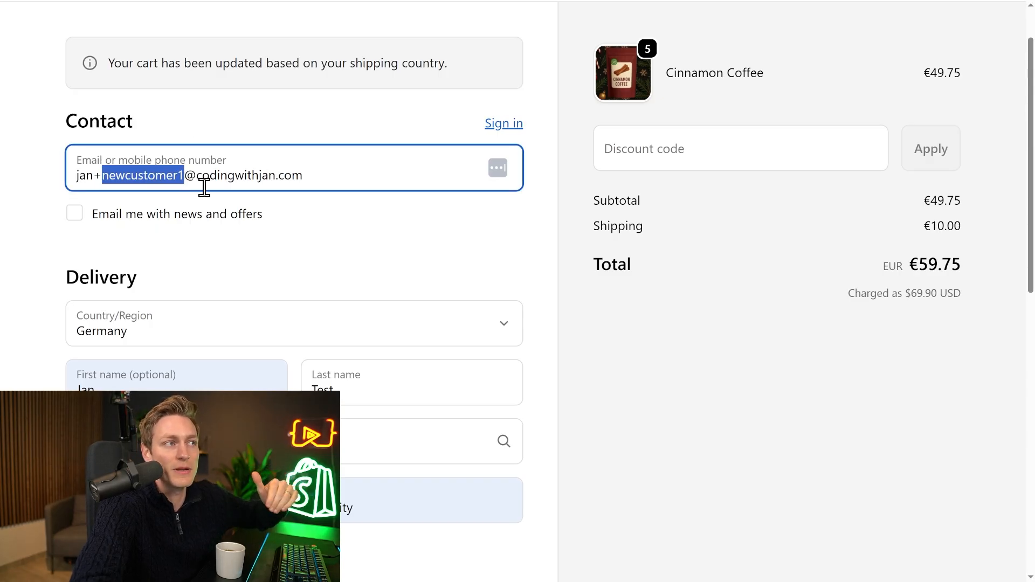
{"action": "scroll", "scroll_direction": "down", "scroll_amount": 3}
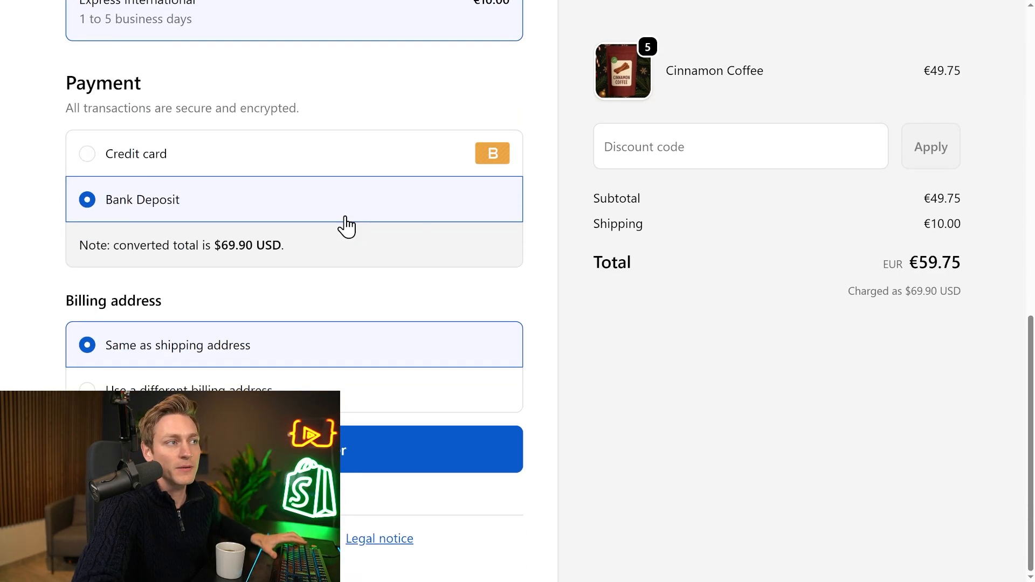
{"action": "left_click", "coordinate": [431, 448]}
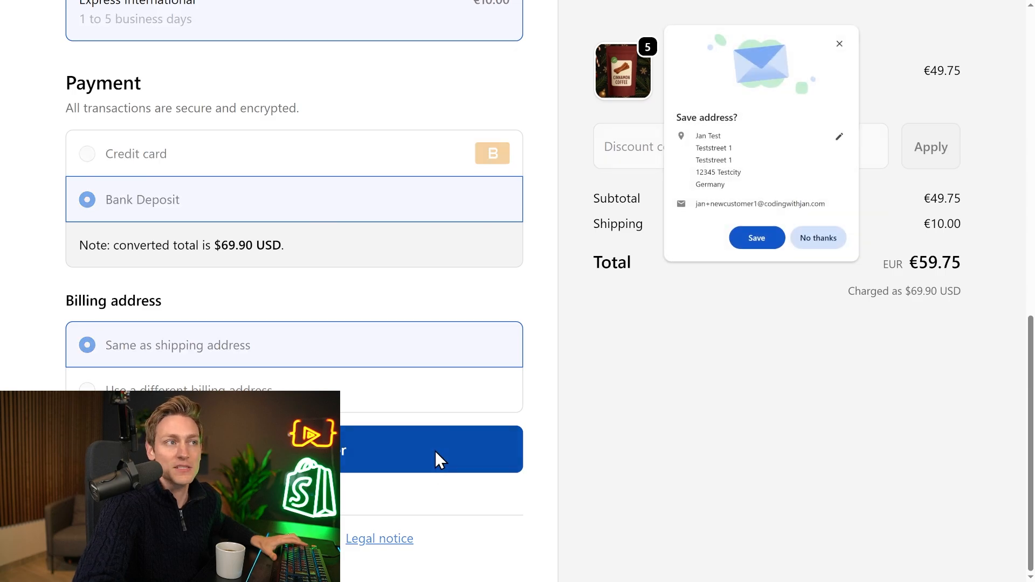
{"action": "left_click", "coordinate": [430, 449]}
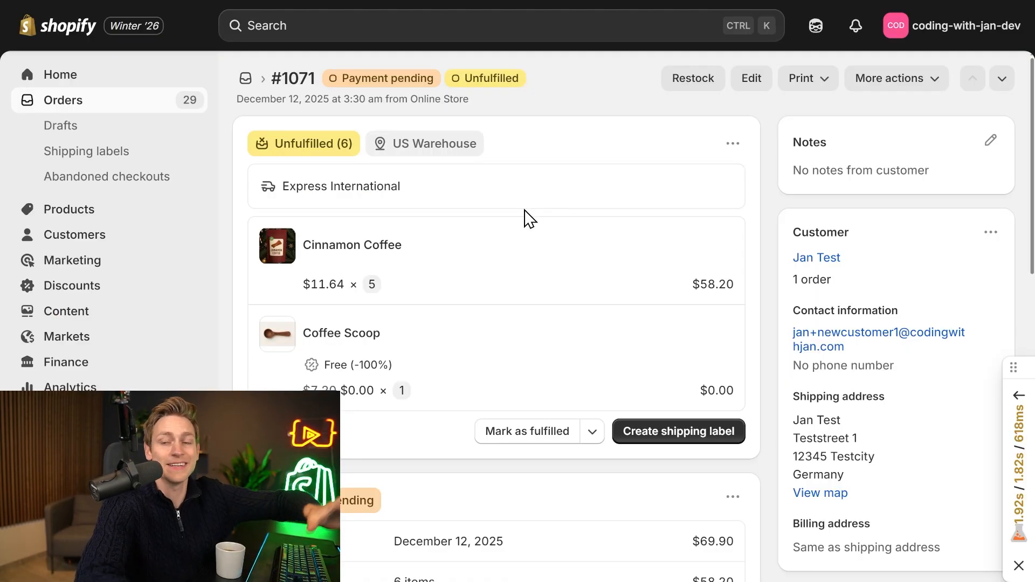
Scroll order #1071 to review its line items, including the Coffee Scoop at -100%
{"action": "scroll", "scroll_direction": "down", "scroll_amount": 3}
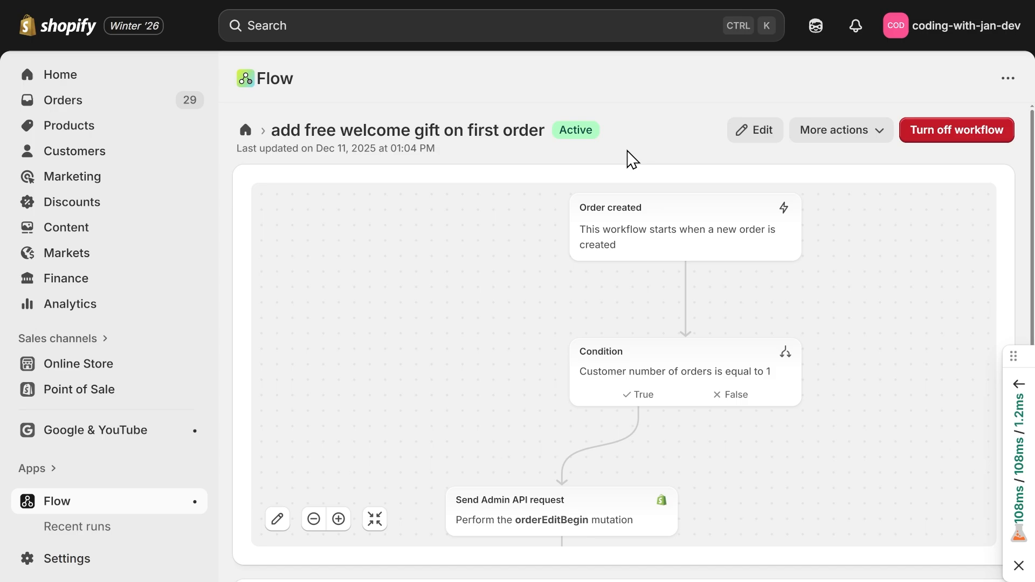
Open the most recent run from Recent runs and scroll through its succeeded condition and four Admin API requests
{"action": "scroll", "scroll_direction": "down", "scroll_amount": 3}
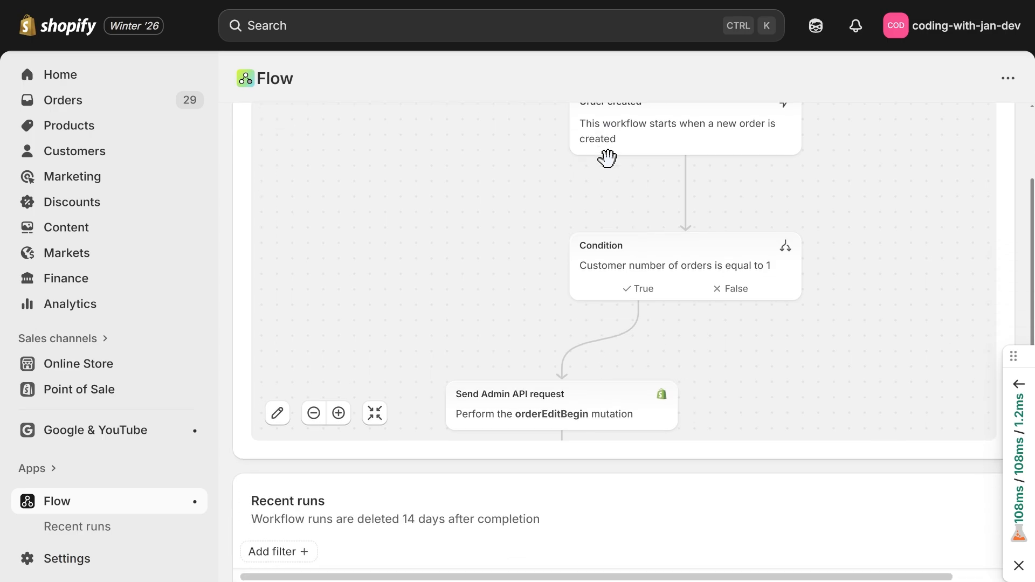
{"action": "scroll", "scroll_direction": "down", "scroll_amount": 3}
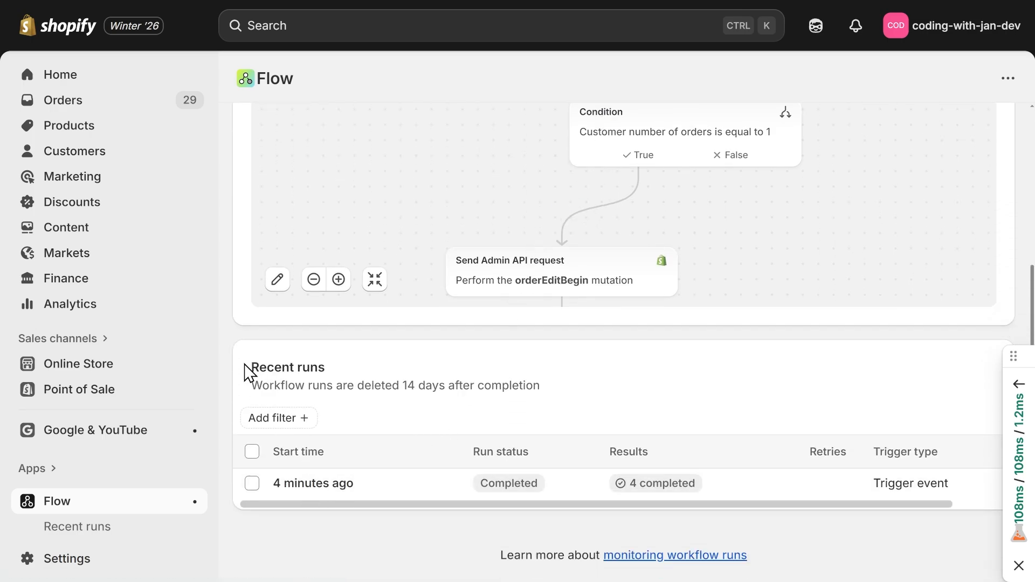
{"action": "mouse_move", "coordinate": [317, 491]}
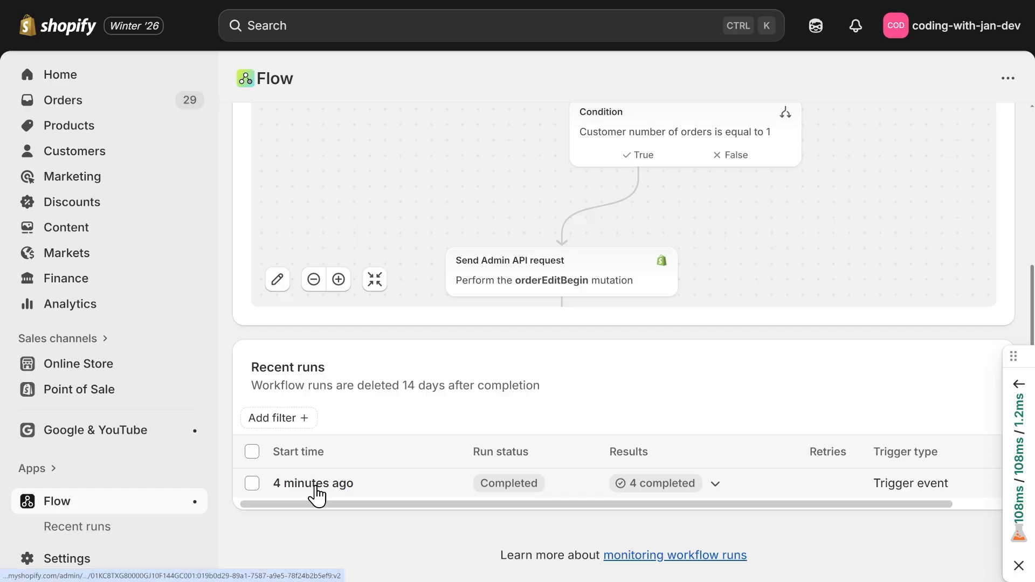
{"action": "left_click", "coordinate": [313, 483]}
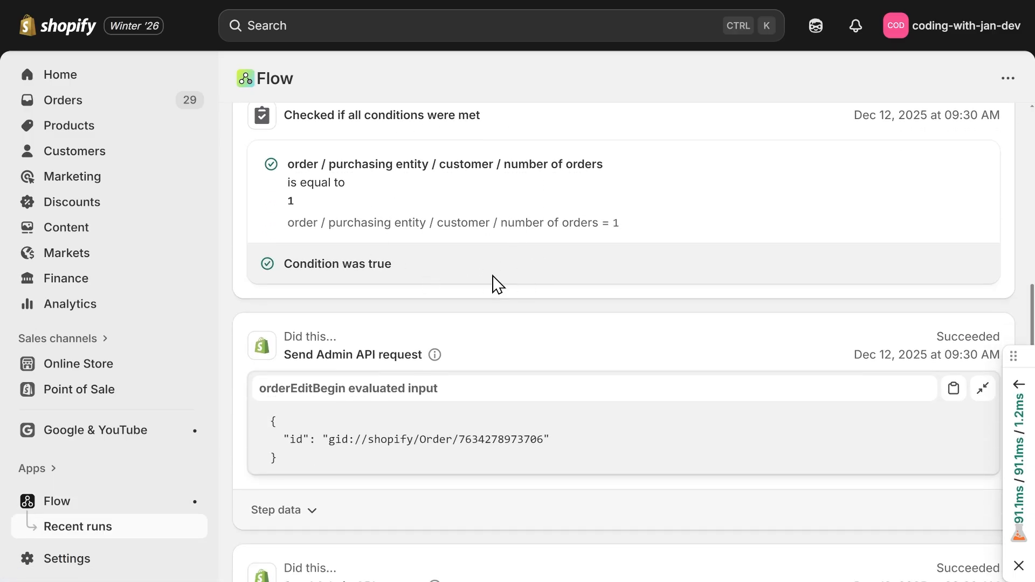
{"action": "scroll", "scroll_direction": "down", "scroll_amount": 3}
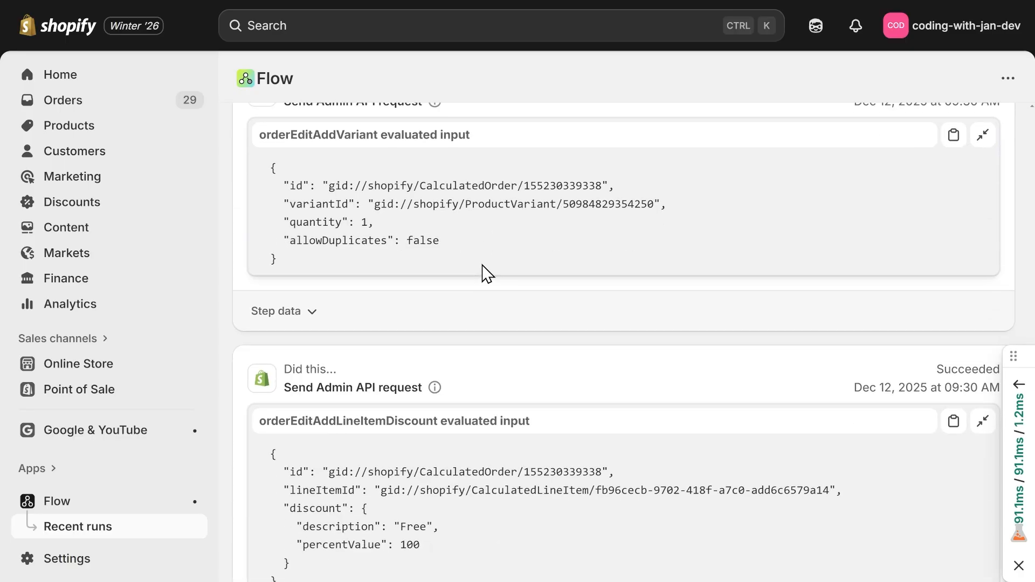
{"action": "scroll", "scroll_direction": "down", "scroll_amount": 3}
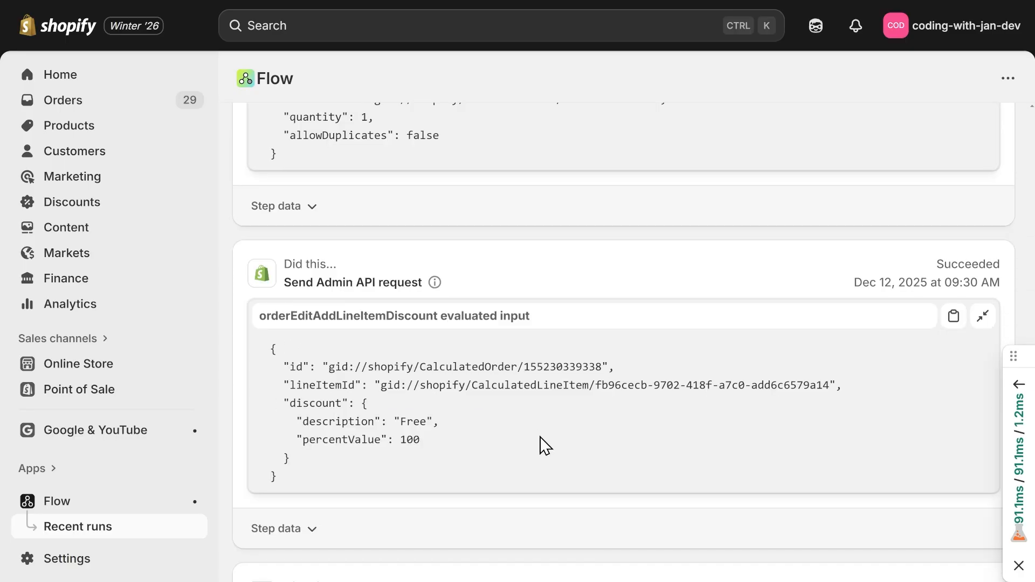
{"action": "scroll", "scroll_direction": "down", "scroll_amount": 3}
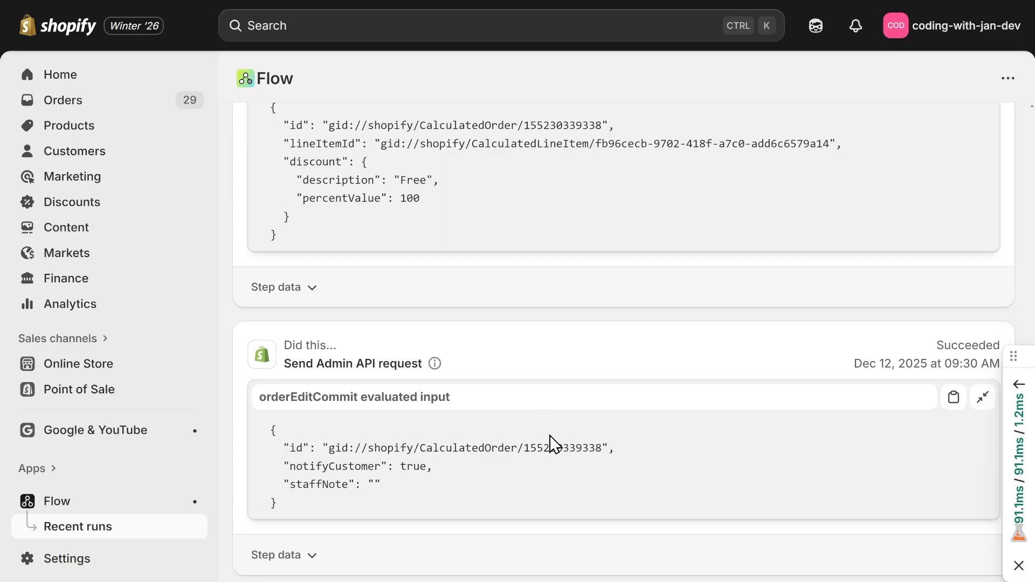
{"action": "scroll", "scroll_direction": "up", "scroll_amount": 3}
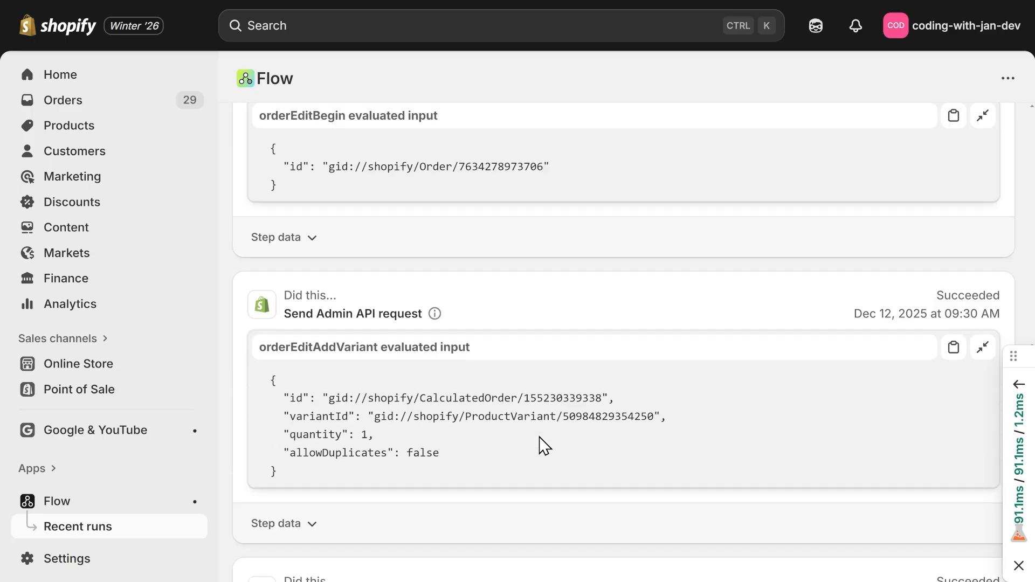
{"action": "left_click", "coordinate": [245, 137]}
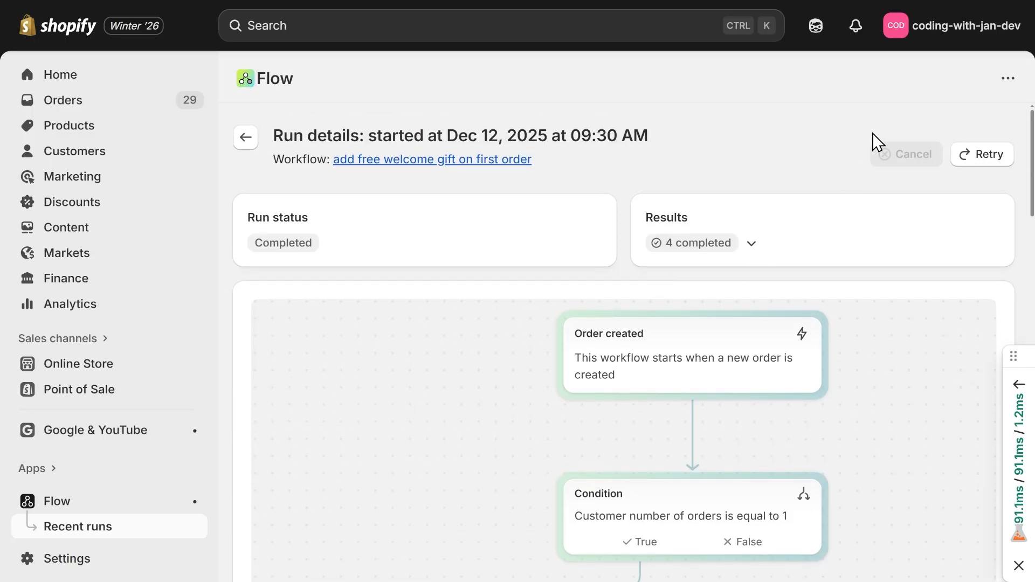
{"action": "mouse_move", "coordinate": [988, 153]}
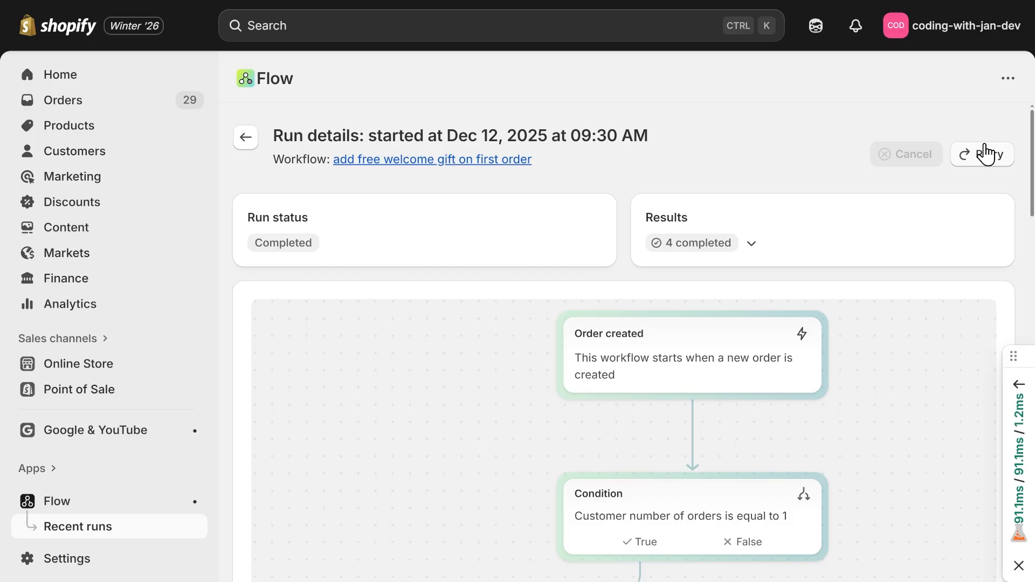